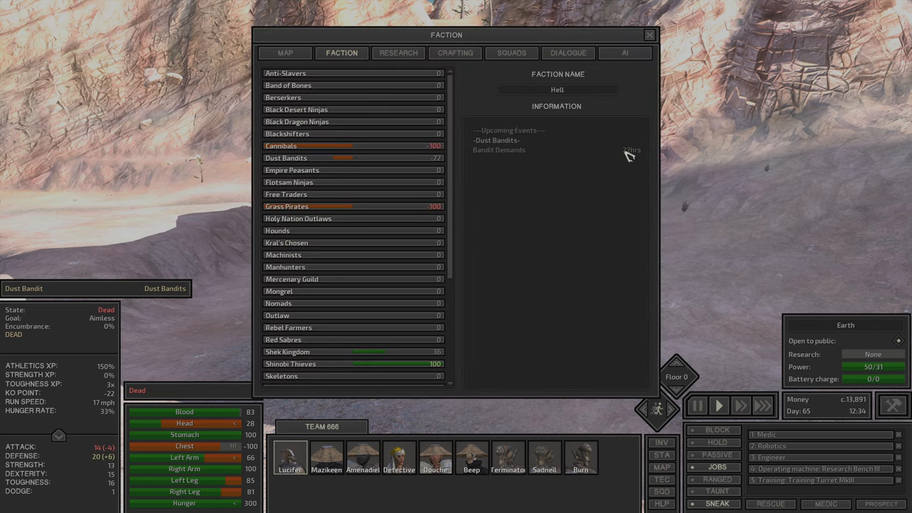
Close the faction overview so the build menu shows over the outpost
left_click(285, 52)
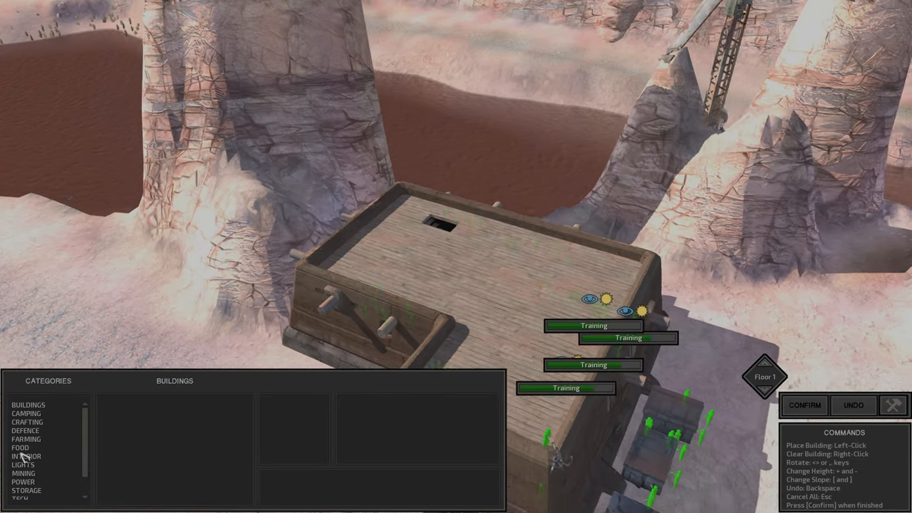
Place a Small Wind Generator from the Power category on the rocks beside the outpost
left_click(20, 447)
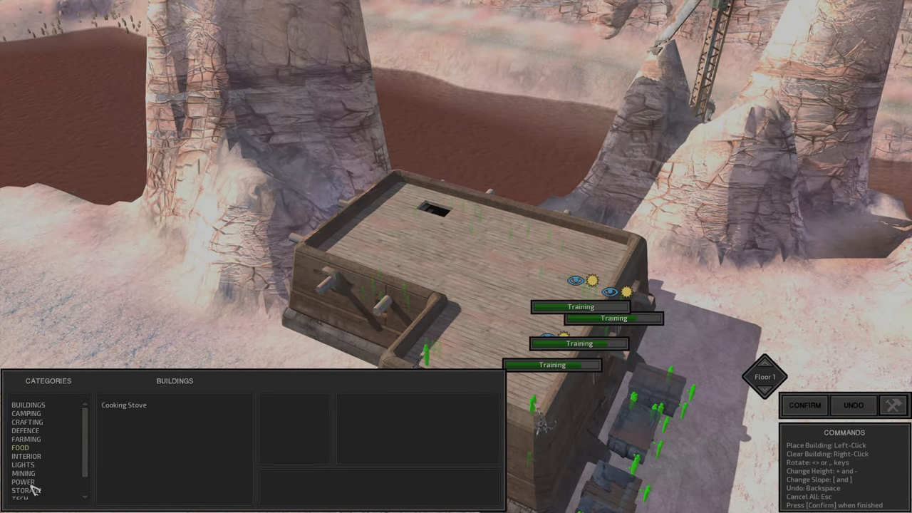
left_click(23, 482)
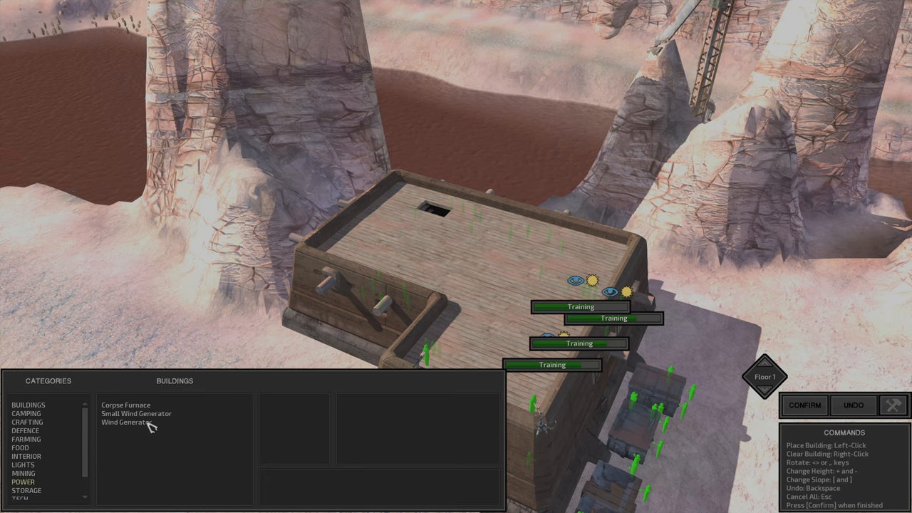
left_click(125, 422)
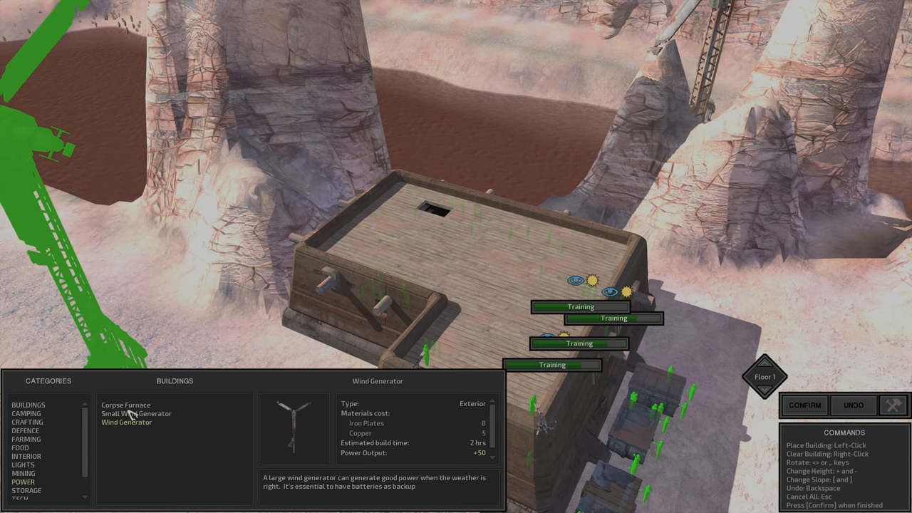
left_click(136, 414)
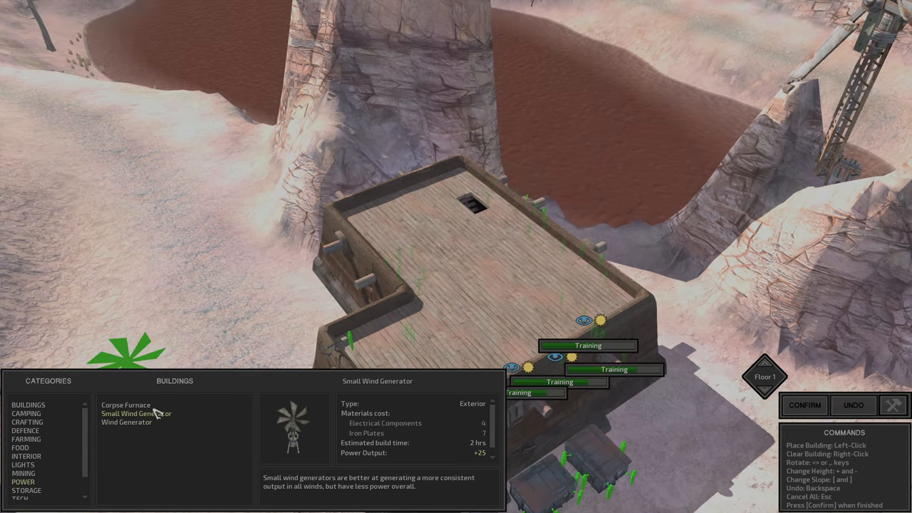
left_click(126, 405)
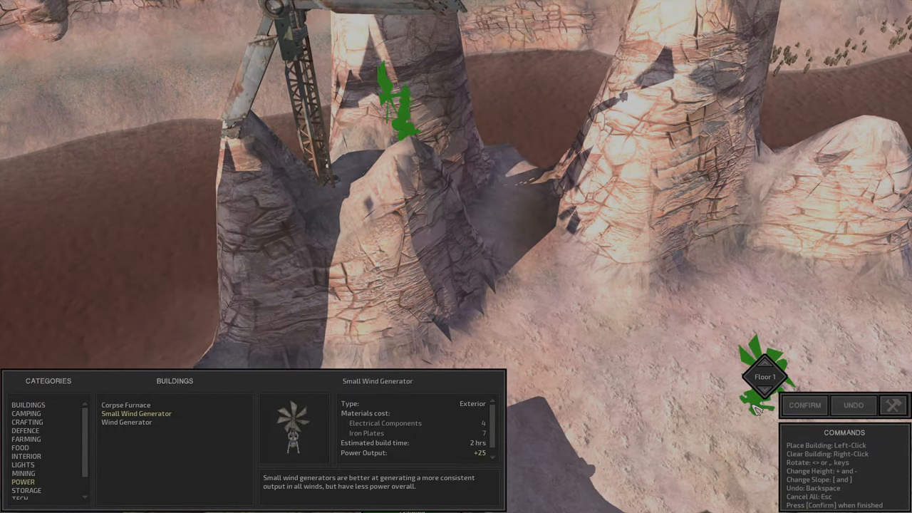
left_click(812, 405)
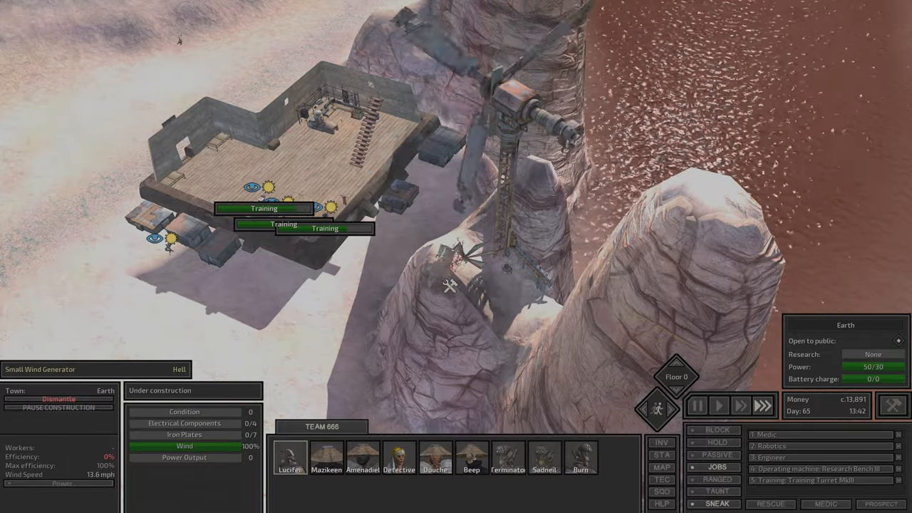
Preview a large Wind Generator against the cliff without confirming it
left_click(57, 399)
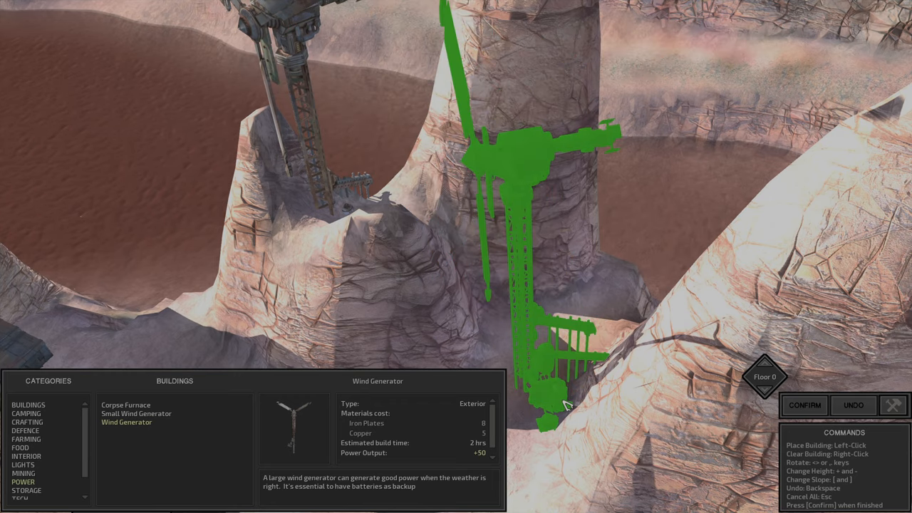
left_click(809, 405)
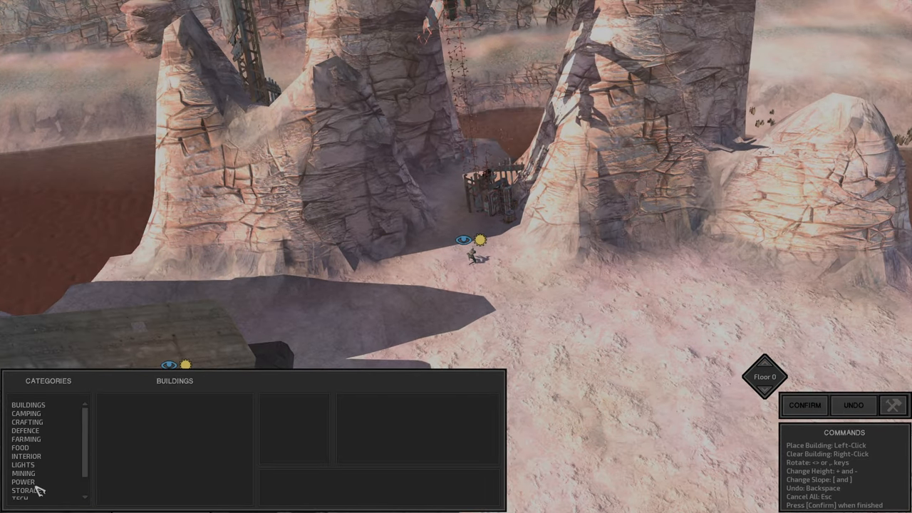
Inspect the Small Wind Generator and the squad leader's inventory, then view the world map
left_click(24, 482)
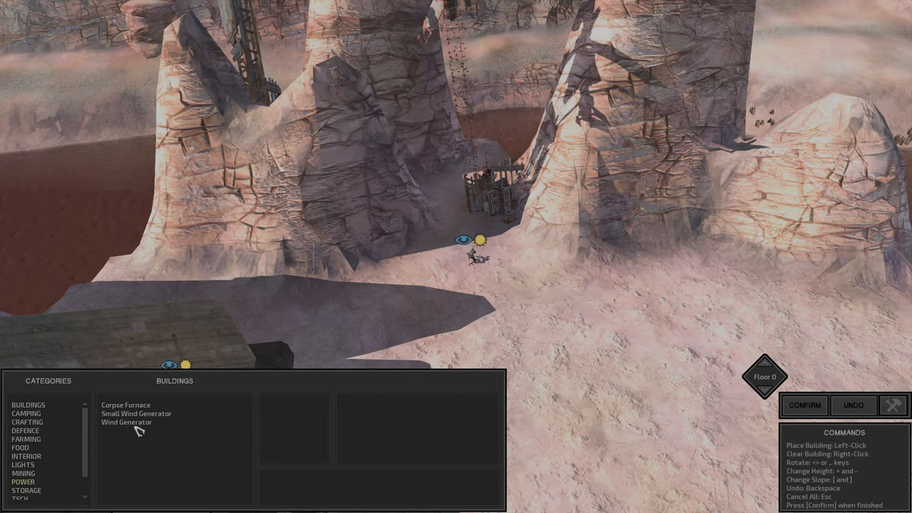
left_click(137, 414)
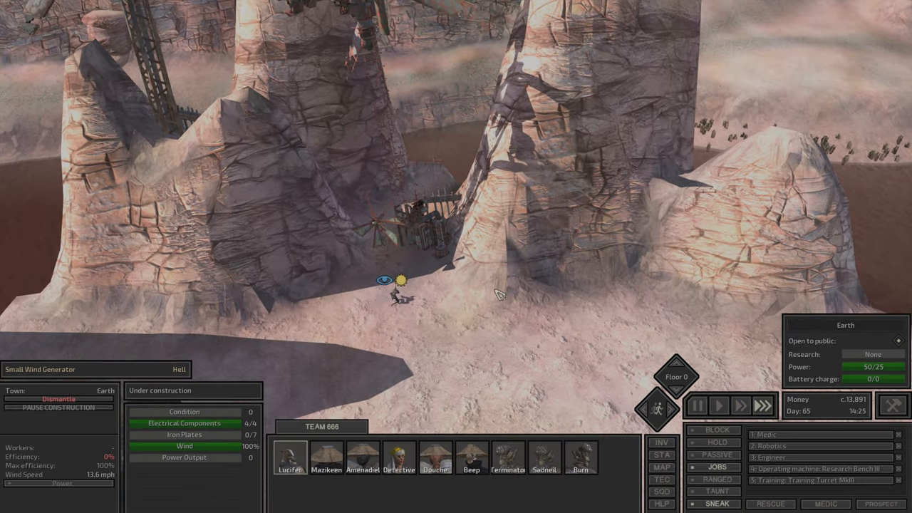
left_click(286, 462)
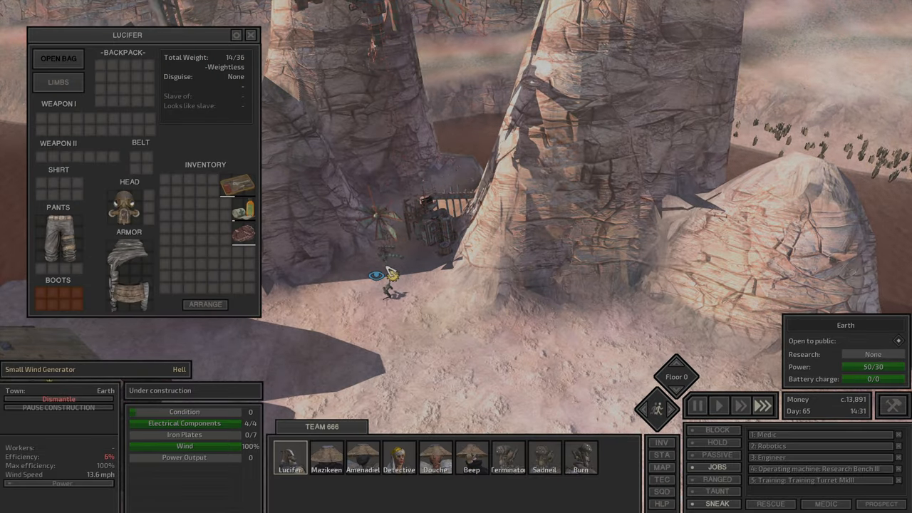
left_click(251, 34)
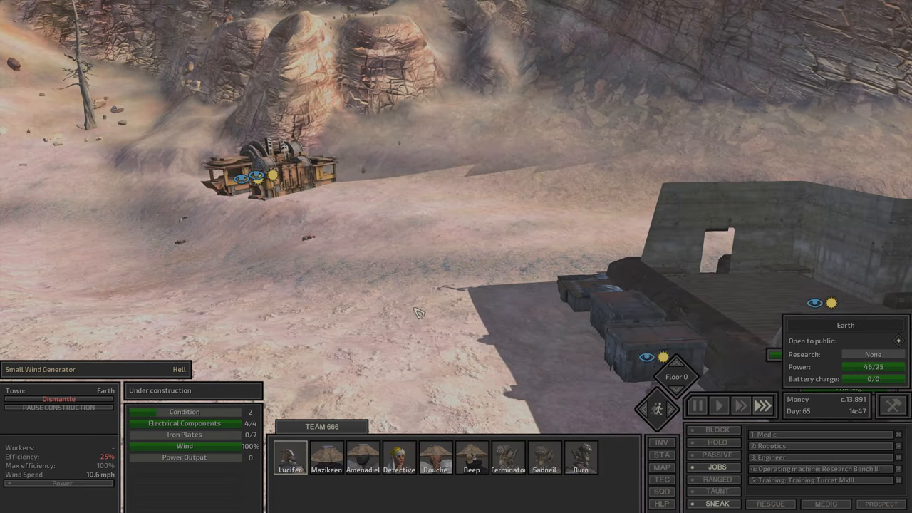
left_click(662, 467)
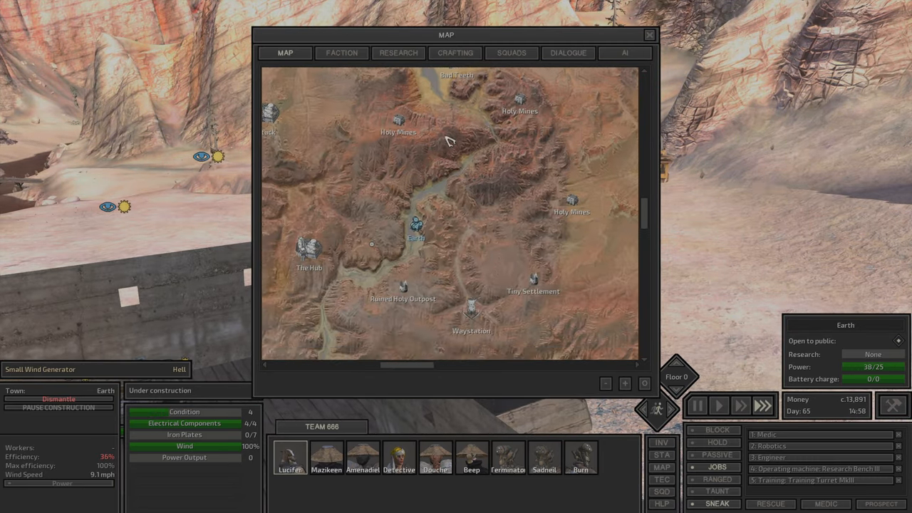
Check squad members while the generator finishes, then return to the world map
left_click(647, 34)
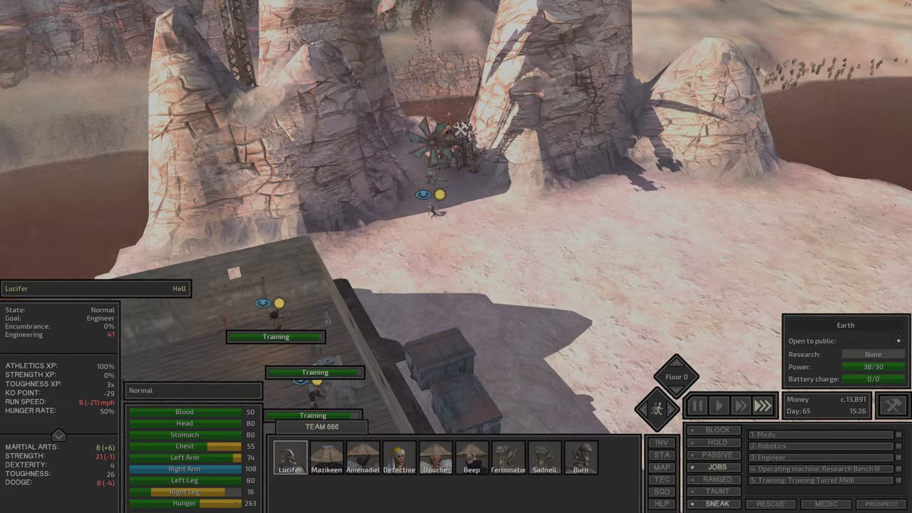
left_click(400, 459)
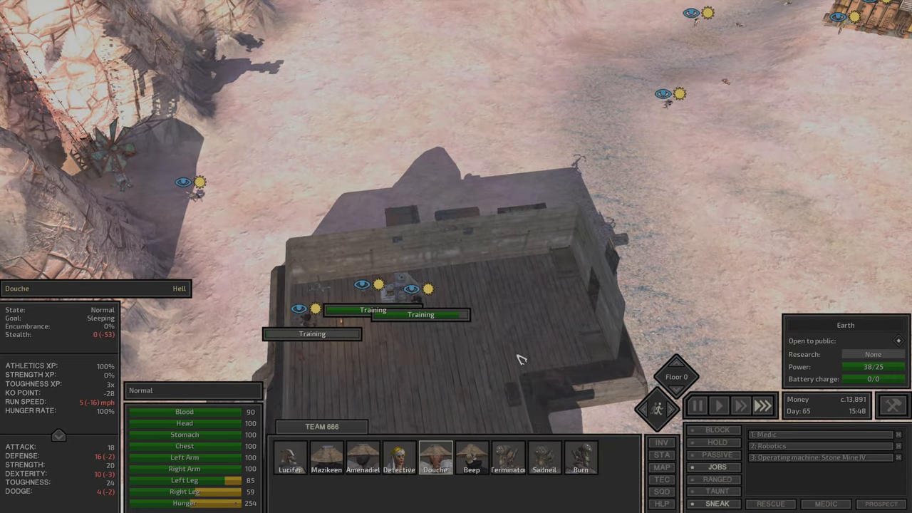
left_click(468, 464)
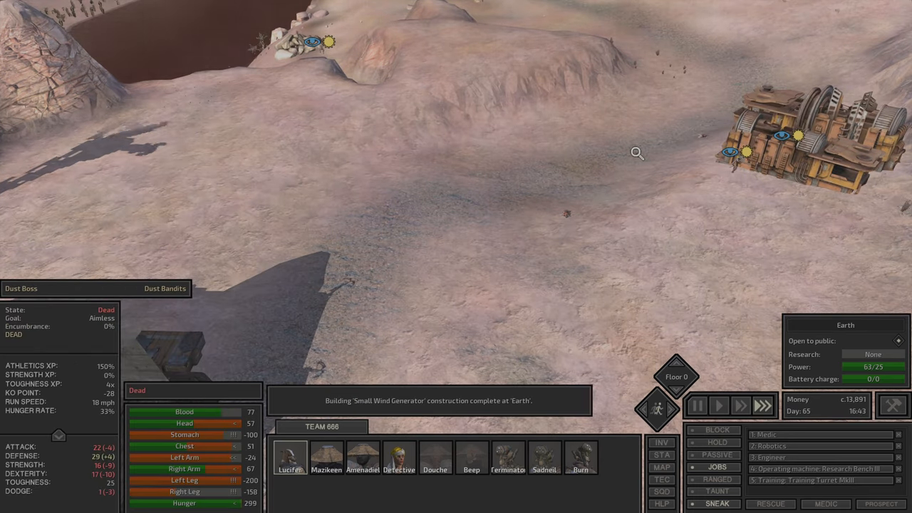
left_click(661, 467)
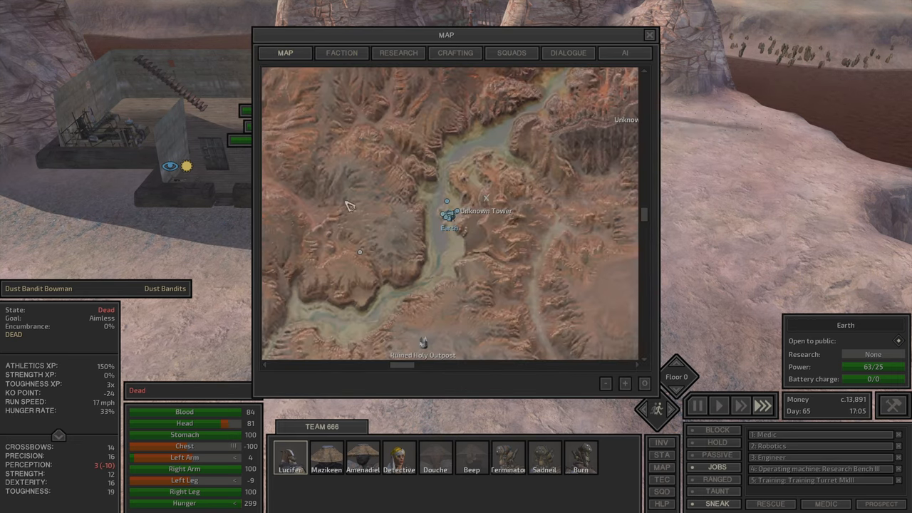
Leave the world map and return to the outpost view
left_click(648, 35)
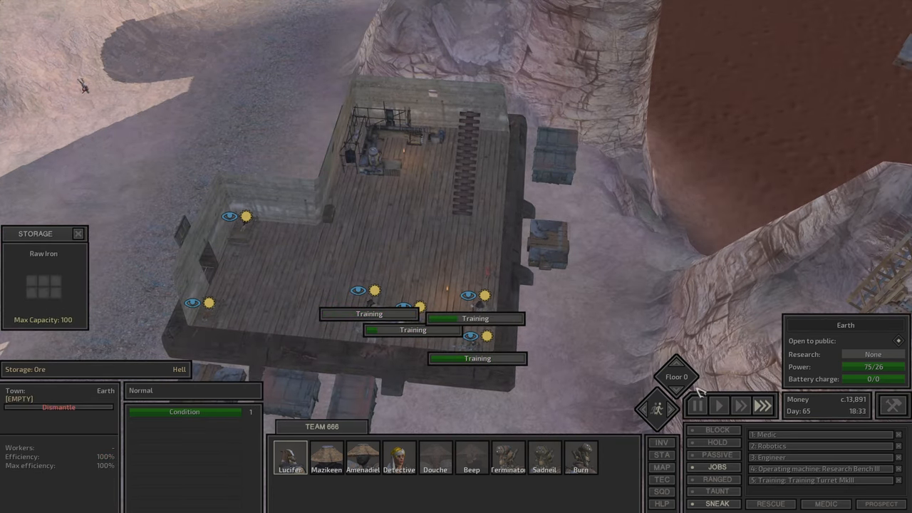
left_click(288, 468)
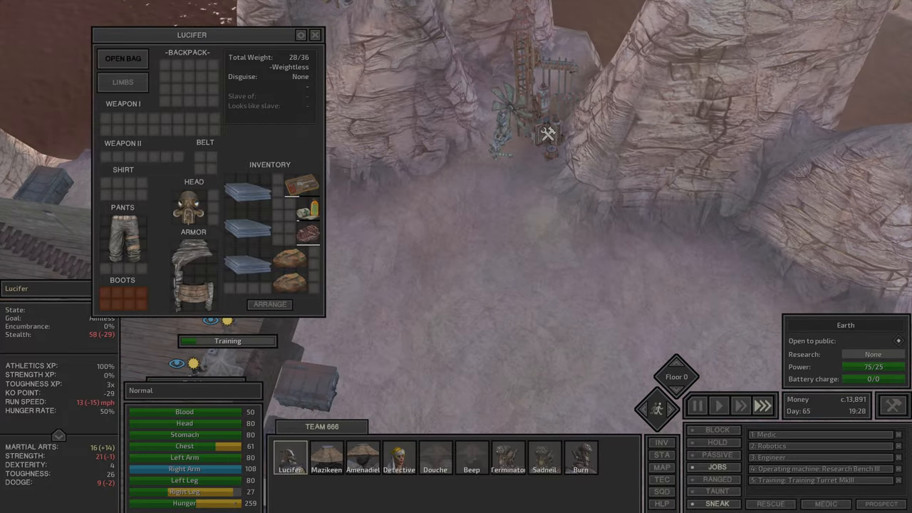
left_click(530, 203)
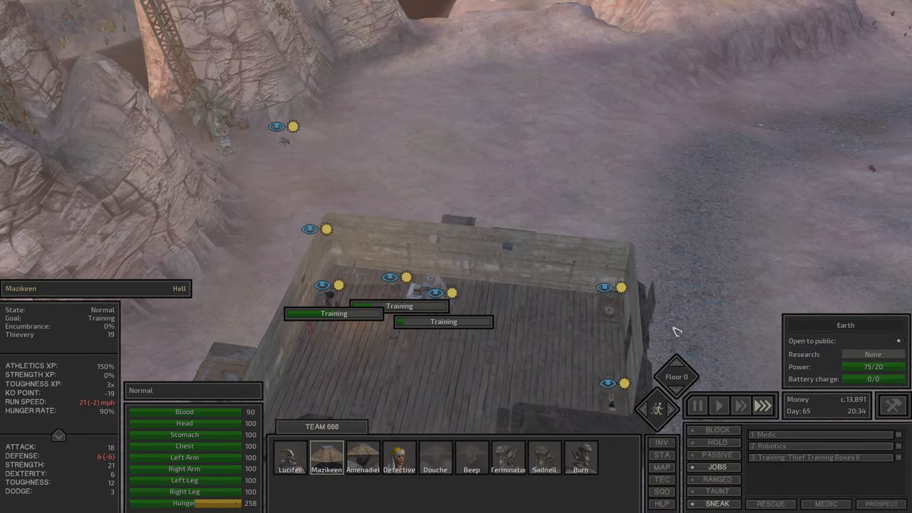
left_click(433, 469)
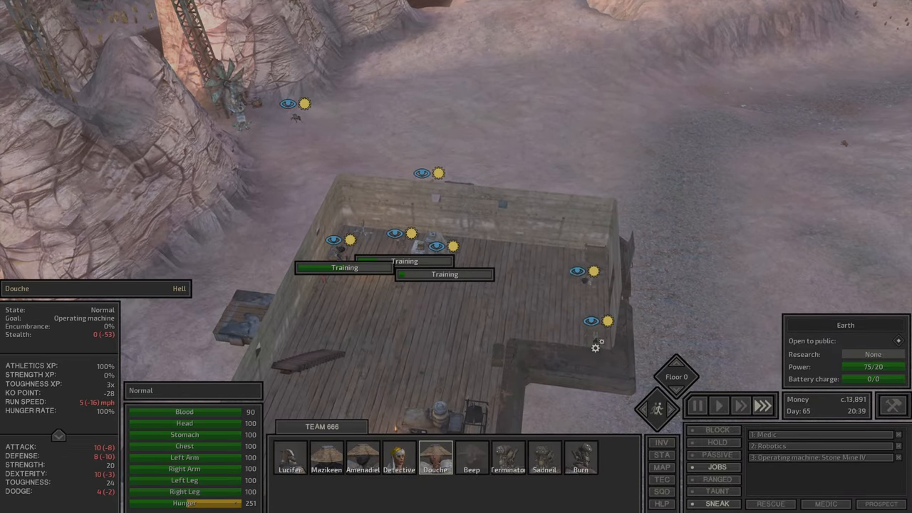
left_click(469, 470)
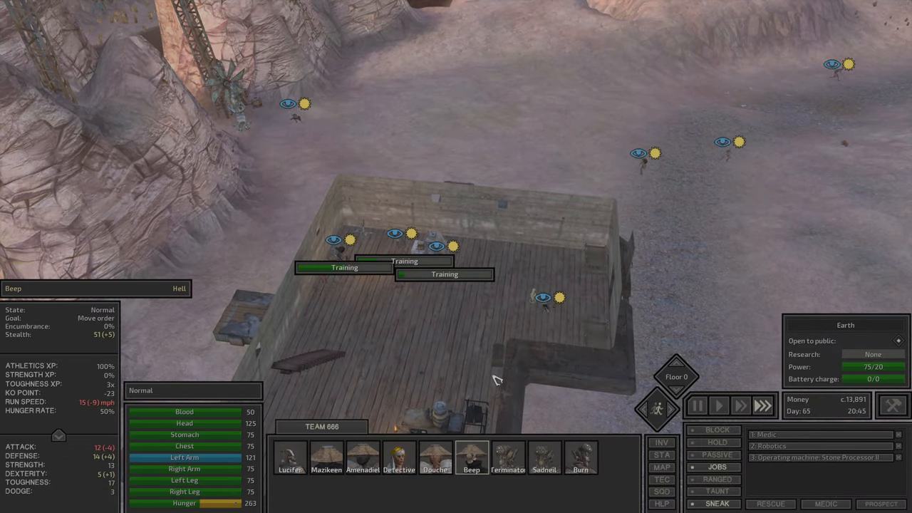
left_click(290, 453)
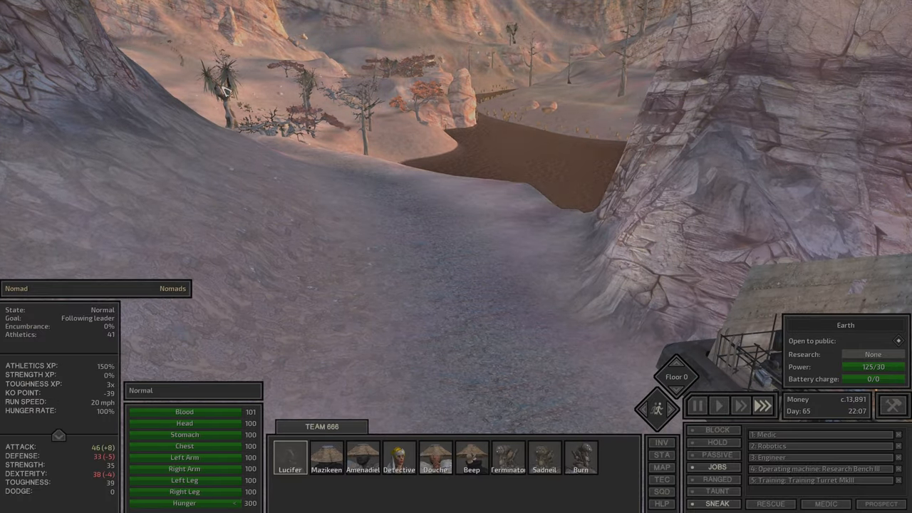
left_click(288, 450)
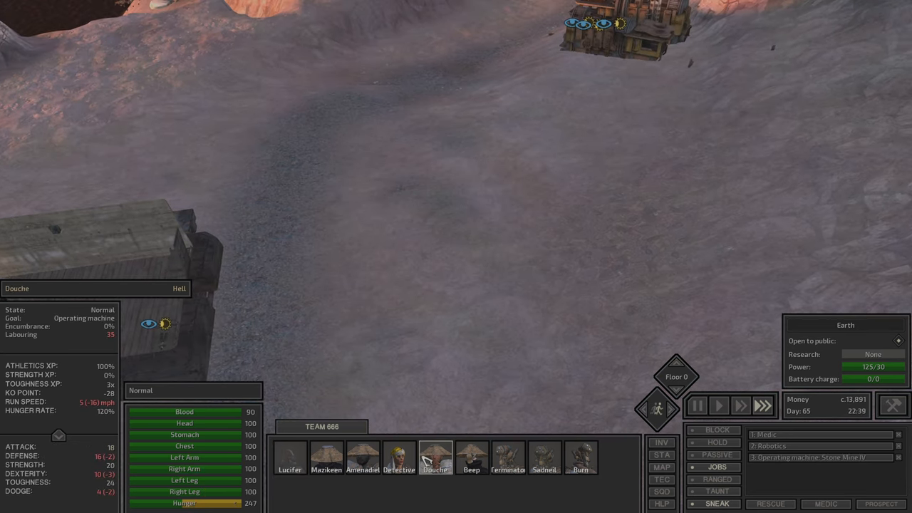
Review squad inventories and the General Storage Chest before approaching the Nomad Animal Trader
left_click(362, 459)
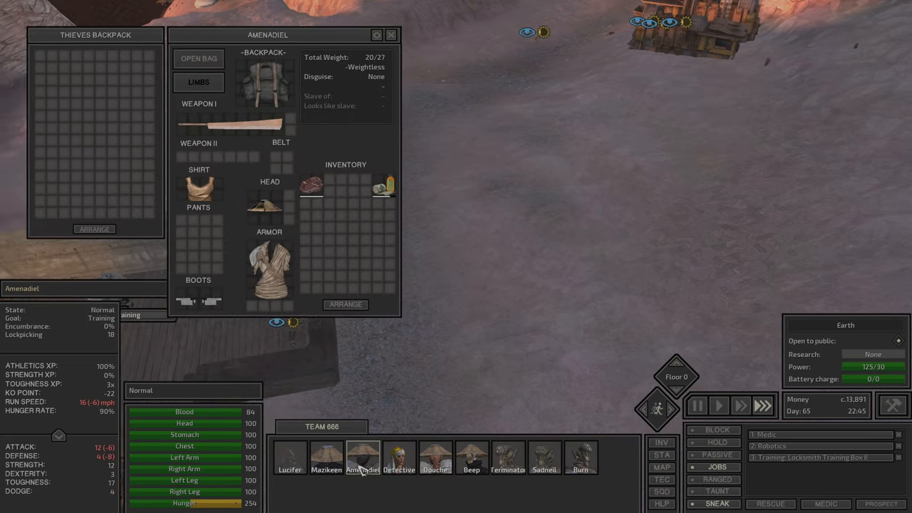
left_click(397, 459)
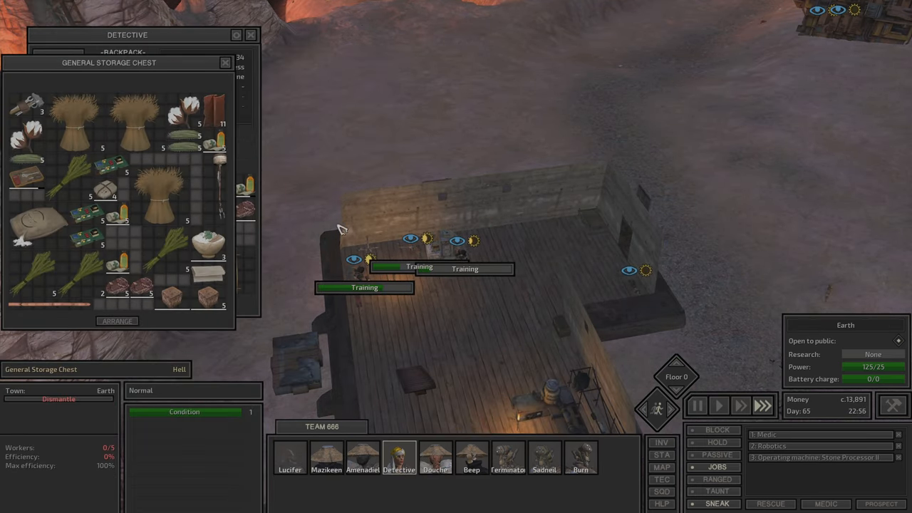
mouse_move(75, 242)
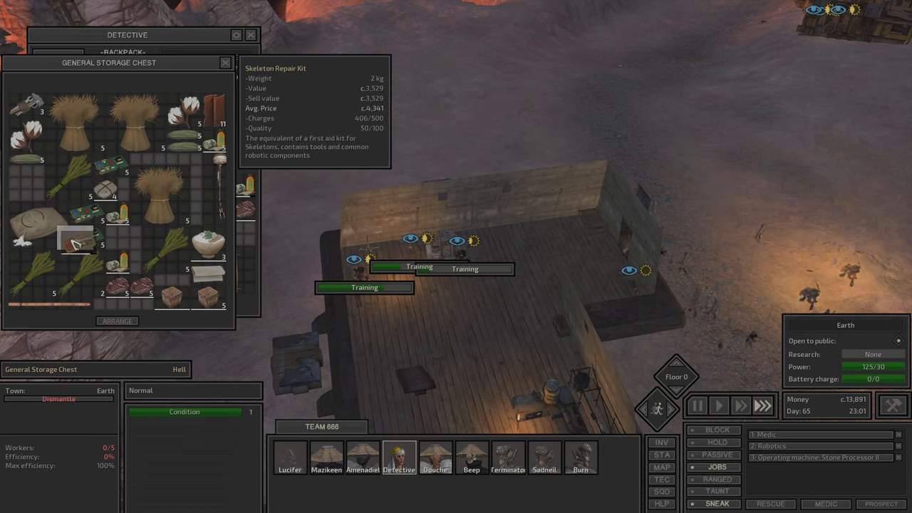
left_click(289, 457)
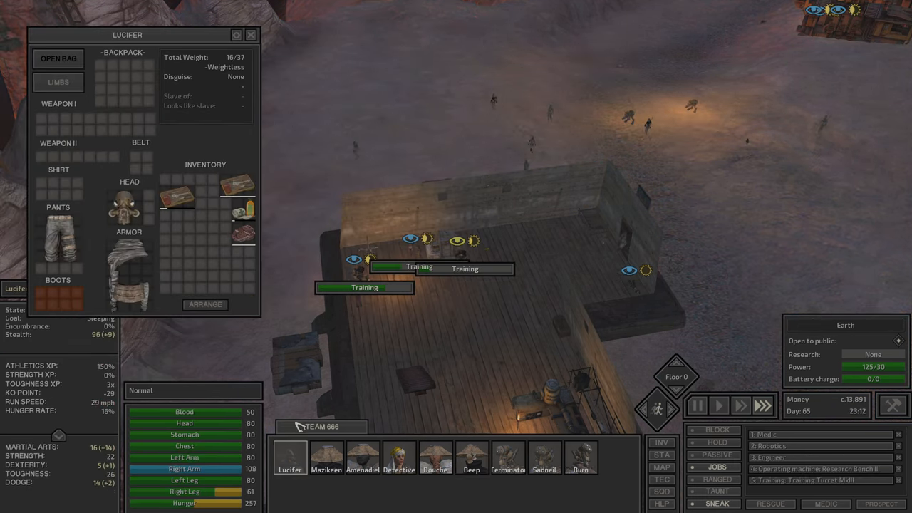
left_click(470, 471)
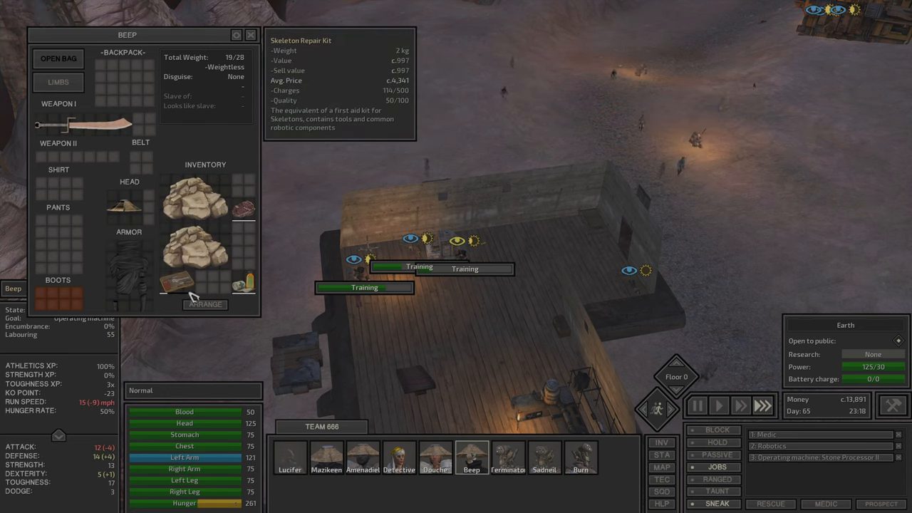
left_click(254, 35)
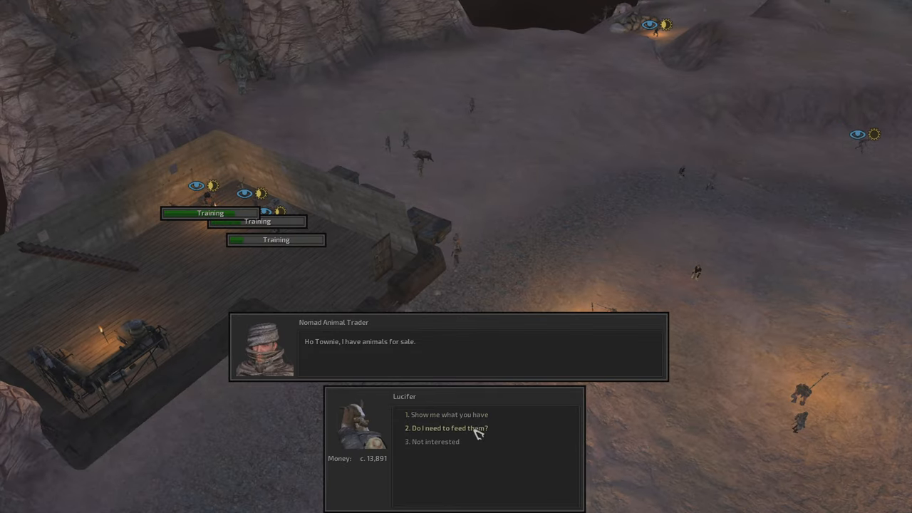
left_click(433, 415)
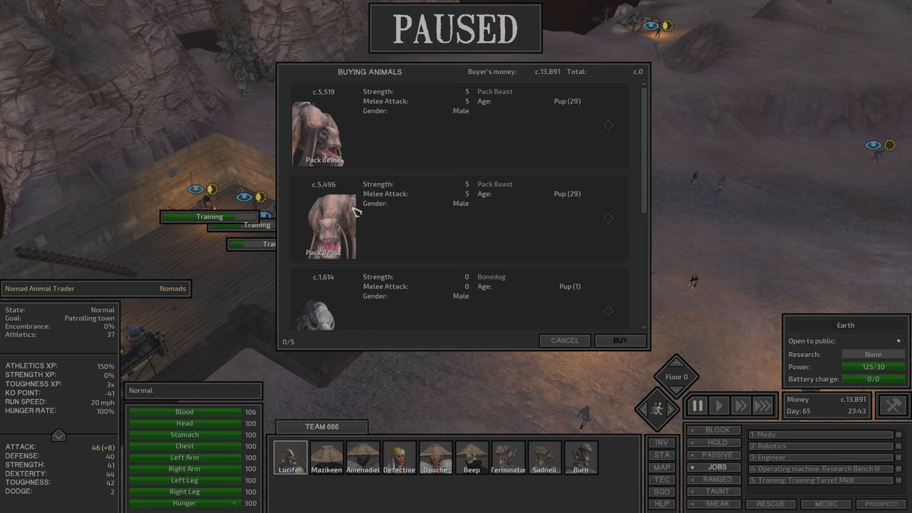
mouse_move(567, 134)
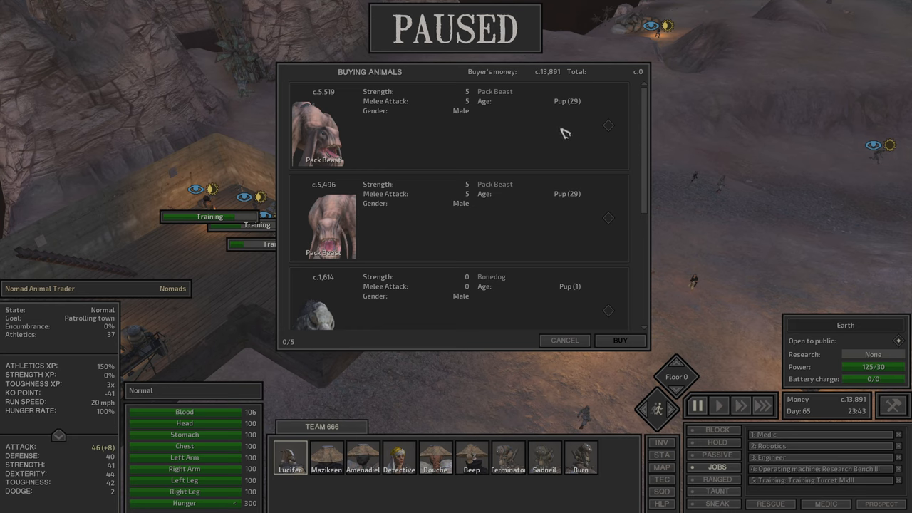
scroll("down", 3)
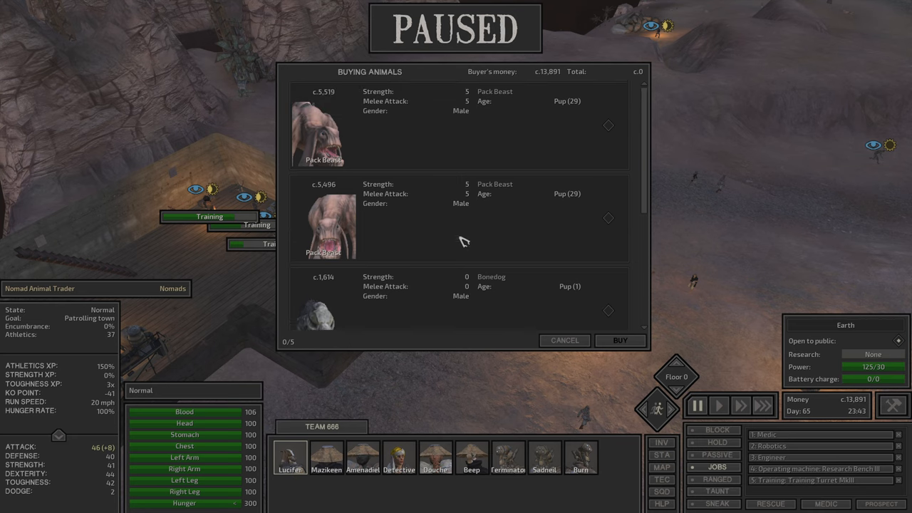
scroll("down", 3)
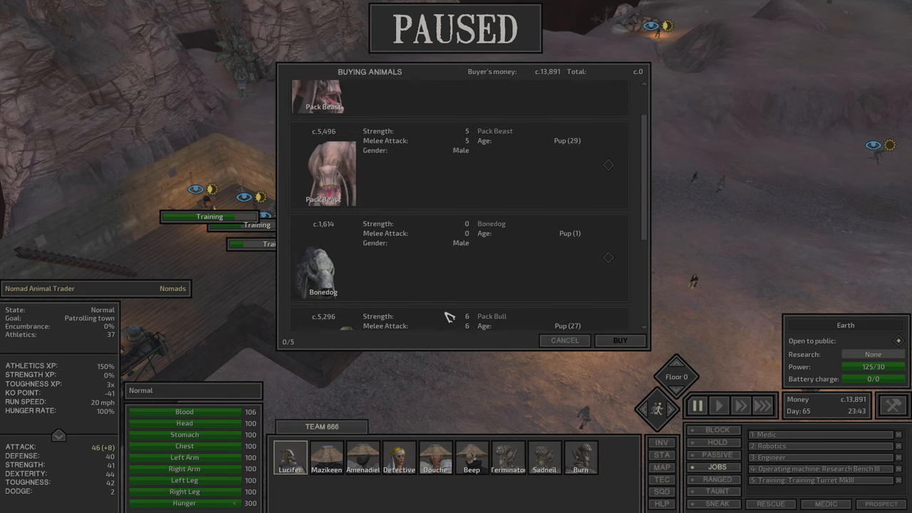
mouse_move(514, 338)
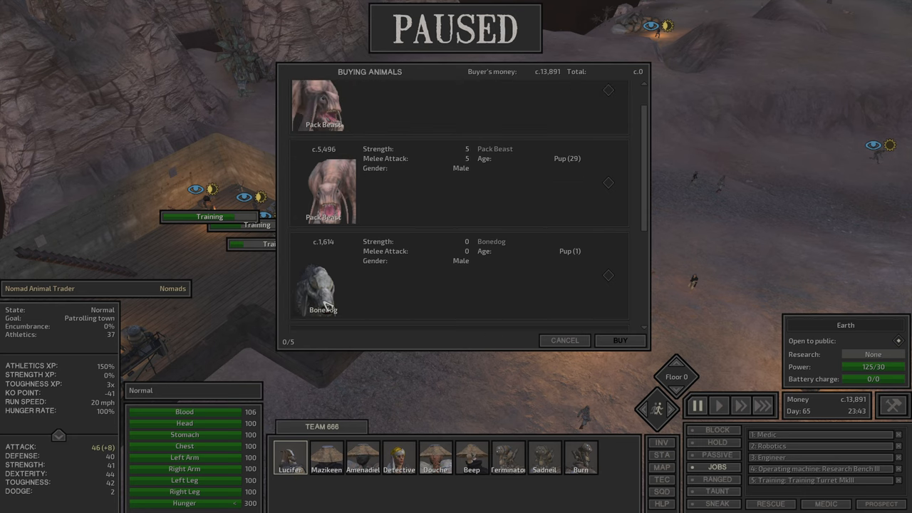
scroll("down", 3)
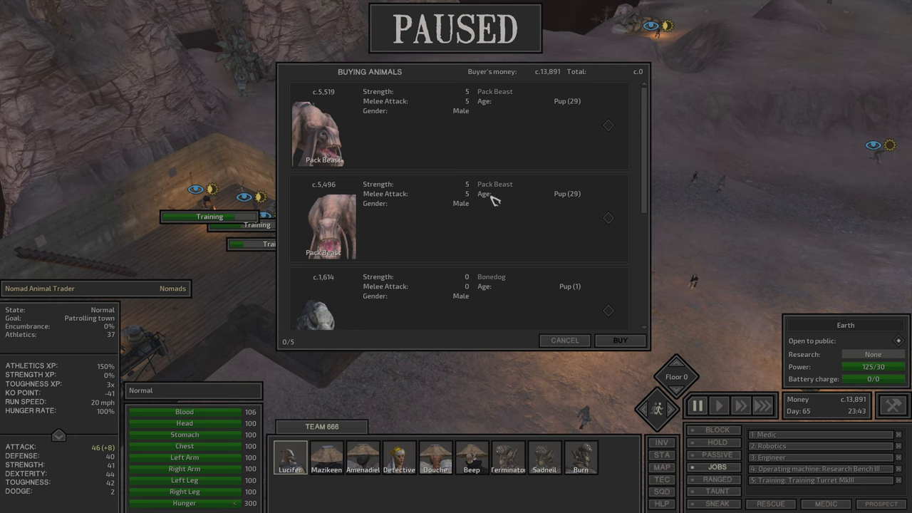
mouse_move(475, 206)
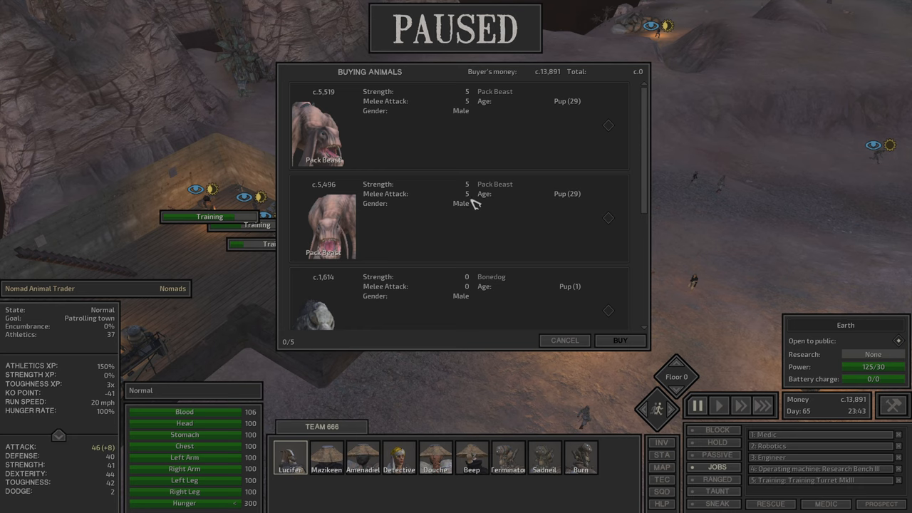
mouse_move(436, 155)
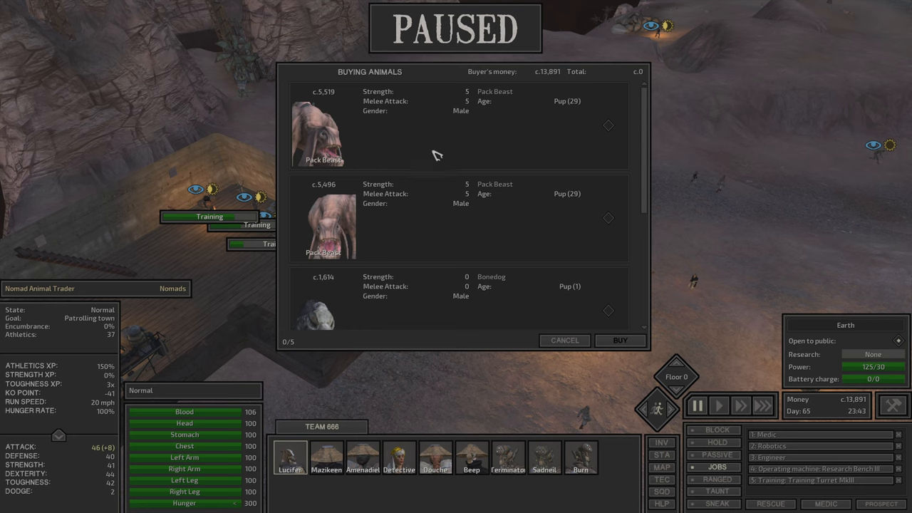
mouse_move(604, 189)
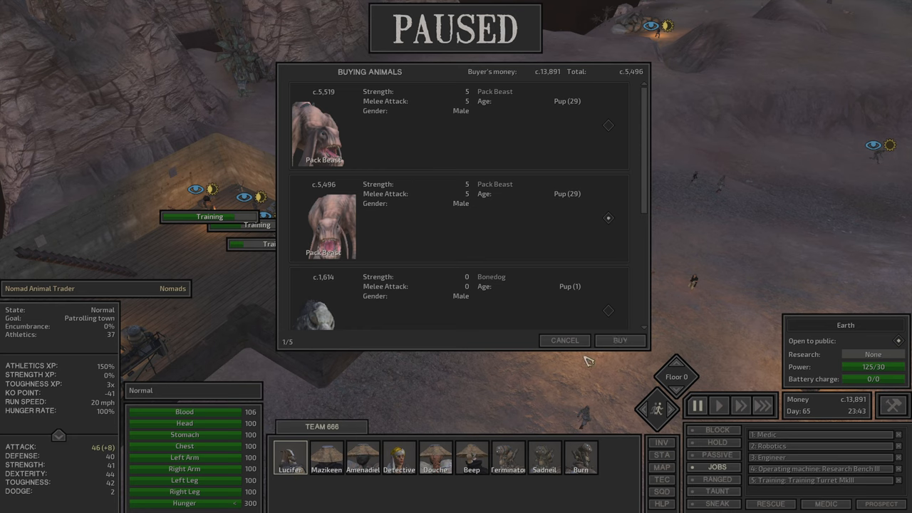
mouse_move(576, 346)
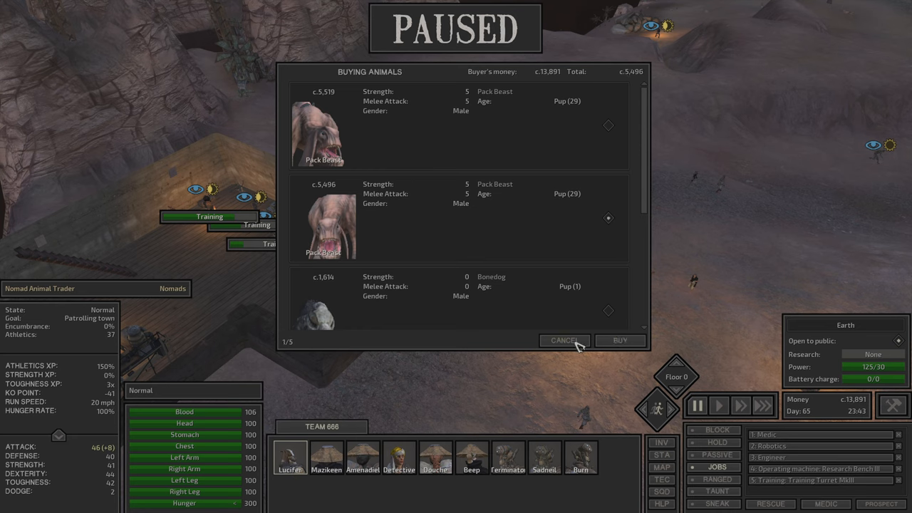
left_click(564, 341)
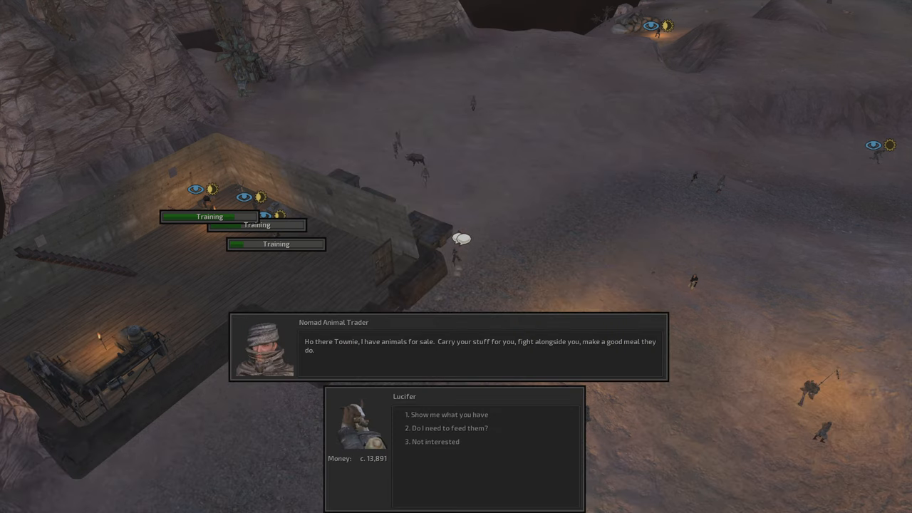
left_click(431, 414)
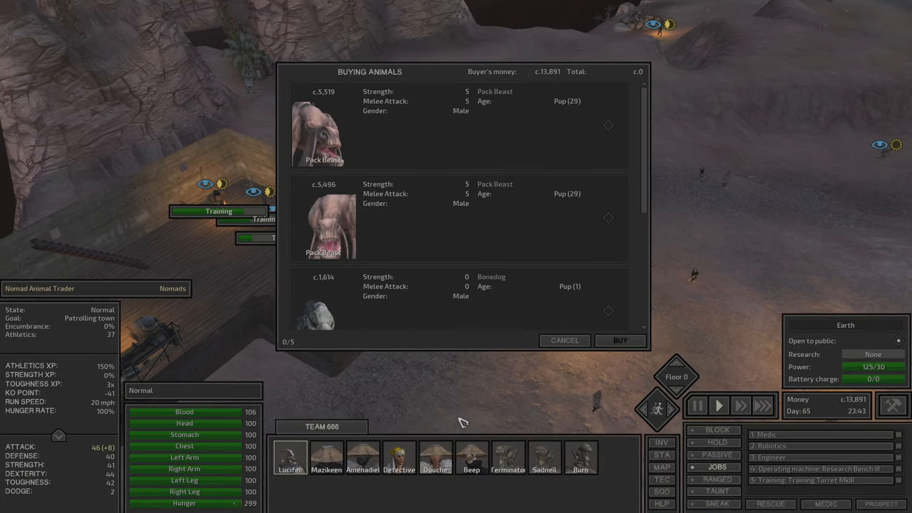
left_click(565, 340)
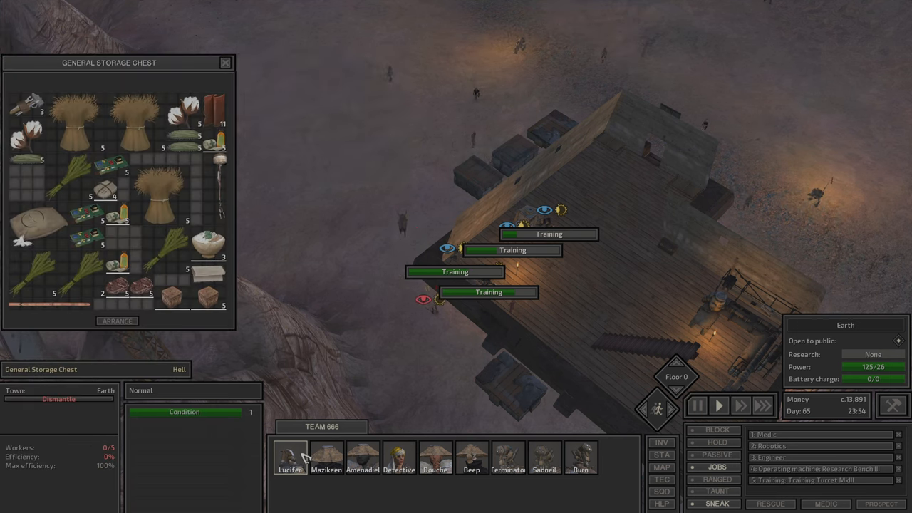
Review each squad member's gear via their portraits, then close the inventories
left_click(288, 457)
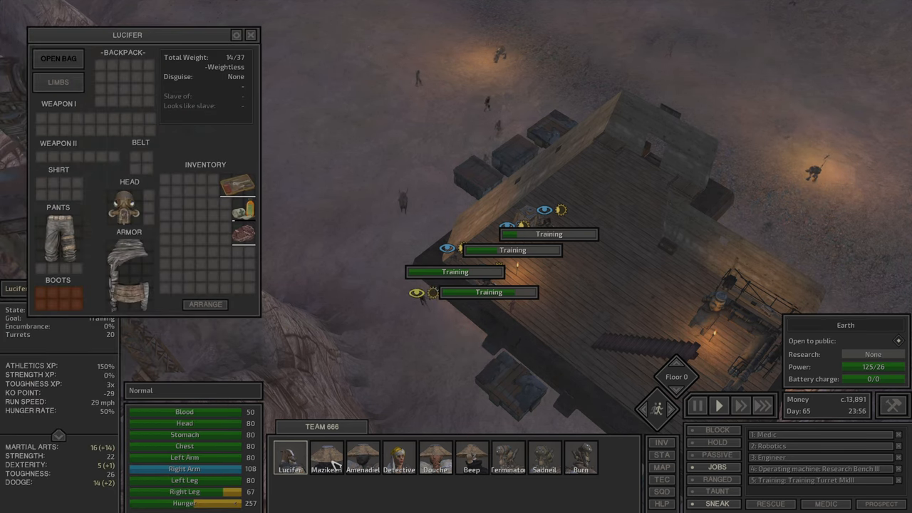
left_click(400, 456)
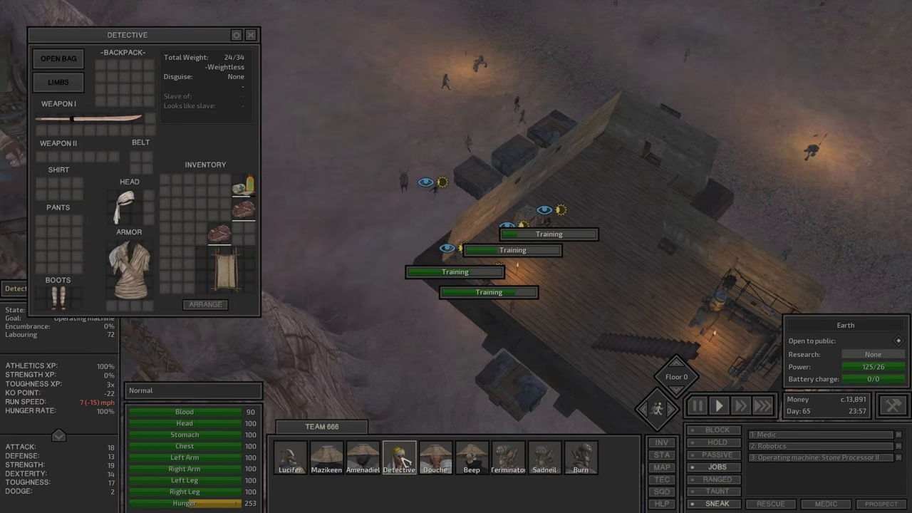
left_click(466, 458)
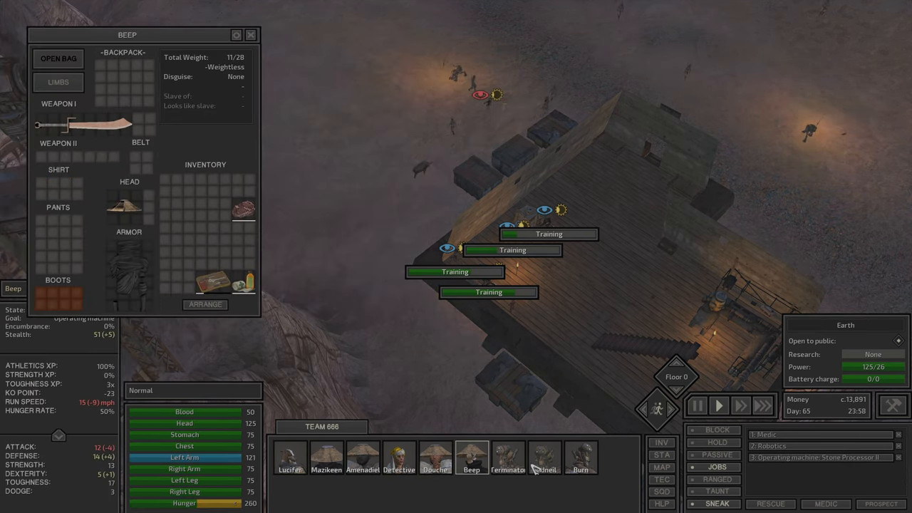
left_click(582, 461)
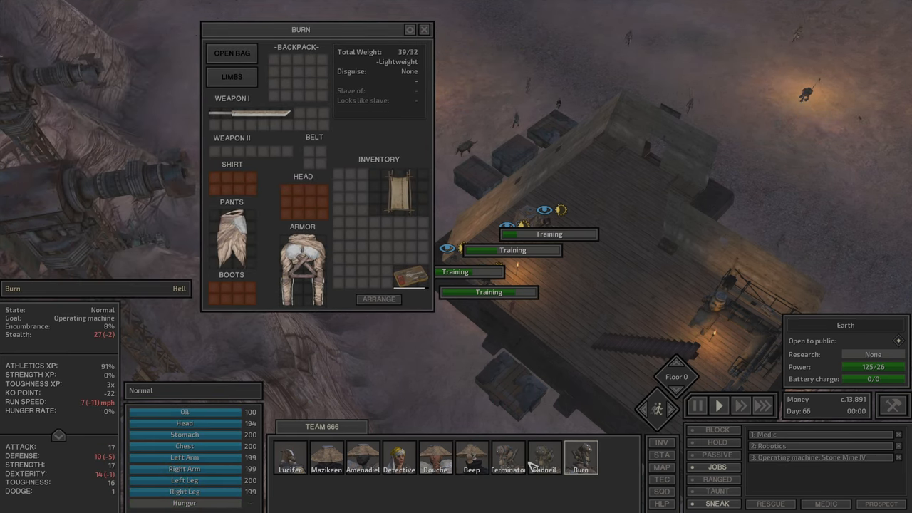
left_click(541, 459)
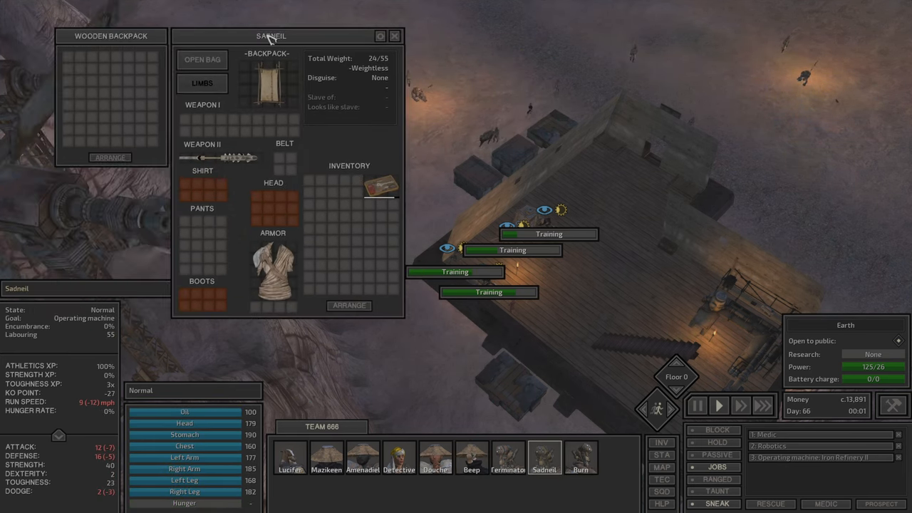
left_click(581, 459)
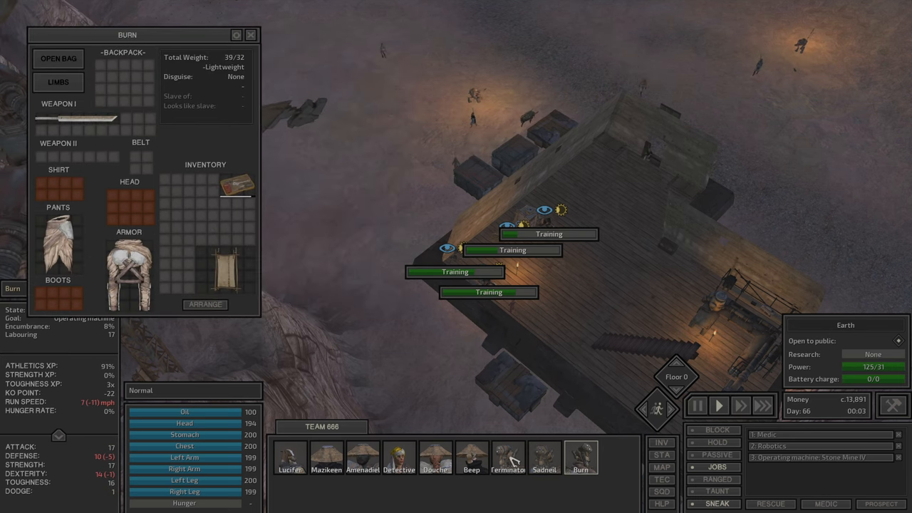
left_click(470, 457)
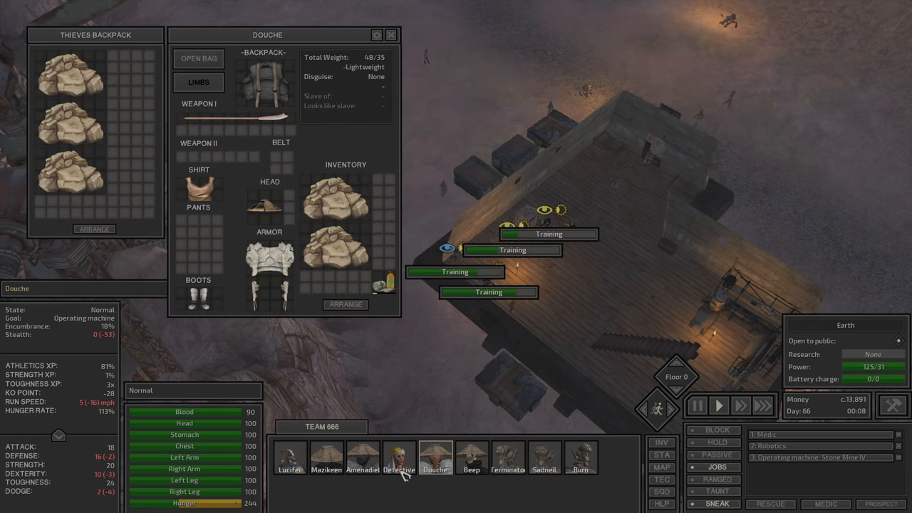
left_click(400, 459)
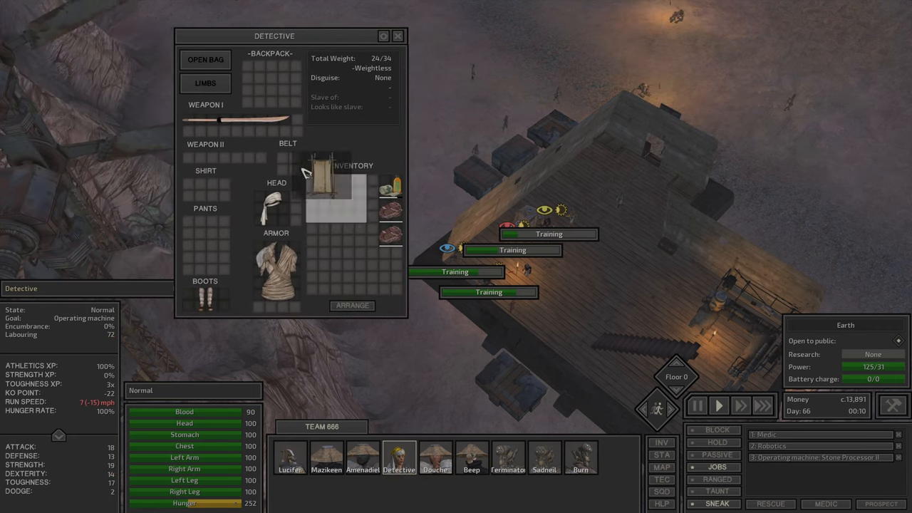
left_click(360, 458)
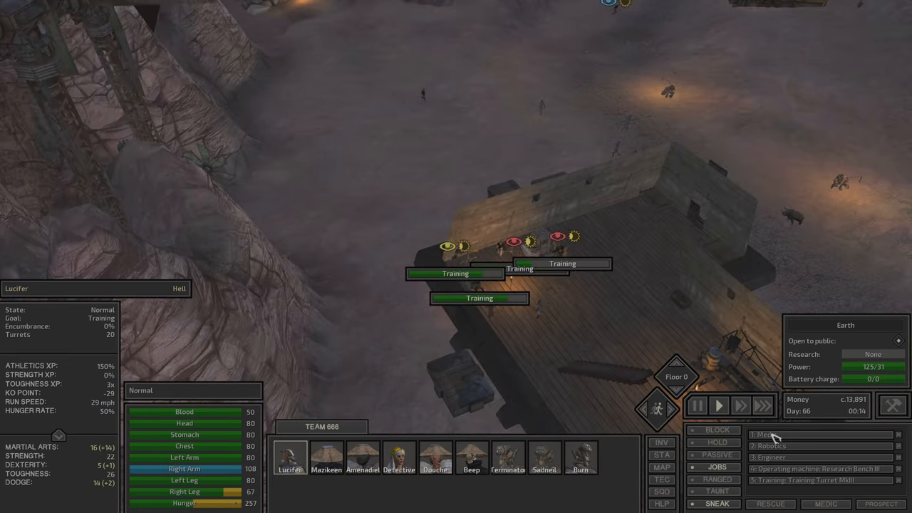
Glance at the world map, then return to the field where dust bandits attack
left_click(661, 468)
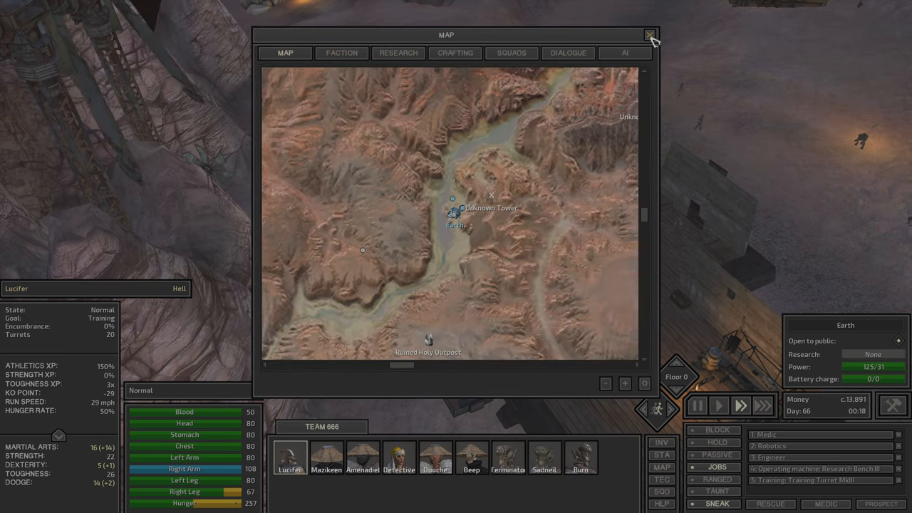
left_click(647, 34)
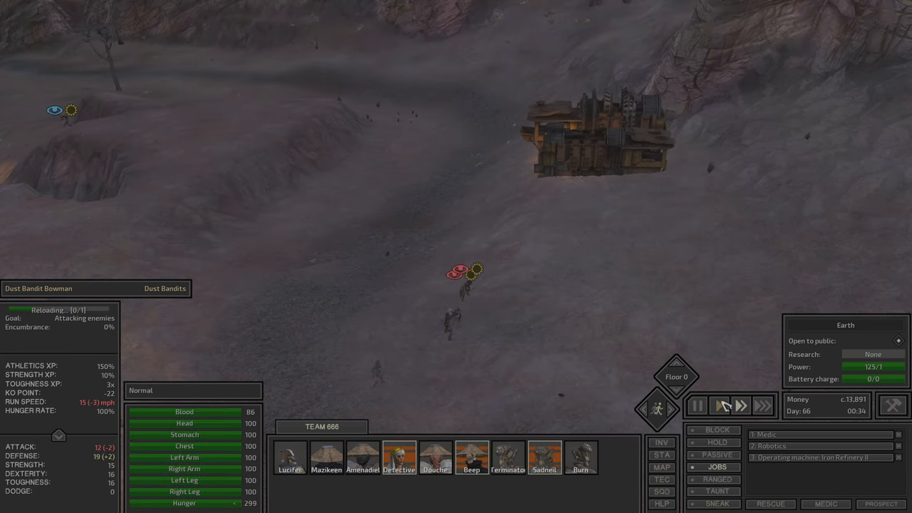
Attack the dust bandits and loot the downed Dust Bandit Bowman's inventory
left_click(719, 405)
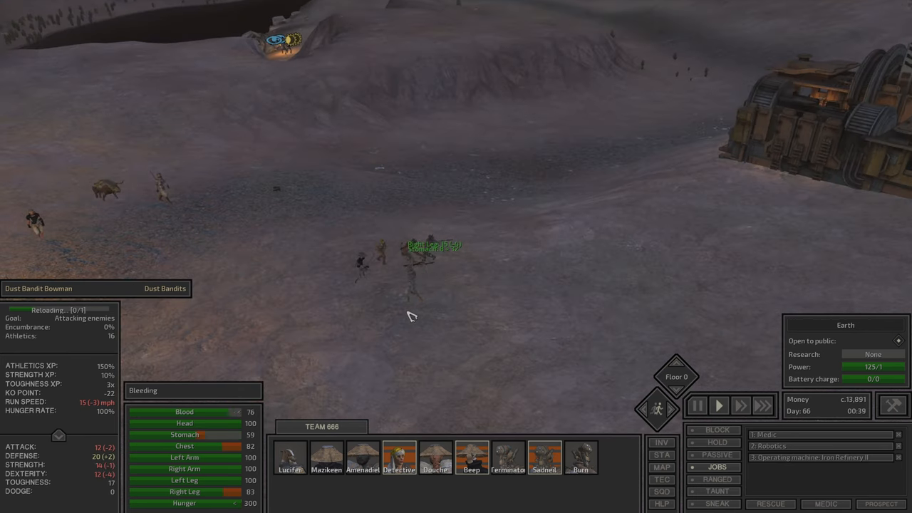
left_click(398, 459)
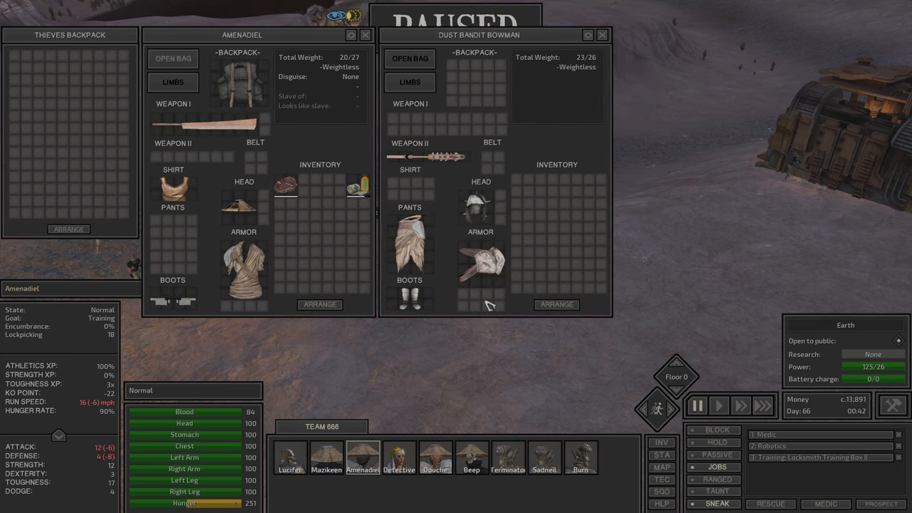
Take the fallen bandit's equipment and have other squad members pick up items from the ground
left_click(399, 459)
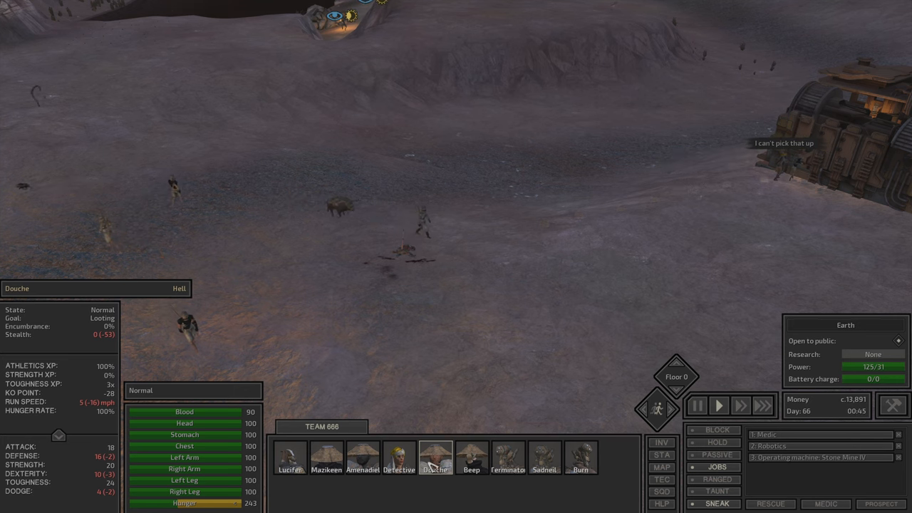
left_click(469, 457)
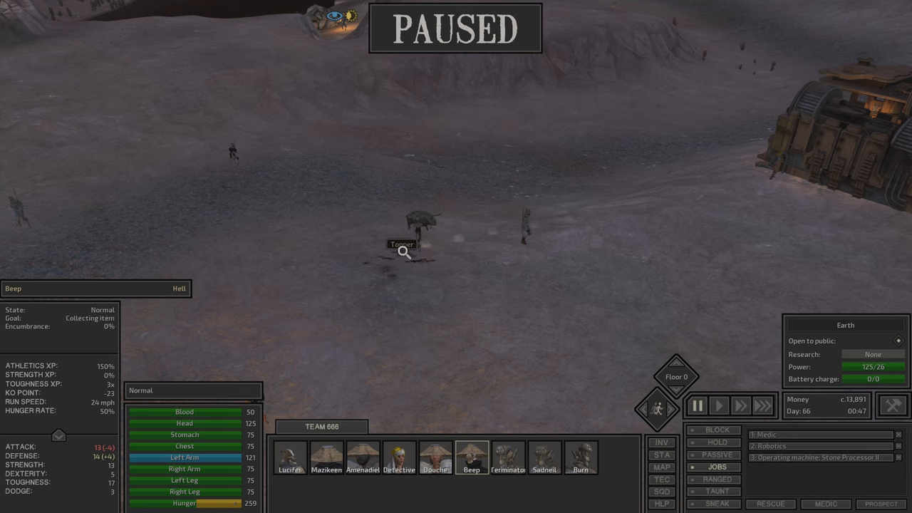
left_click(717, 405)
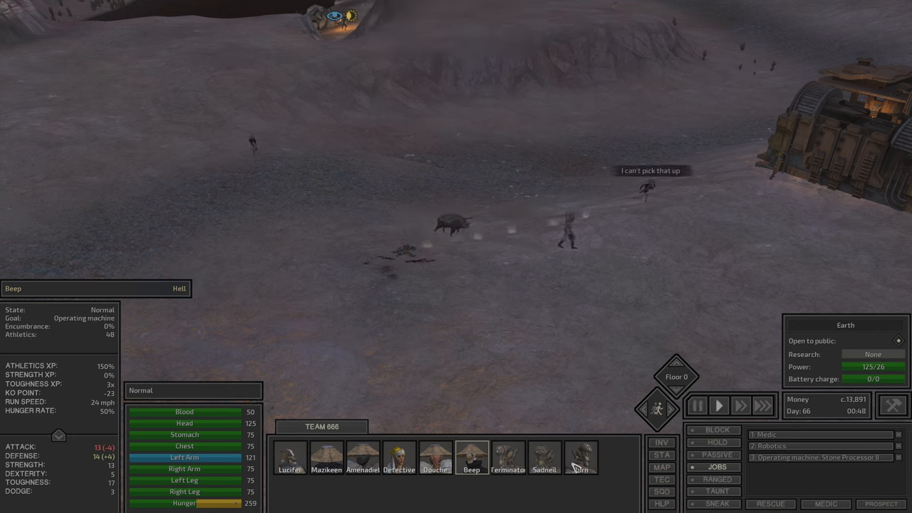
left_click(581, 471)
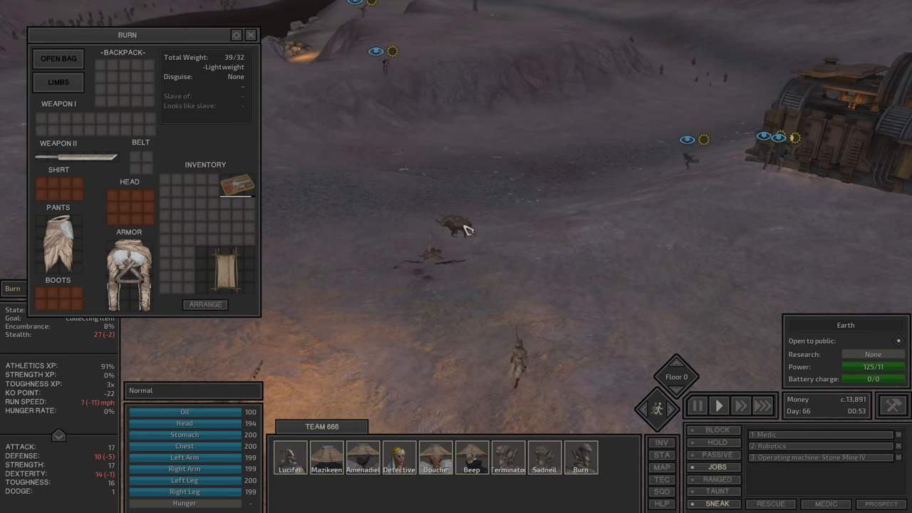
Cycle through squad portraits to review each member's gathered loot and equipment
left_click(291, 454)
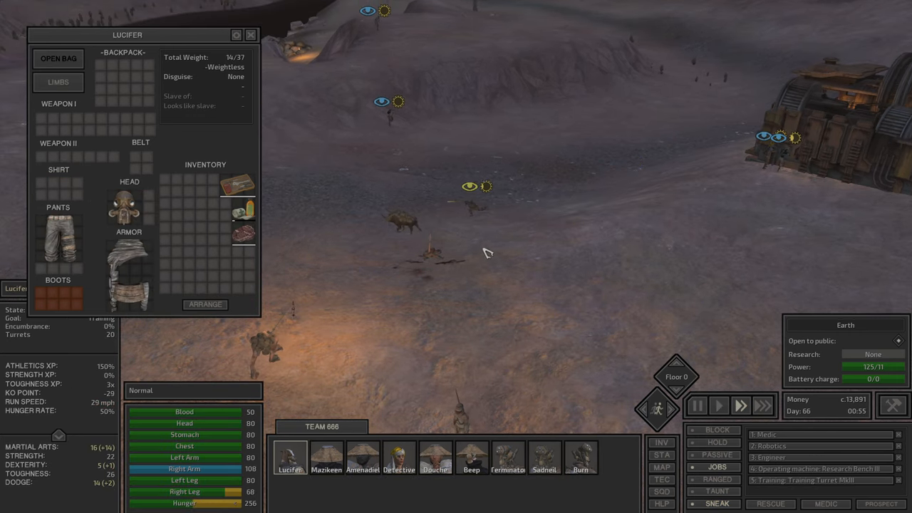
left_click(433, 453)
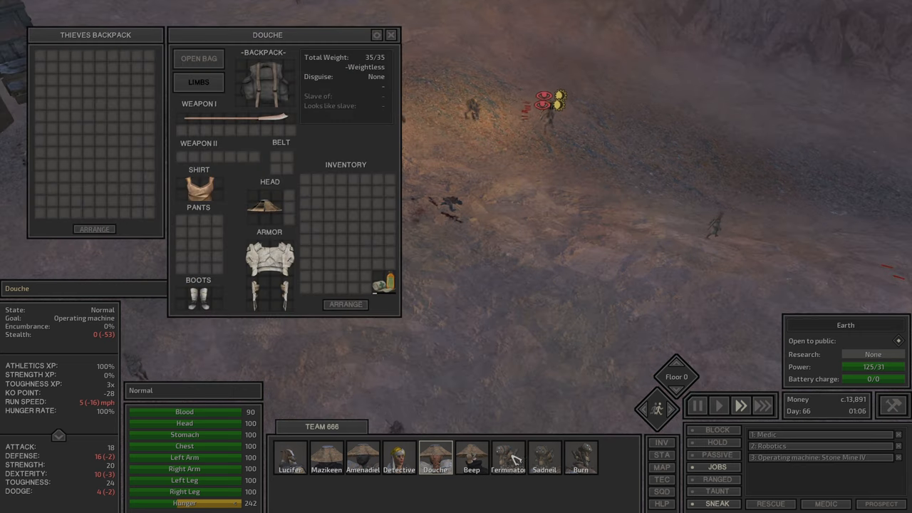
left_click(581, 462)
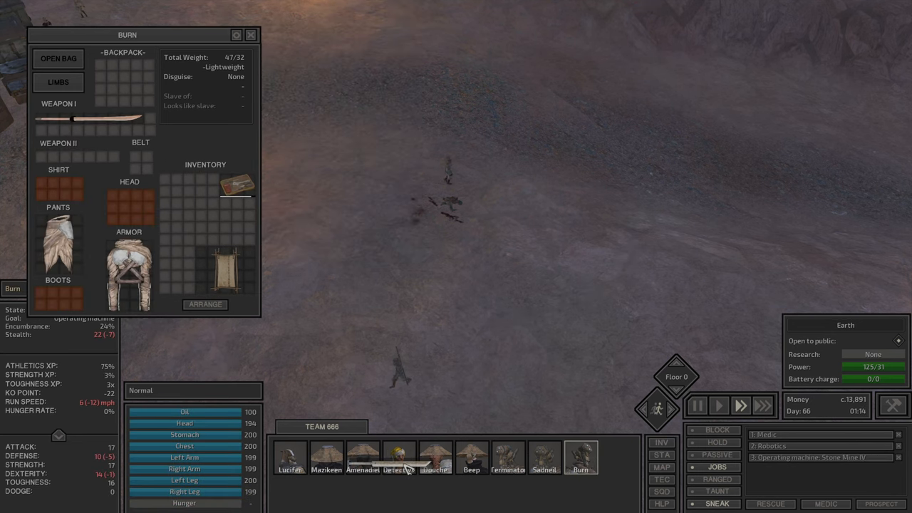
left_click(399, 456)
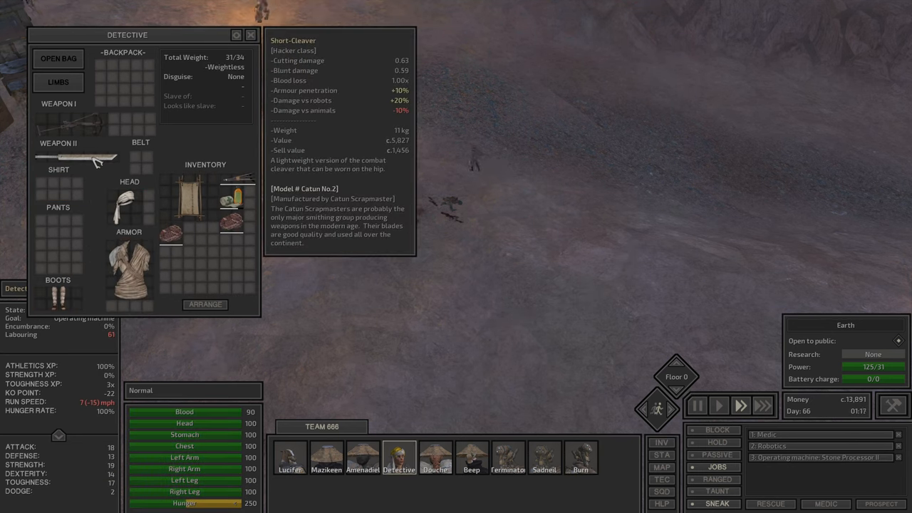
mouse_move(719, 479)
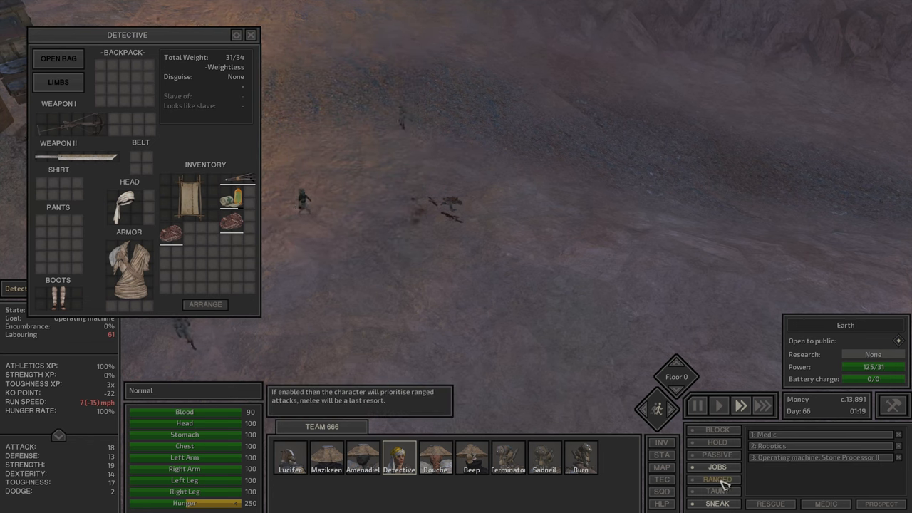
left_click(581, 456)
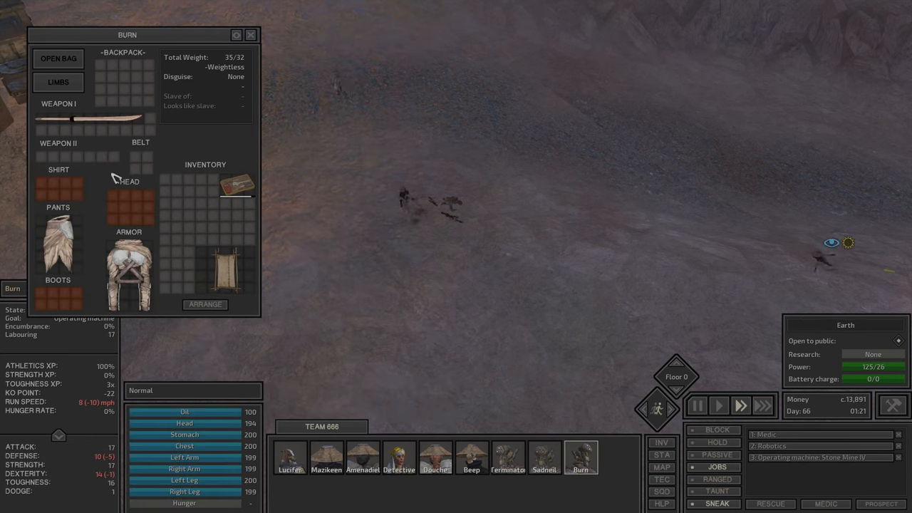
left_click(545, 456)
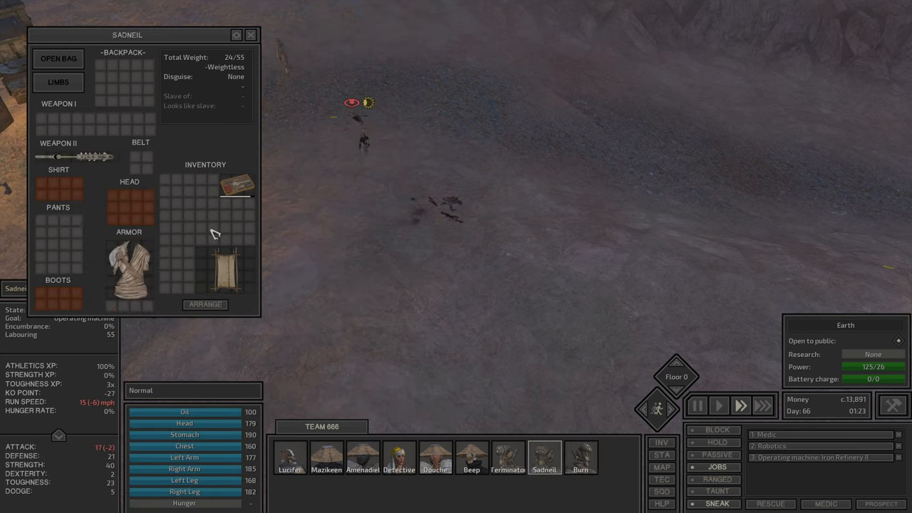
Check the remaining members' inventories and backpacks, then bring up one member's full skills sheet
left_click(433, 456)
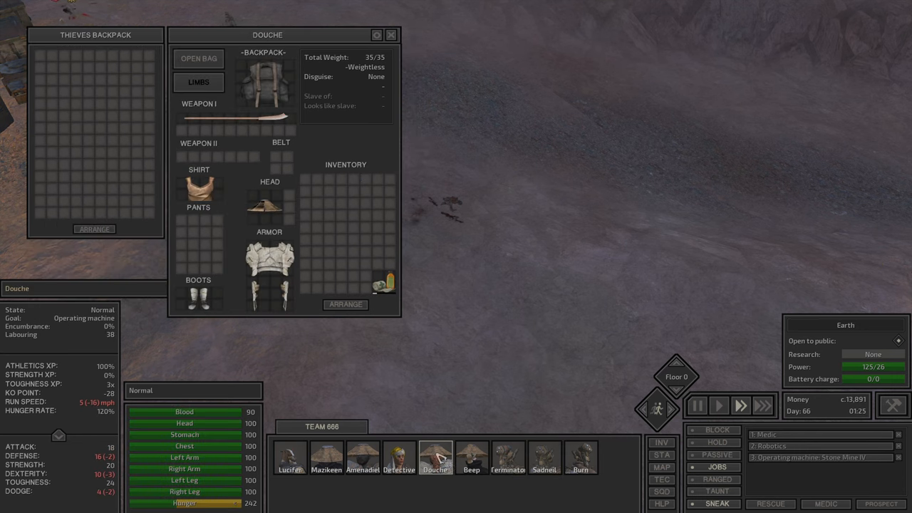
left_click(470, 456)
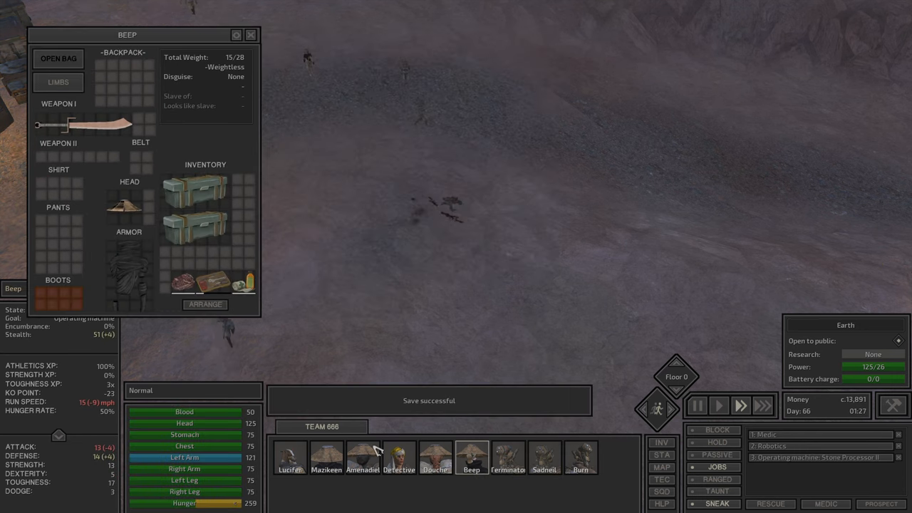
left_click(361, 457)
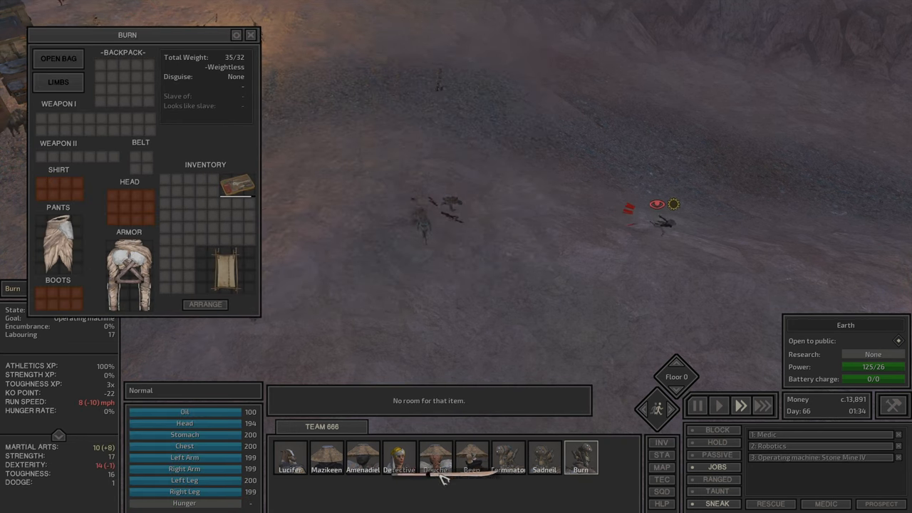
left_click(544, 458)
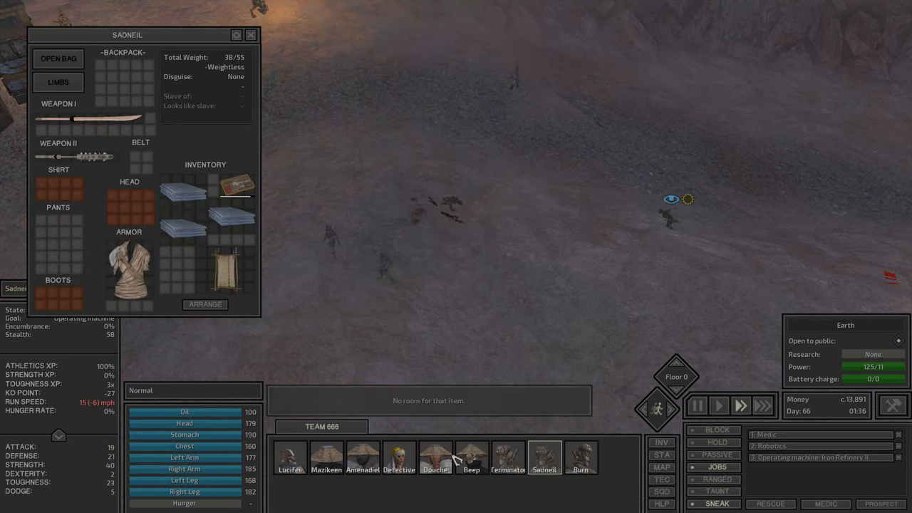
left_click(361, 468)
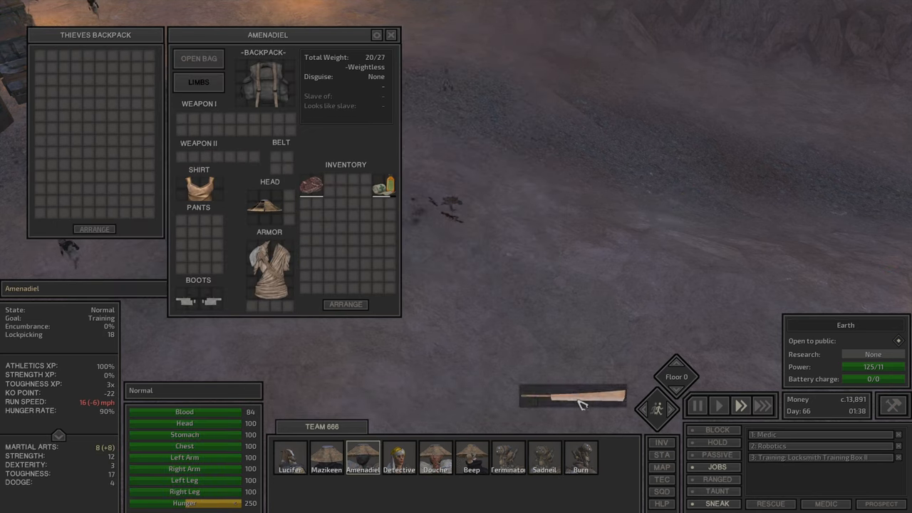
left_click(545, 459)
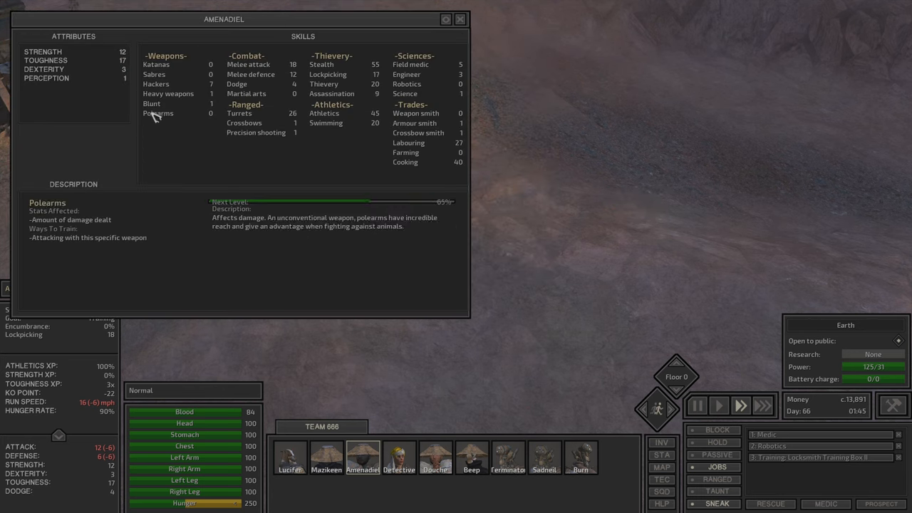
Dismiss the skills sheet and show the faction relations overview with Dust Bandit standings
left_click(459, 20)
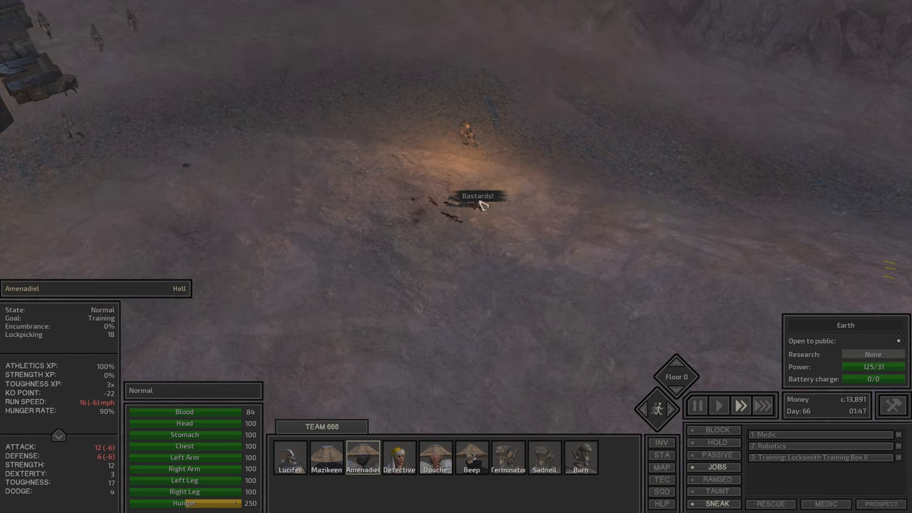
left_click(291, 458)
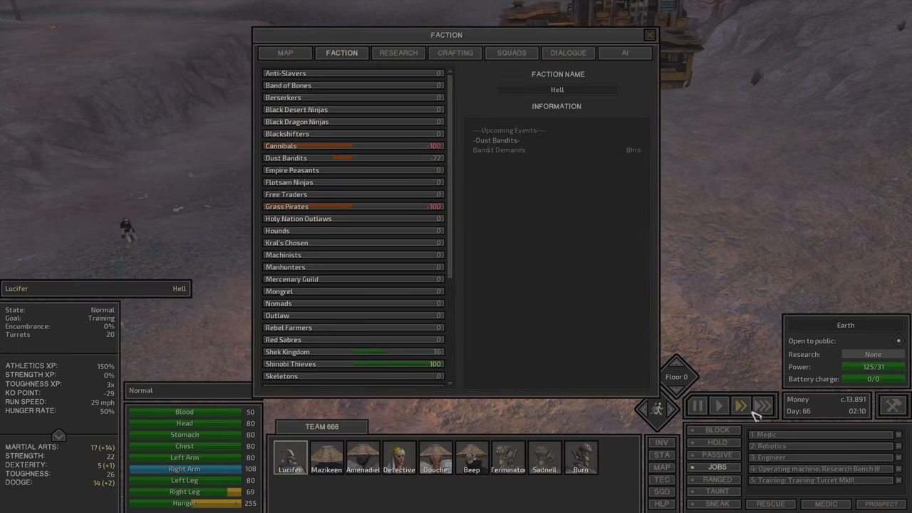
Dismiss the faction overview and review a squad member's skills sheet and skill descriptions
left_click(650, 34)
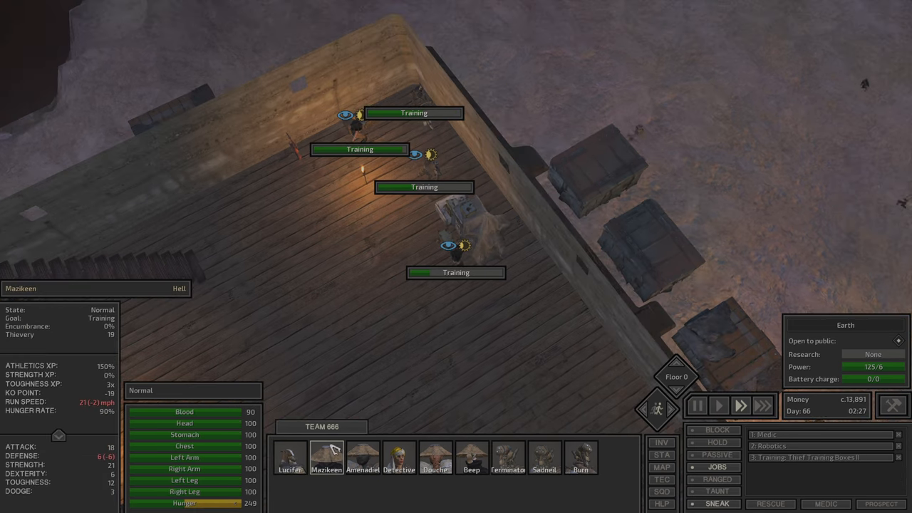
left_click(327, 453)
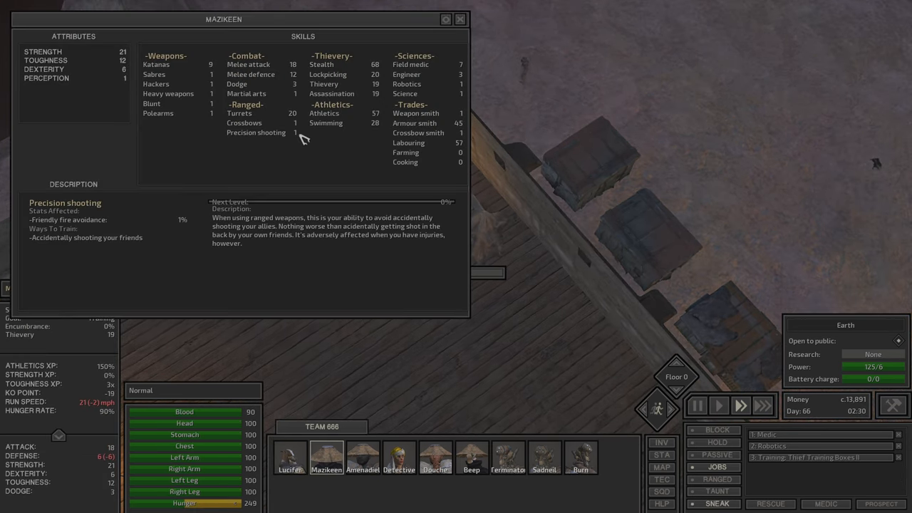
left_click(457, 20)
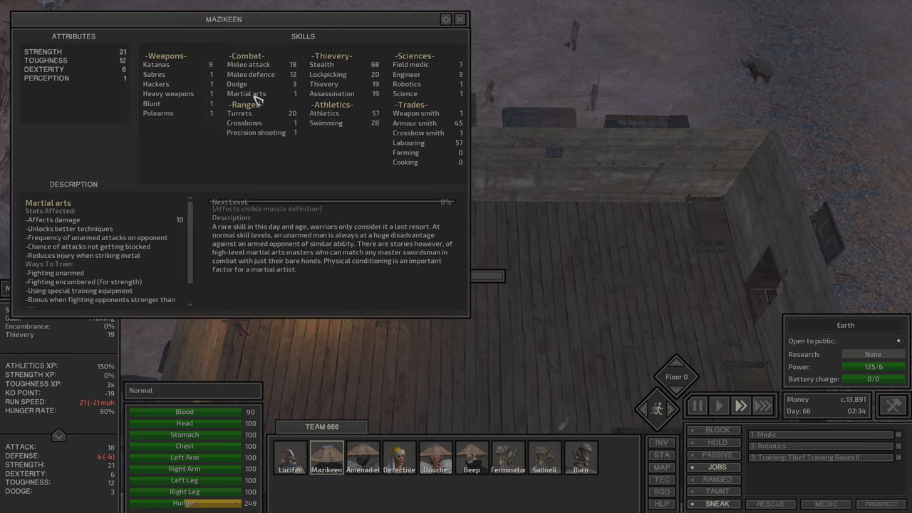
left_click(323, 84)
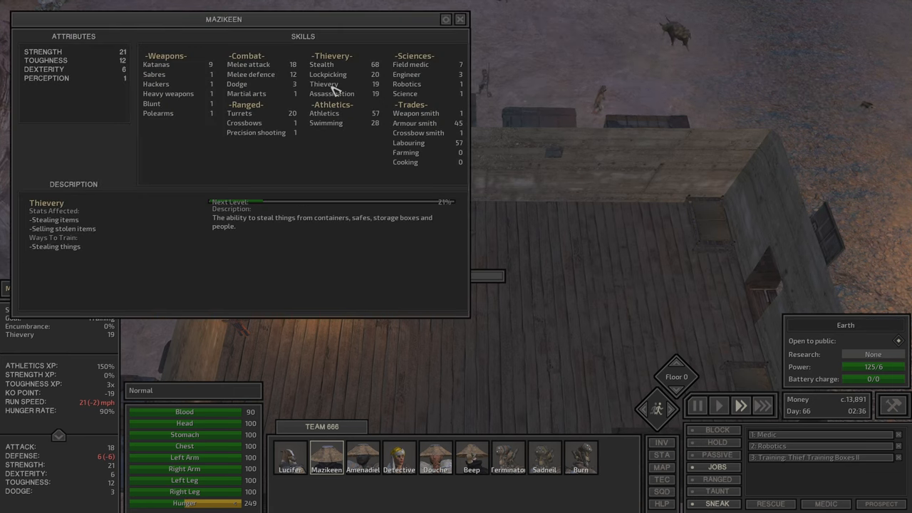
left_click(360, 456)
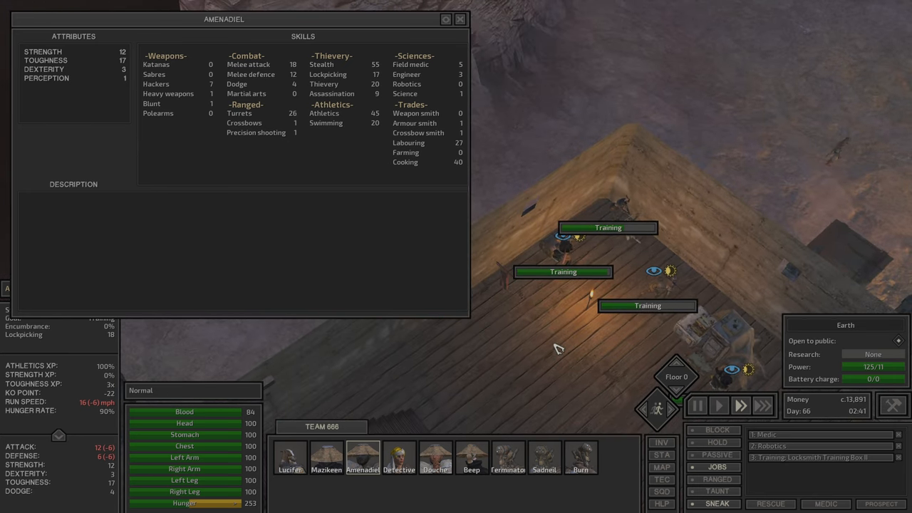
left_click(328, 74)
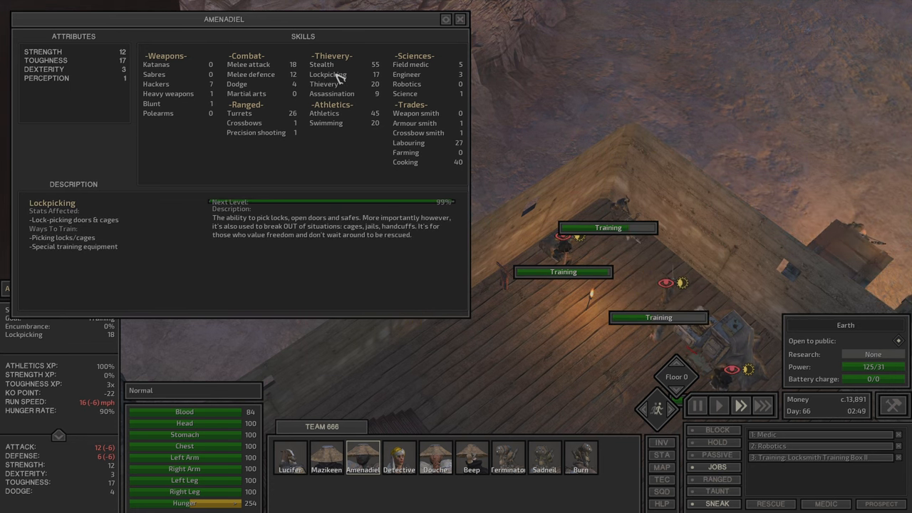
Review four more squad members' skill sheets, then return to the outpost rooftop view
left_click(400, 461)
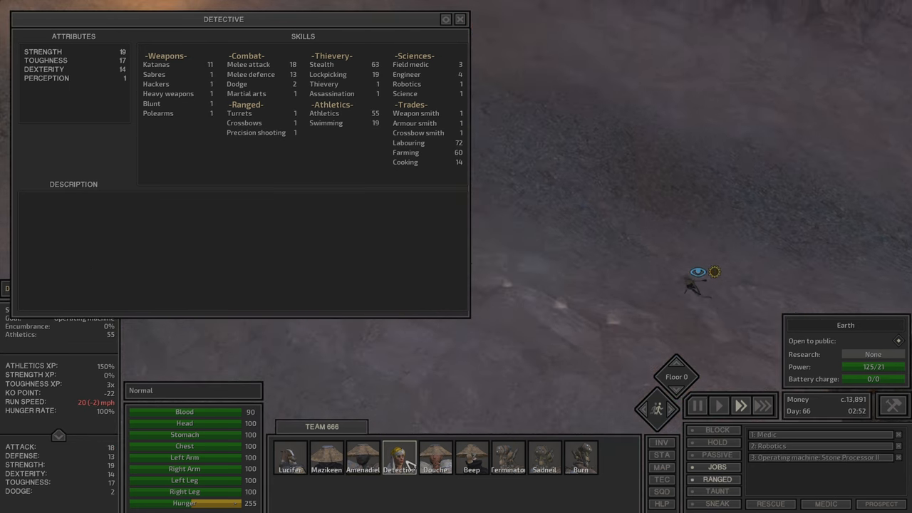
left_click(470, 459)
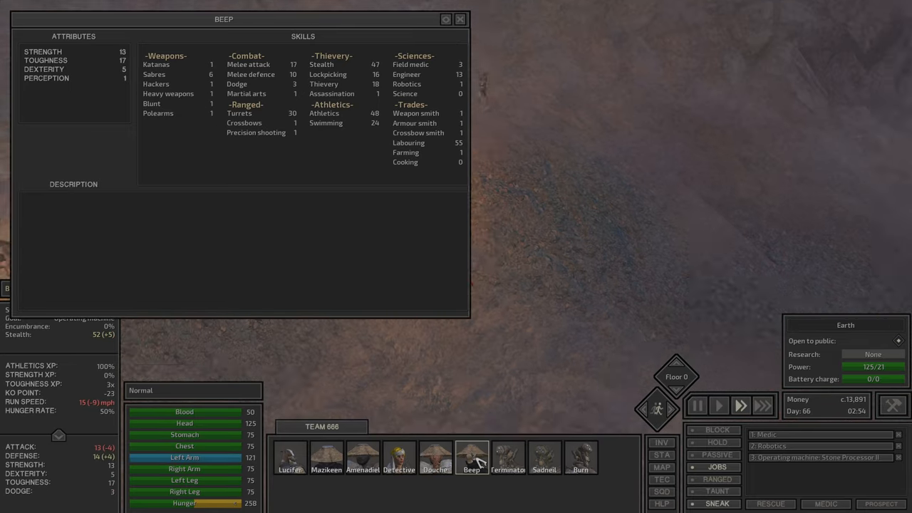
left_click(505, 467)
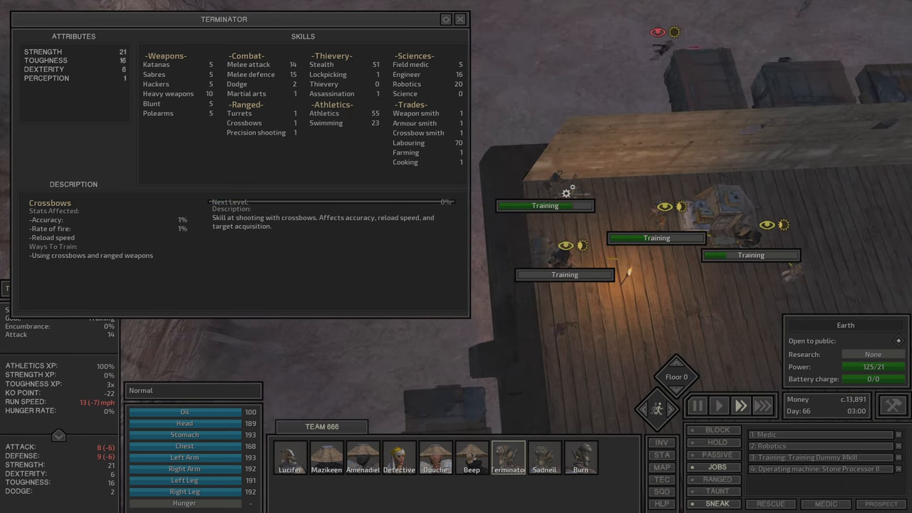
left_click(285, 459)
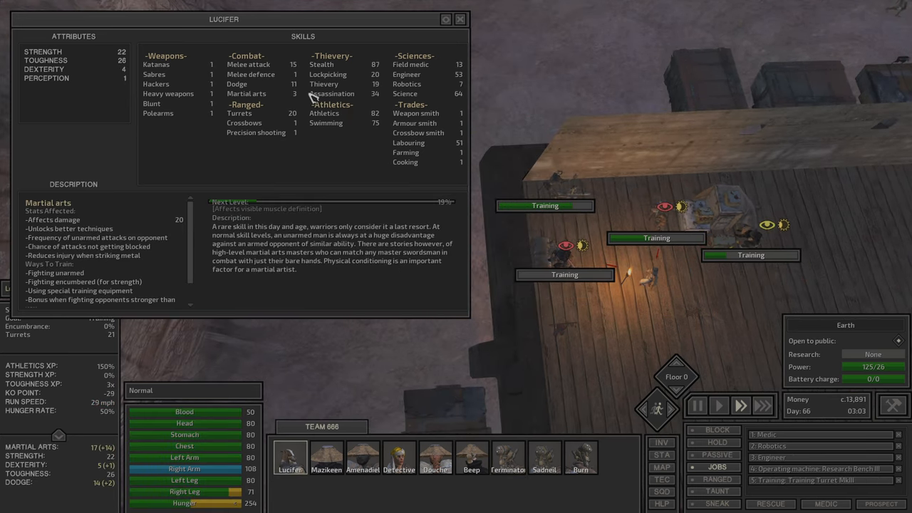
left_click(239, 114)
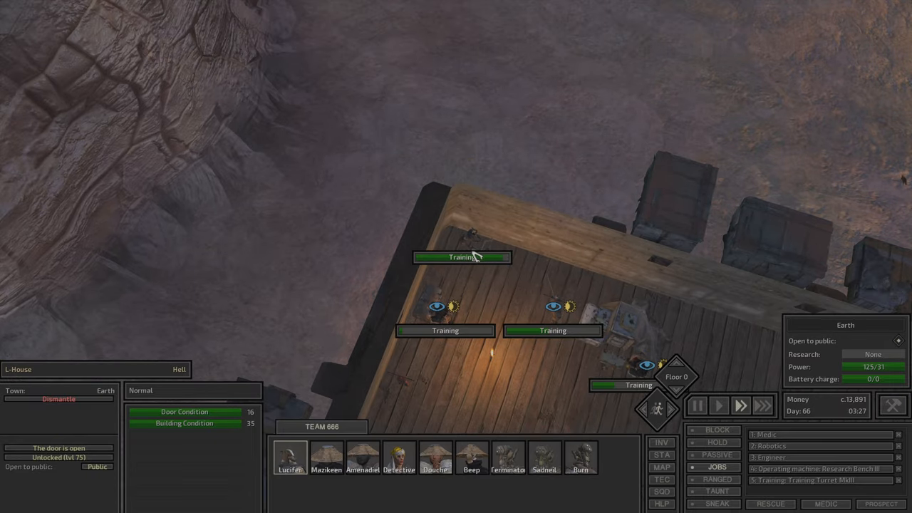
Check the faction overview and one squad member's skills sheet, dismissing each
left_click(473, 235)
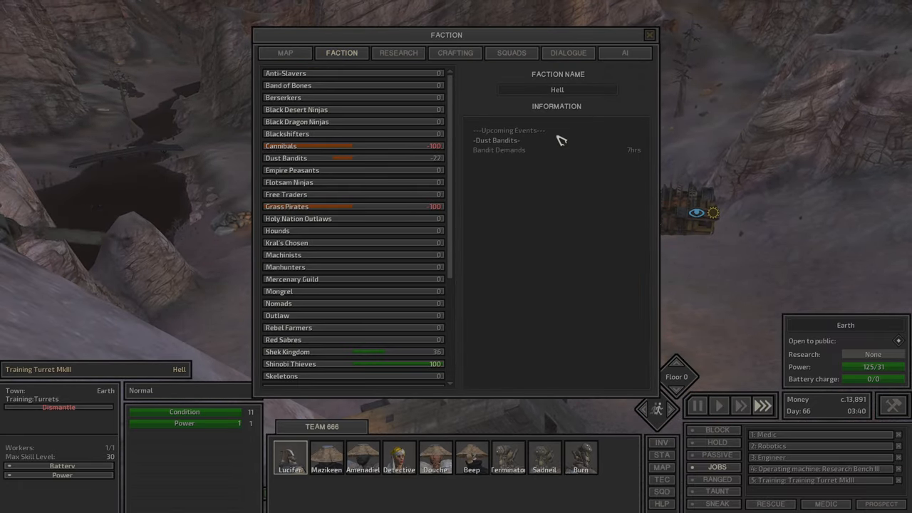
left_click(650, 34)
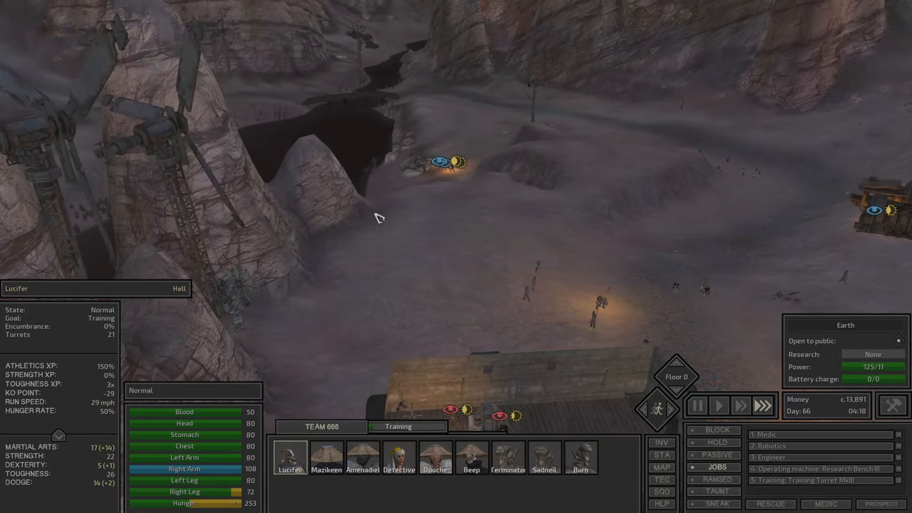
left_click(661, 467)
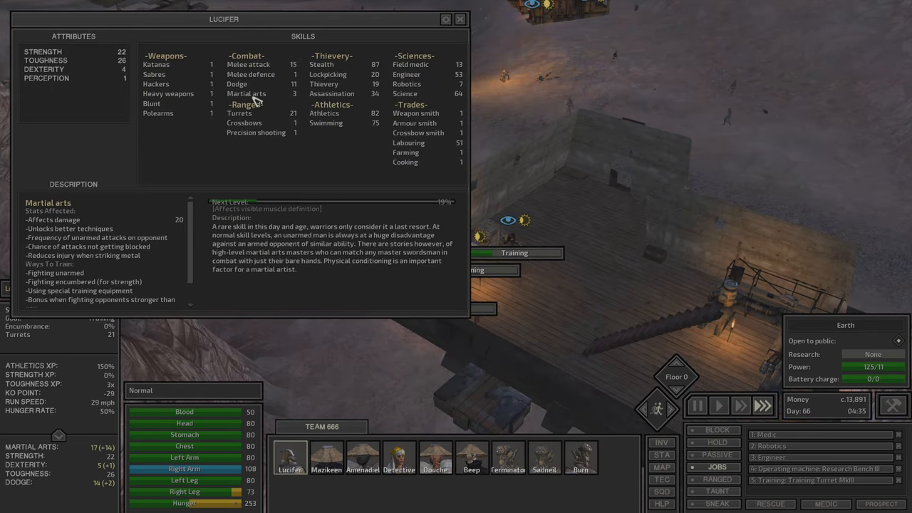
left_click(461, 19)
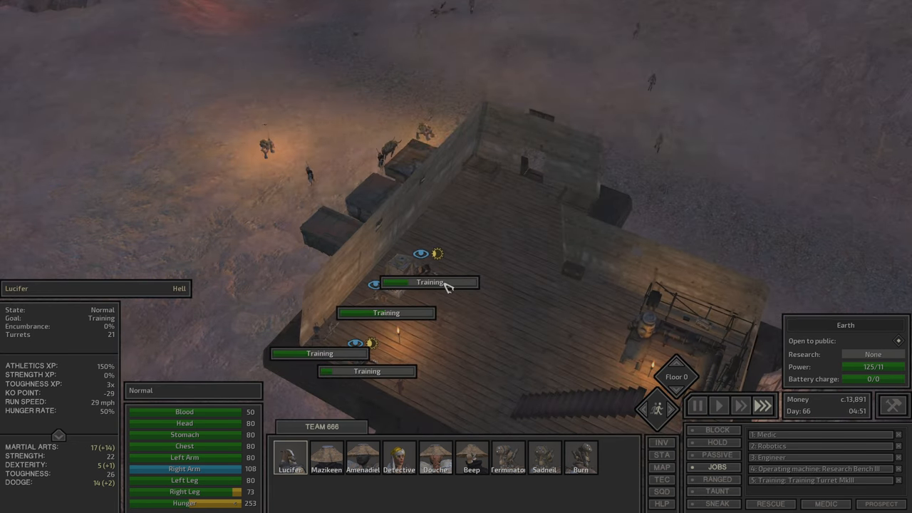
Select two squad members and open the outpost's general storage chest
left_click(545, 470)
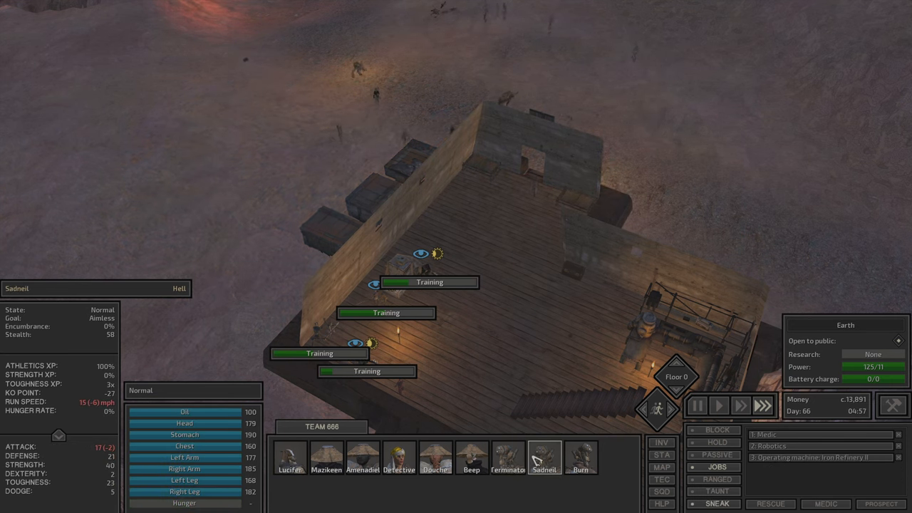
left_click(508, 467)
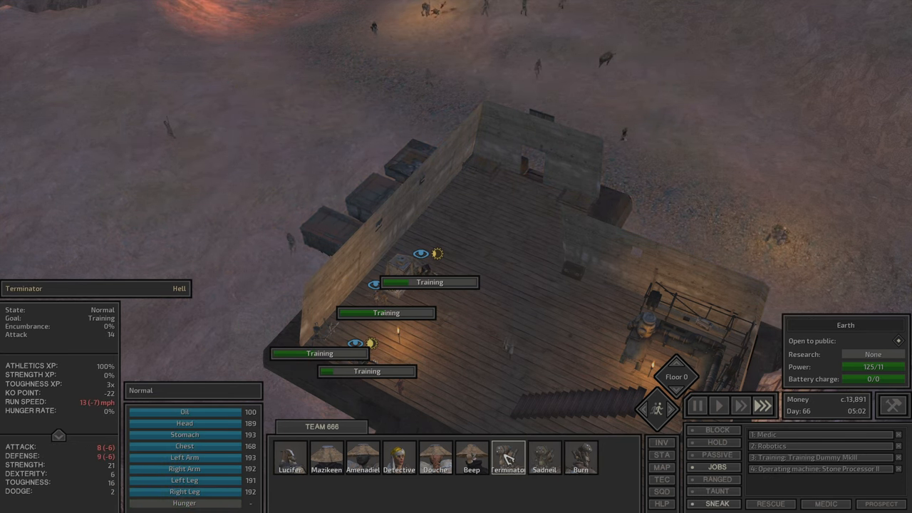
left_click(662, 468)
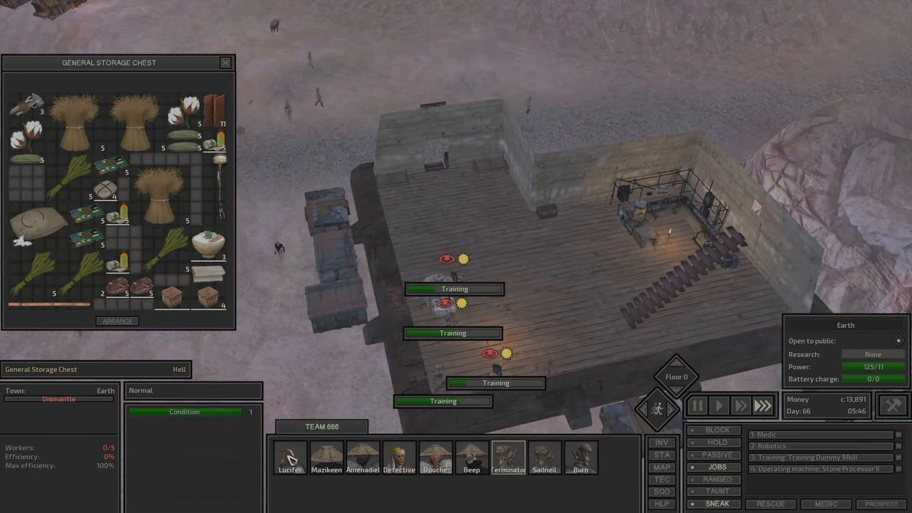
Review two squad members' inventories and bring up the Build menu's buildings catalogue
left_click(322, 469)
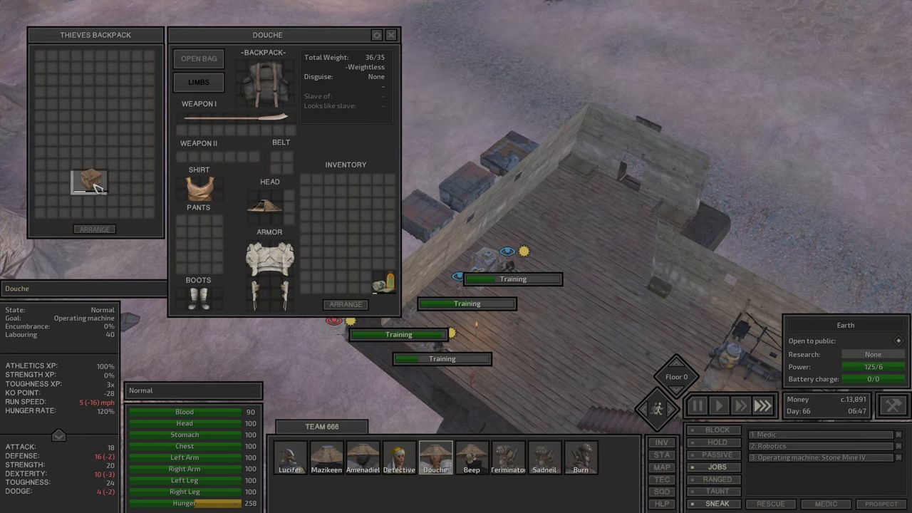
left_click(468, 467)
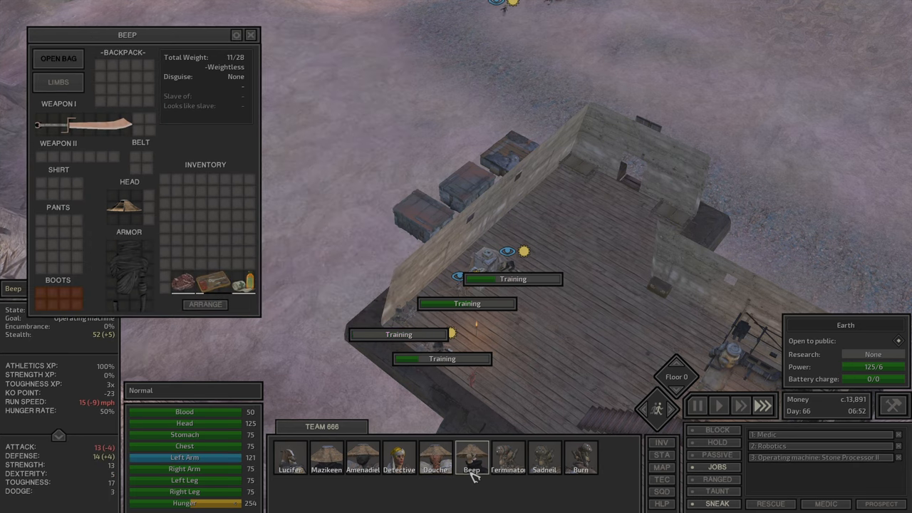
left_click(542, 468)
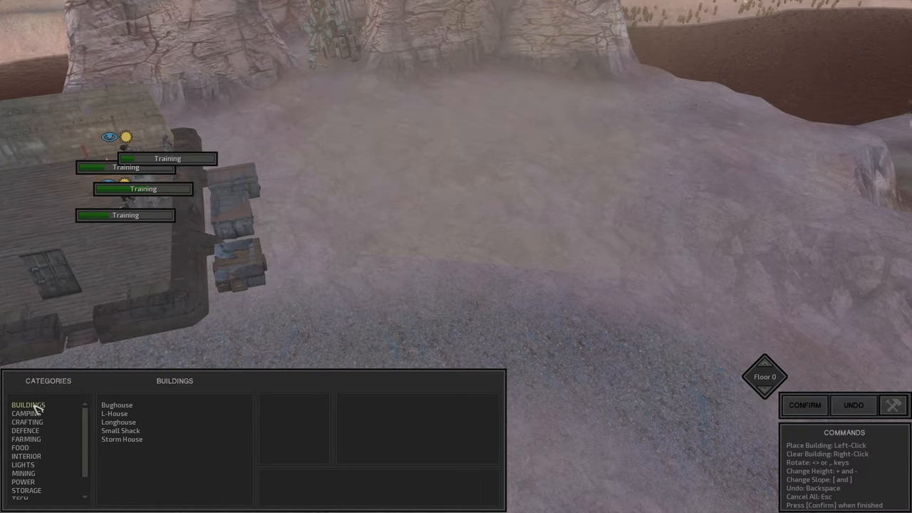
Browse crafting benches, then pick the Longhouse over the L-House and place it on the riverside ground
left_click(26, 422)
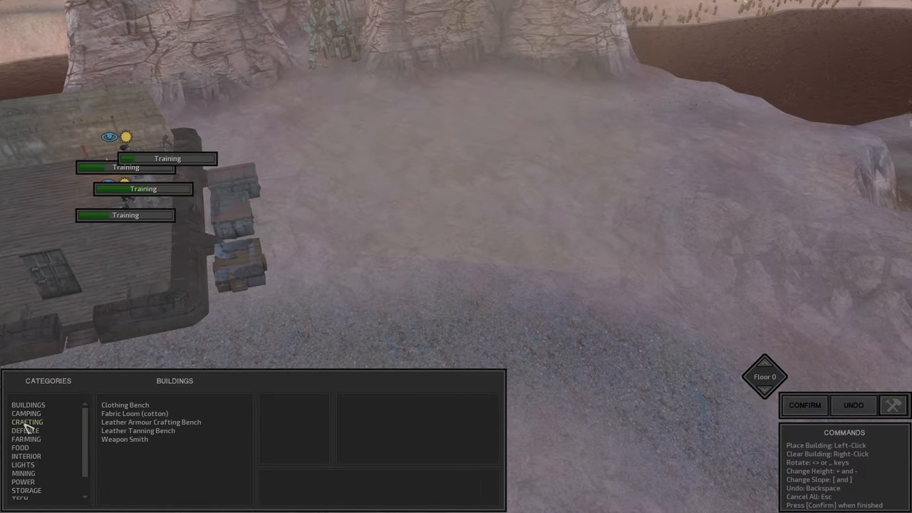
mouse_move(35, 425)
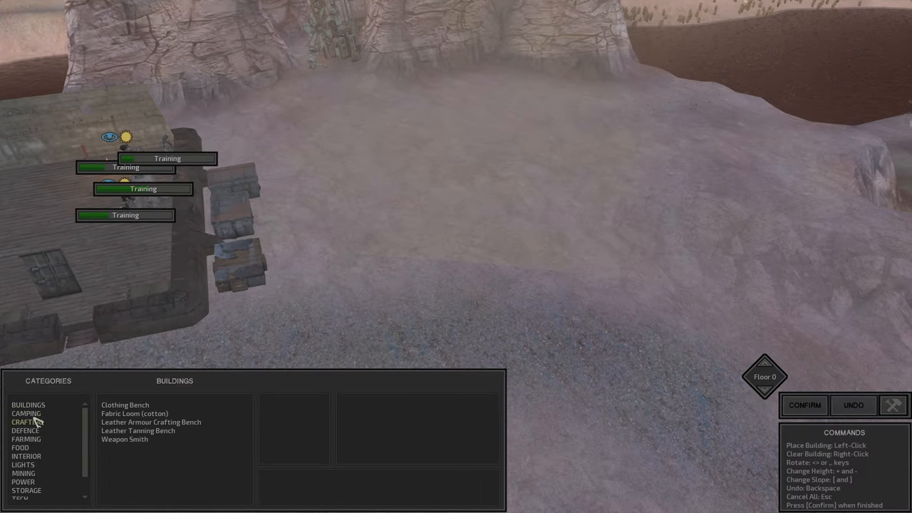
left_click(27, 405)
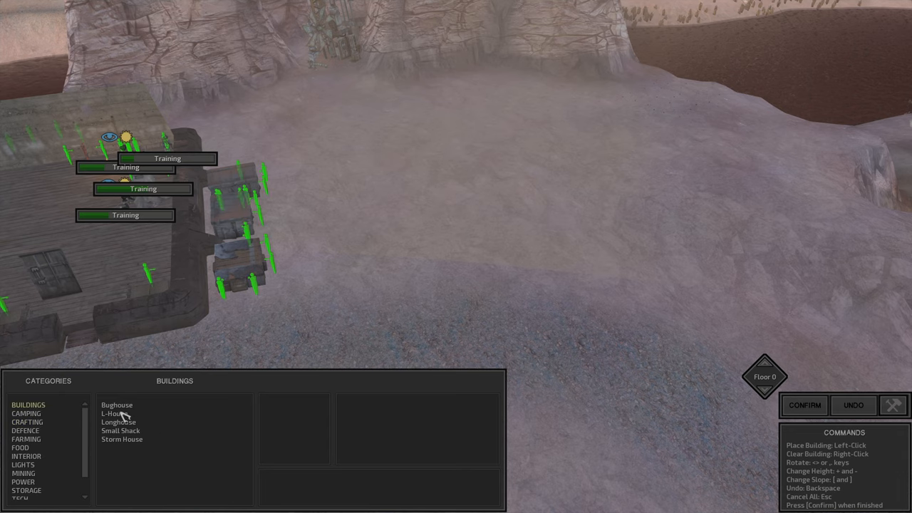
left_click(114, 413)
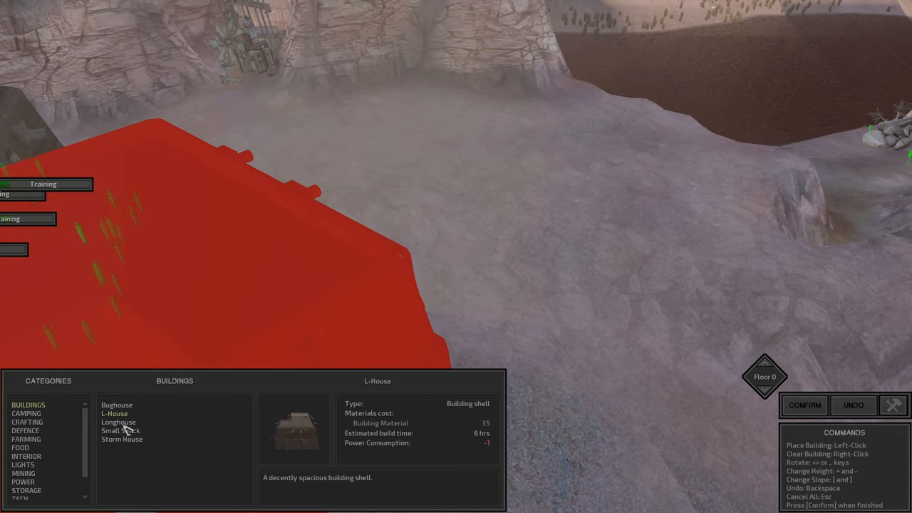
left_click(118, 422)
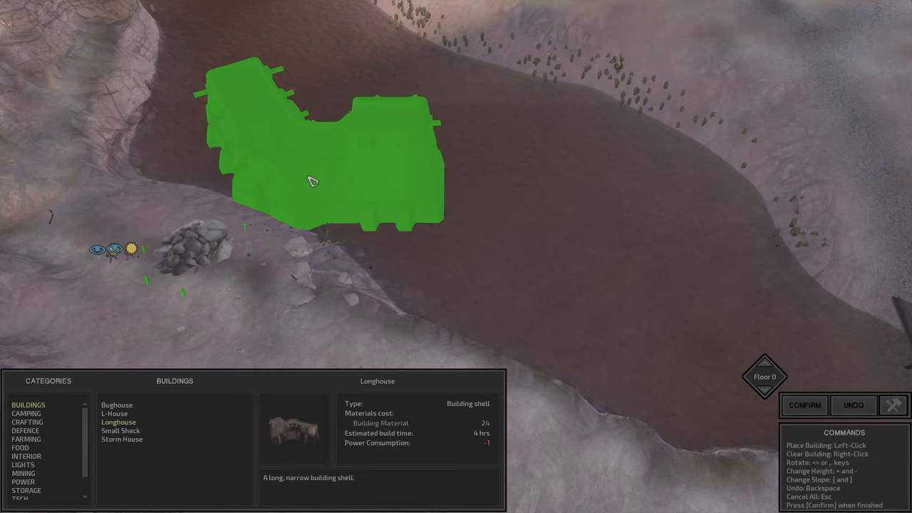
left_click(539, 249)
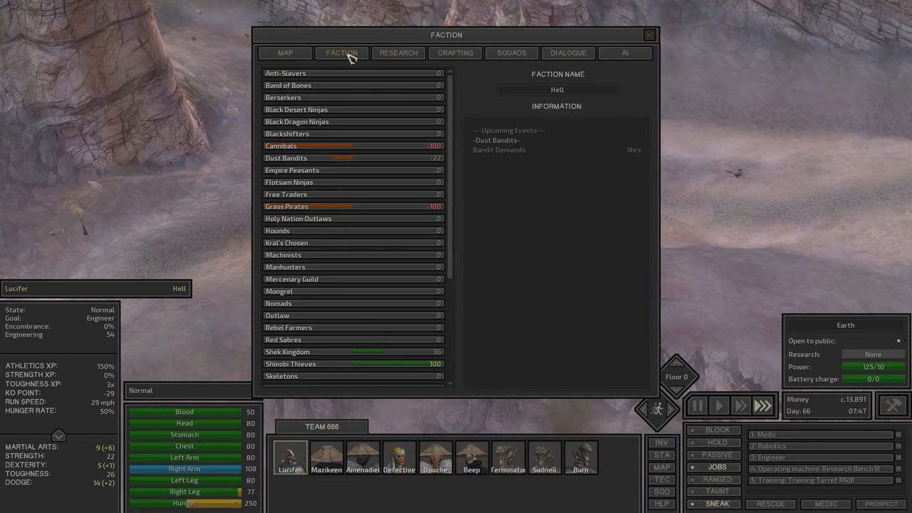
Check the Stone Processor, flip between map and faction events, and select the Longhouse construction site
left_click(650, 34)
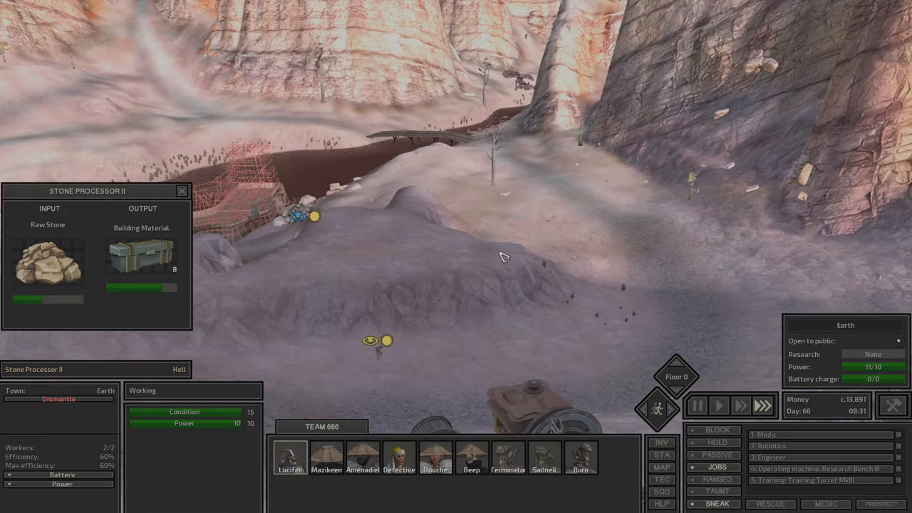
left_click(182, 191)
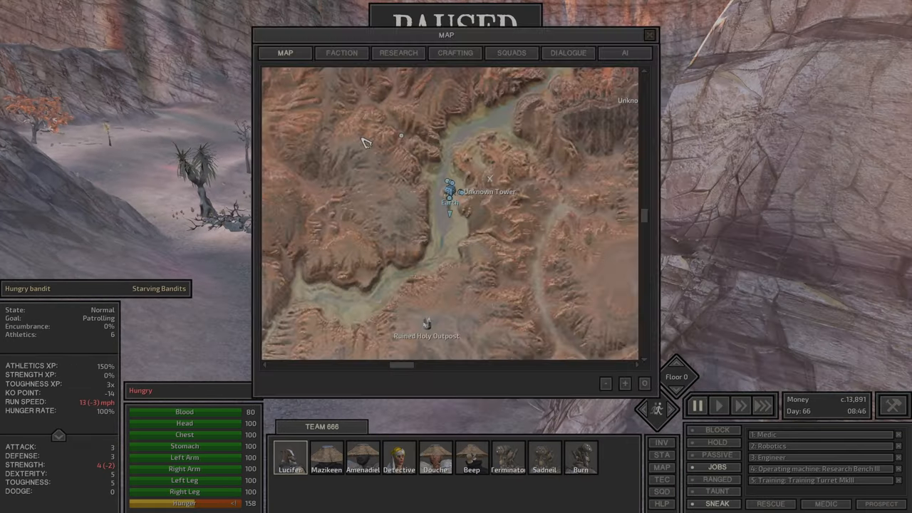
left_click(341, 53)
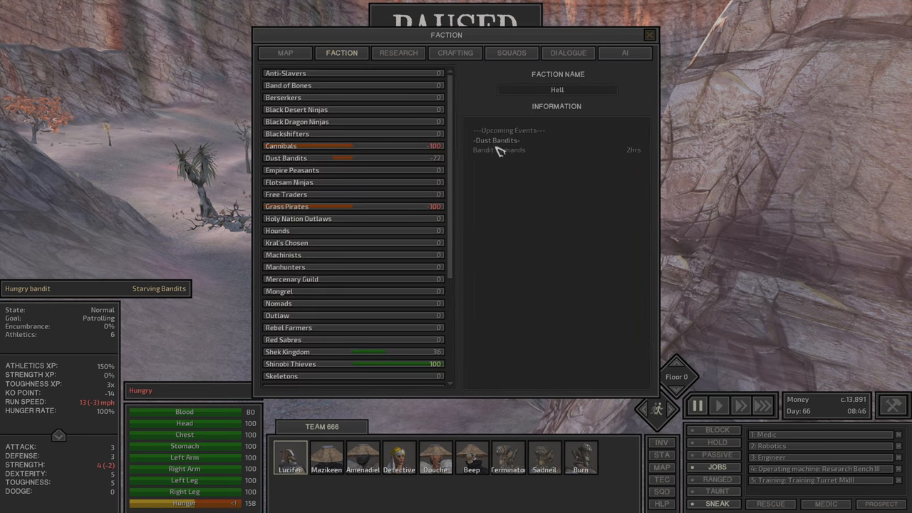
left_click(285, 53)
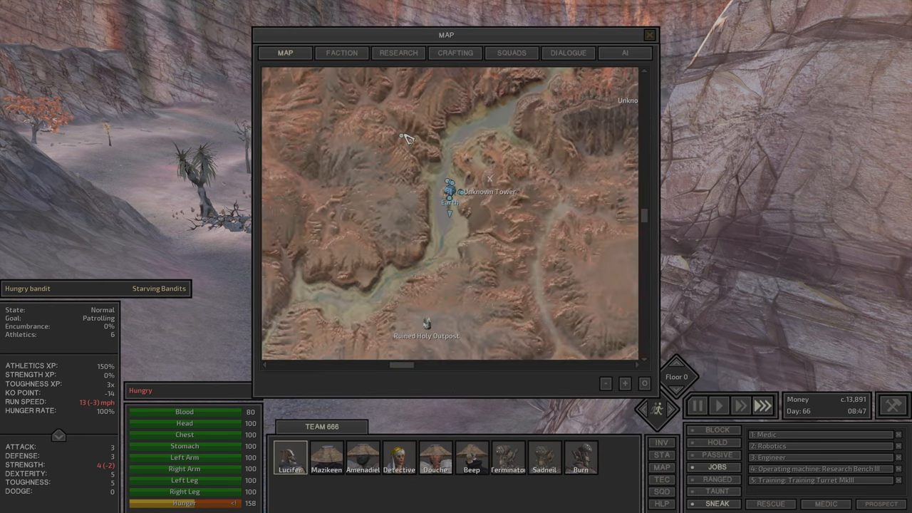
left_click(647, 34)
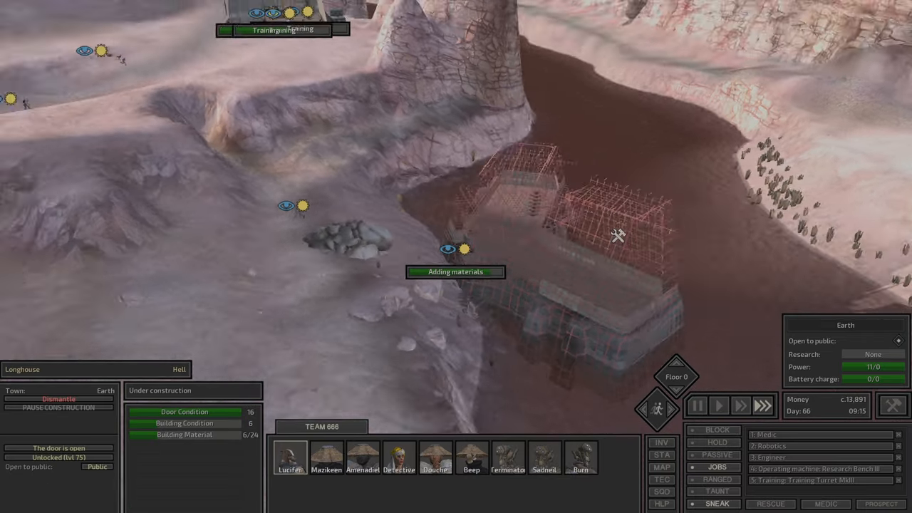
Return from the world map, review a rooftop member's skills including Thievery, then the next member's
left_click(661, 468)
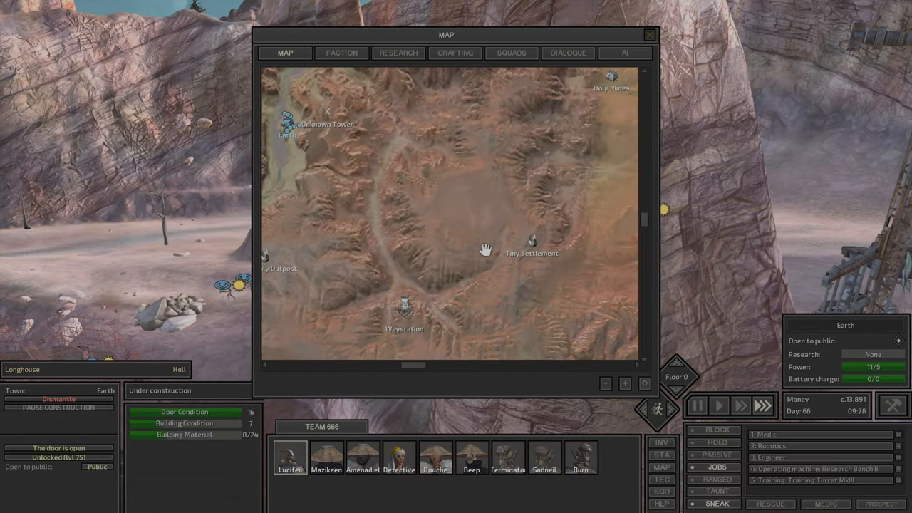
left_click(648, 35)
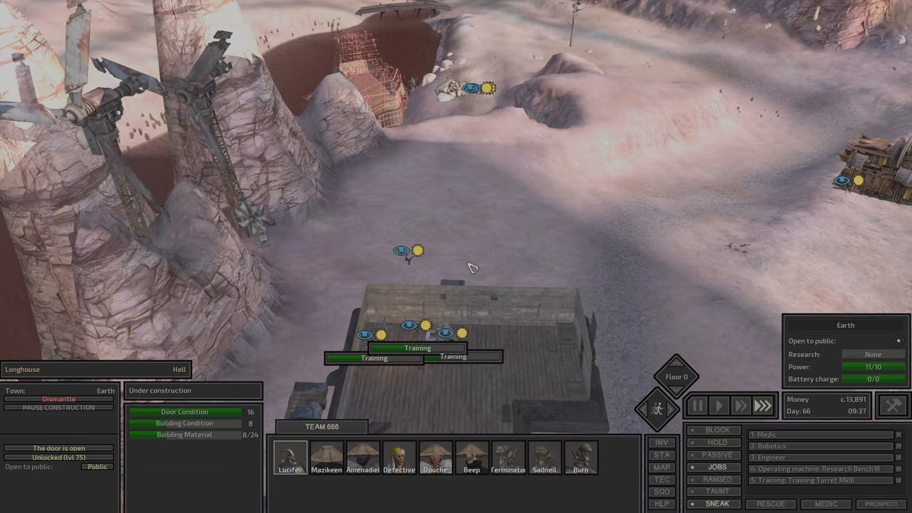
left_click(336, 468)
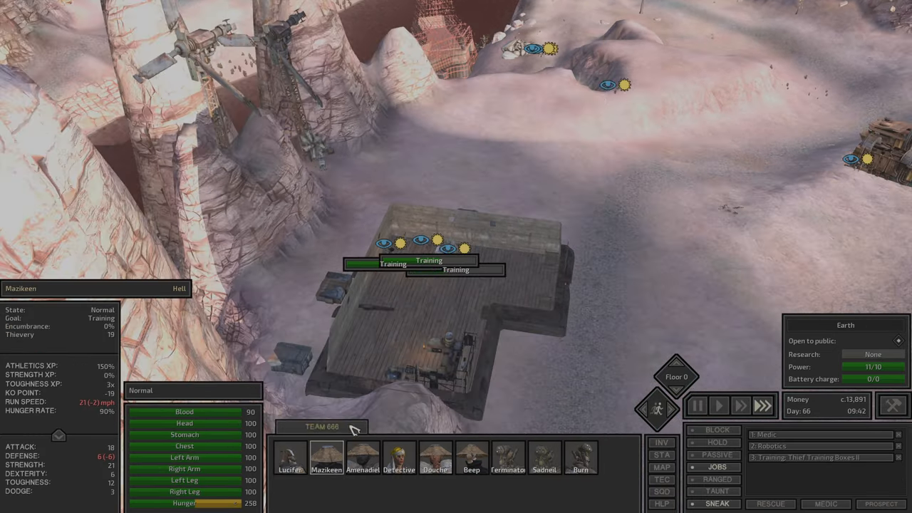
left_click(336, 470)
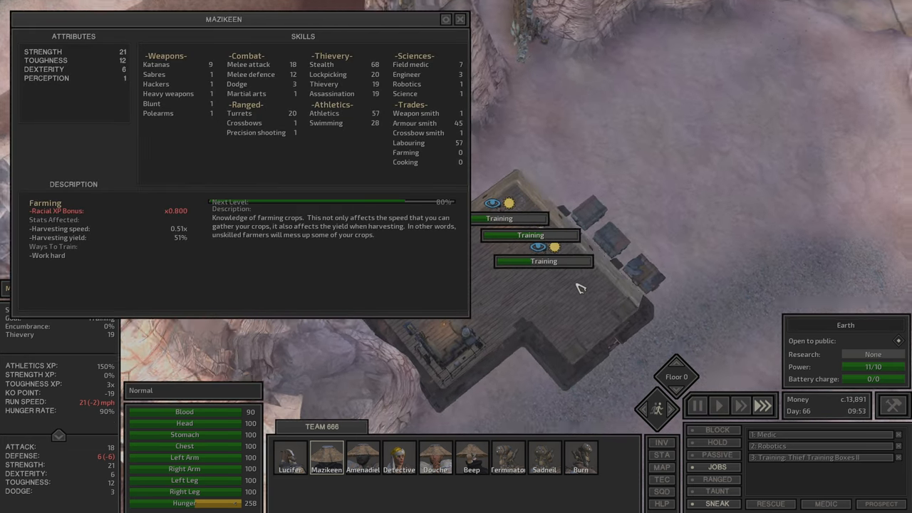
left_click(323, 84)
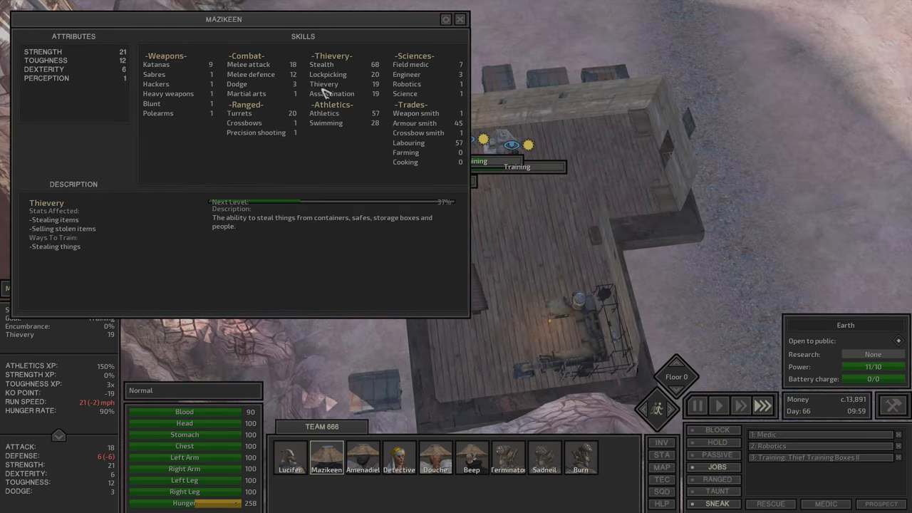
left_click(362, 456)
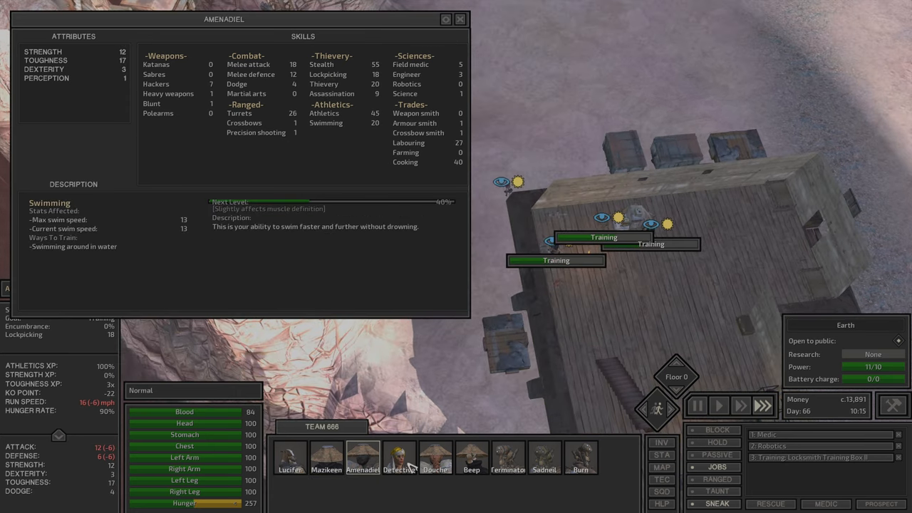
Read another member's Swimming and Melee attack skill descriptions and show the faction overview
left_click(434, 457)
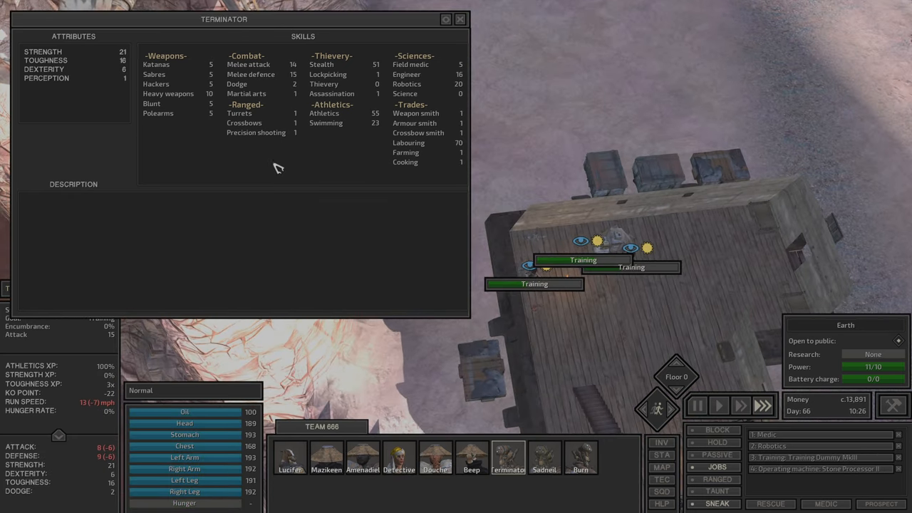
left_click(326, 123)
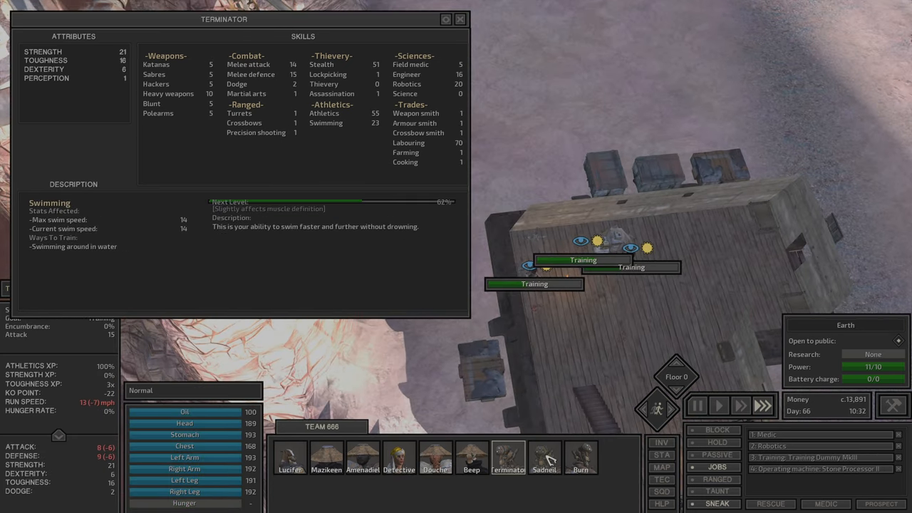
left_click(246, 64)
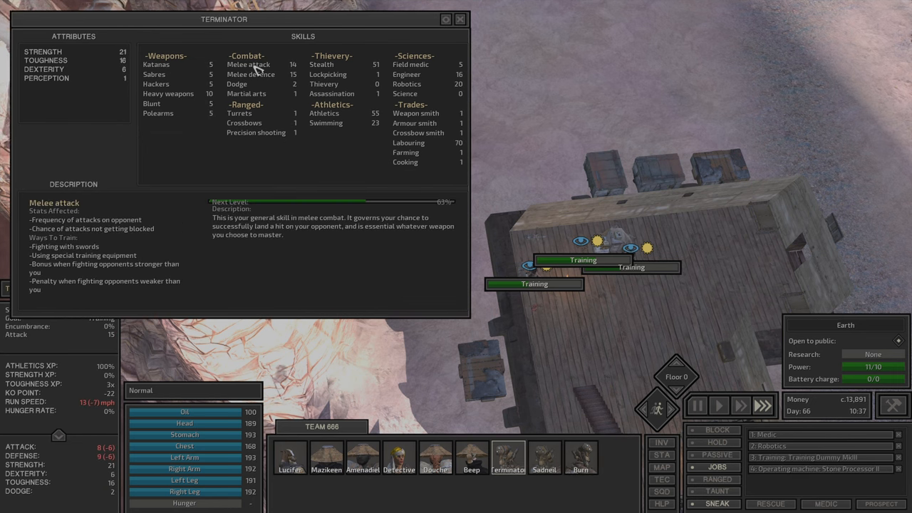
left_click(325, 122)
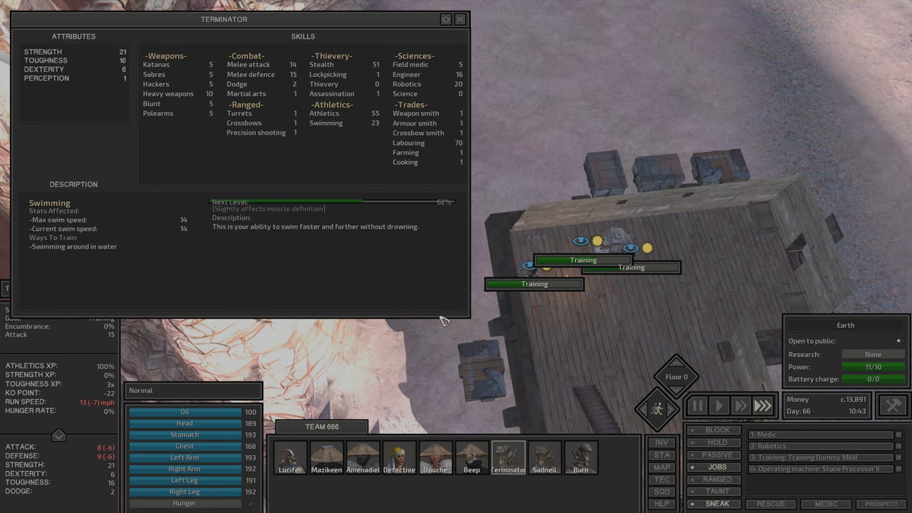
left_click(457, 20)
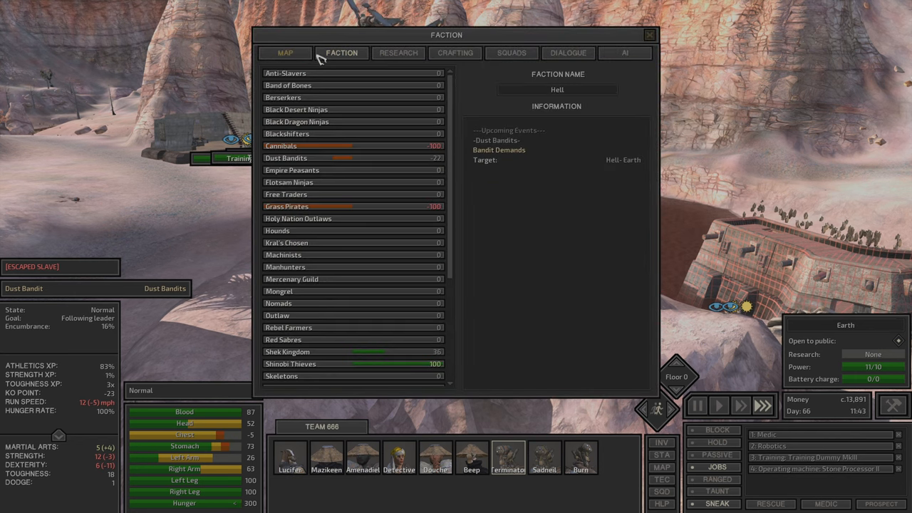
Return from the map to the outpost and order a squad member onto a mounted crossbow turret
left_click(284, 53)
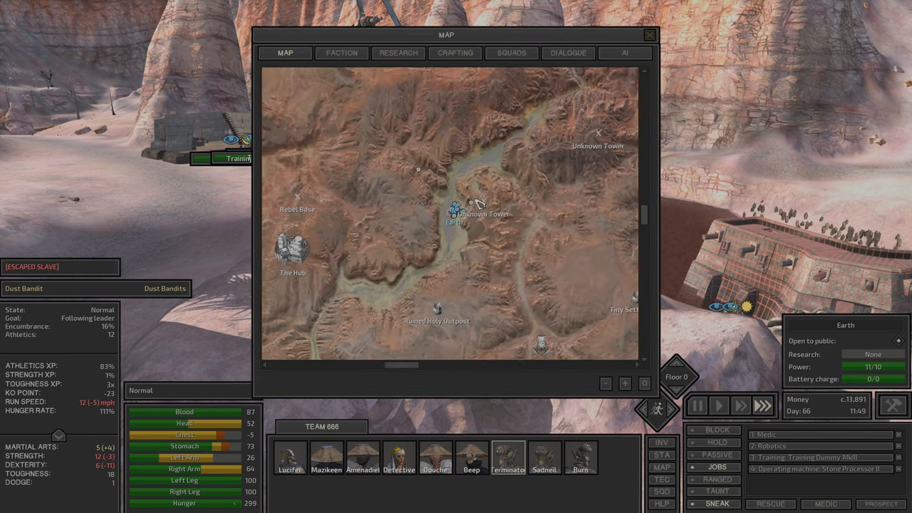
left_click(649, 35)
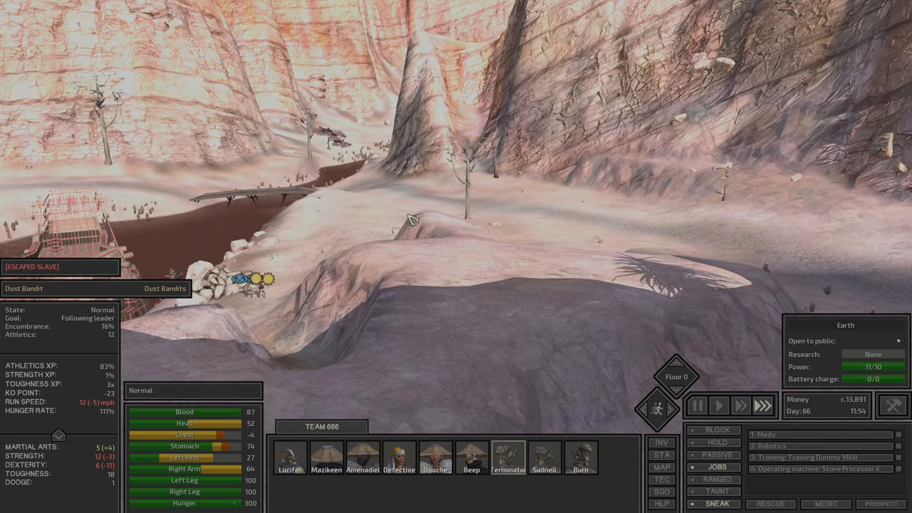
left_click(719, 405)
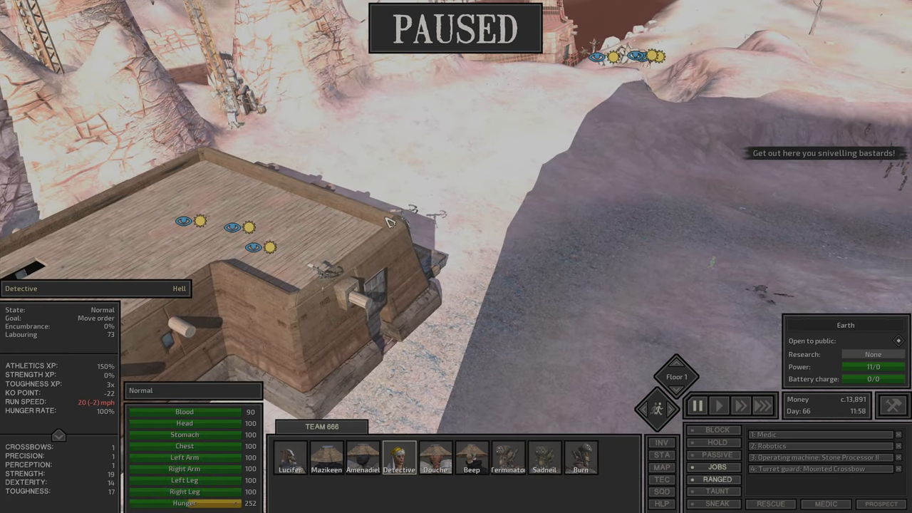
left_click(719, 405)
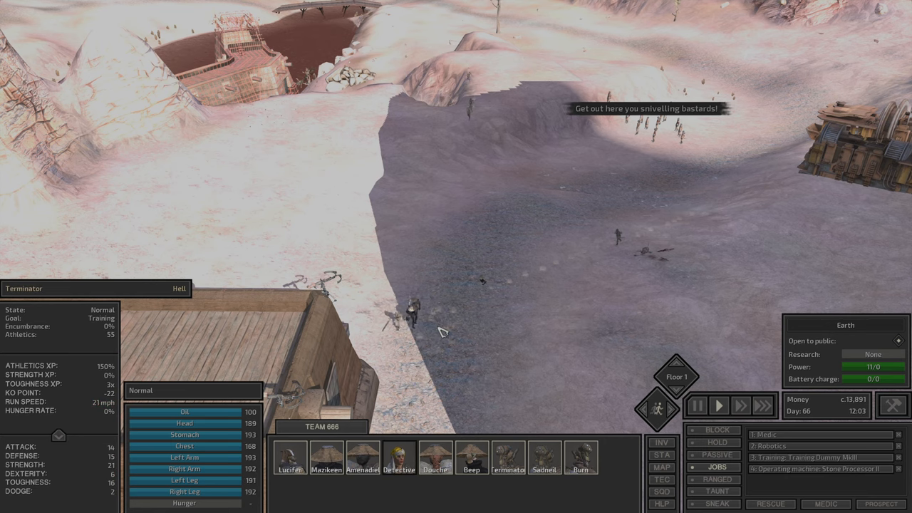
Send further squad members to rooftop turrets as the Dust Bandit demand party arrives
left_click(399, 462)
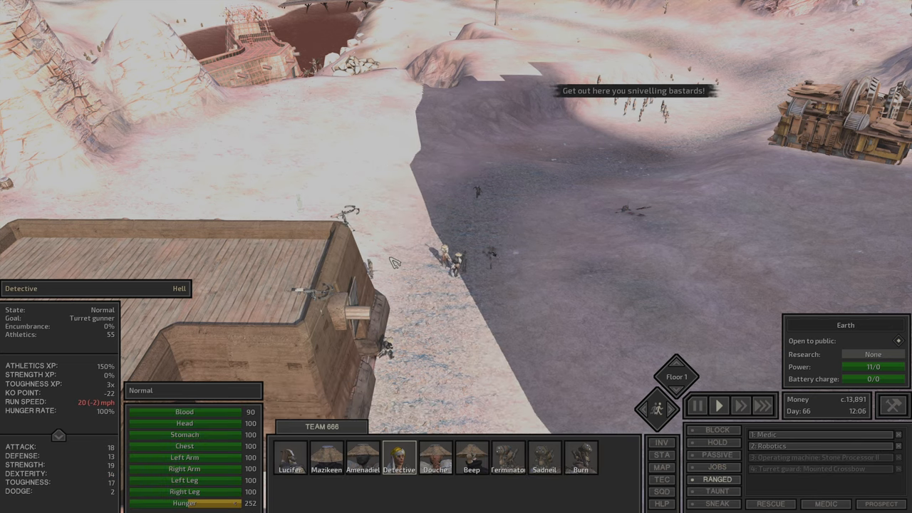
left_click(507, 464)
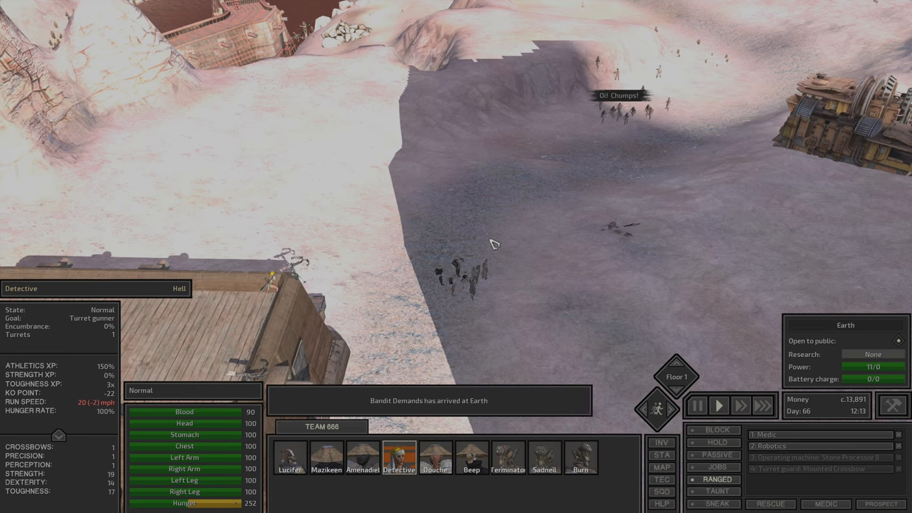
left_click(578, 471)
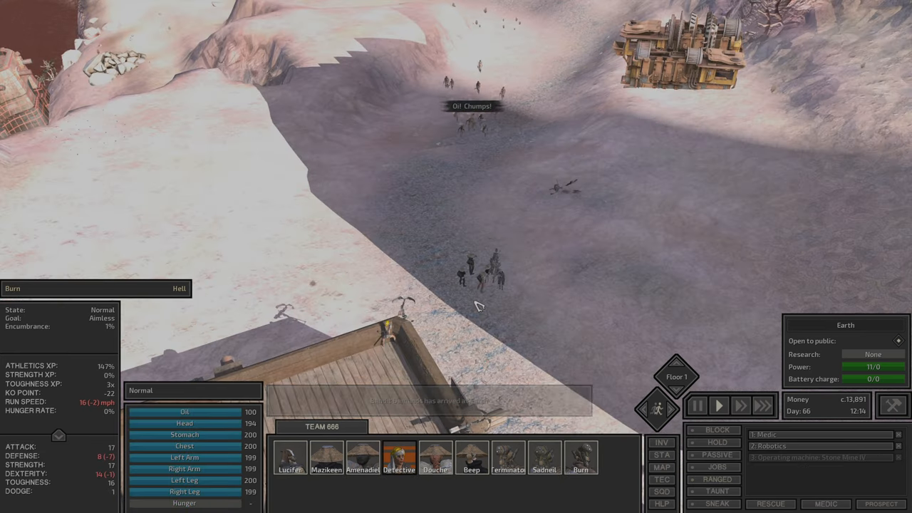
mouse_move(718, 430)
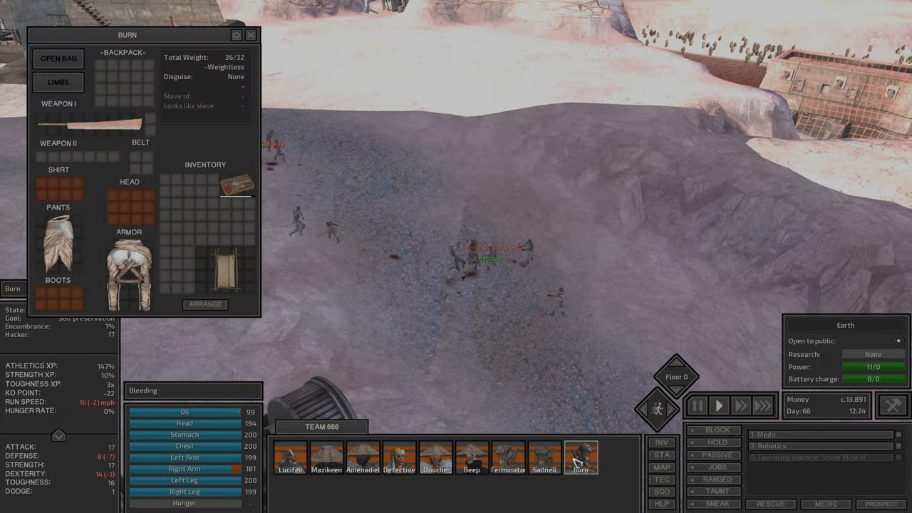
left_click(468, 459)
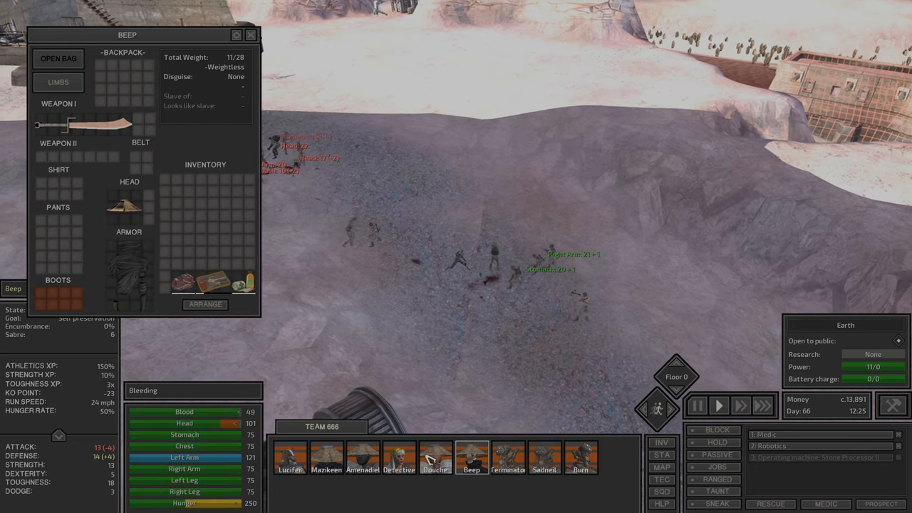
left_click(399, 459)
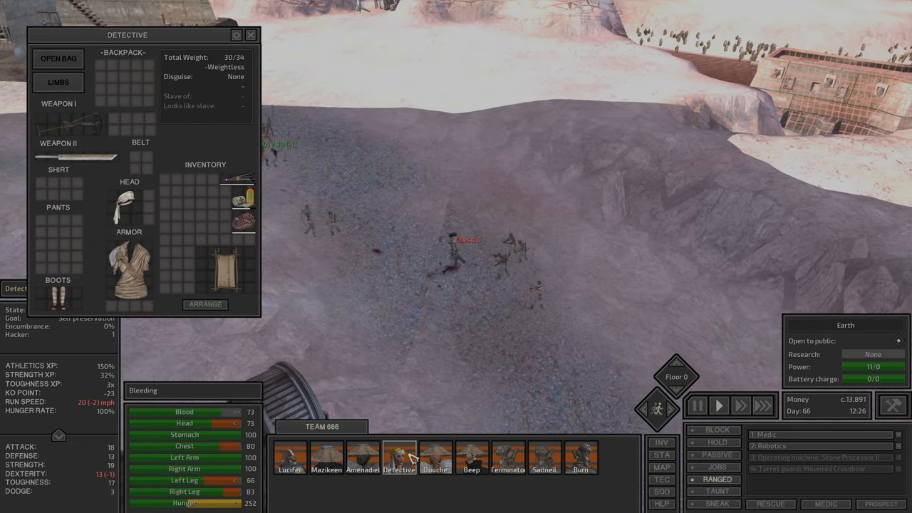
left_click(289, 454)
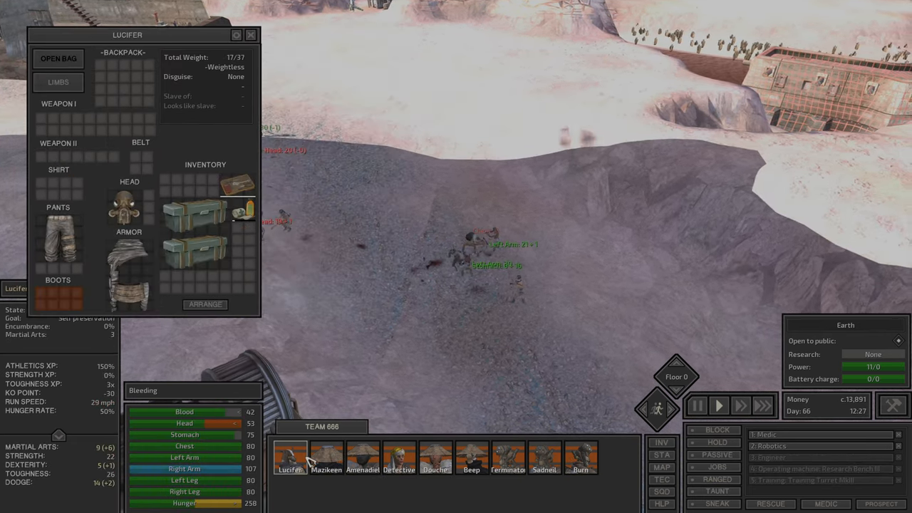
left_click(251, 34)
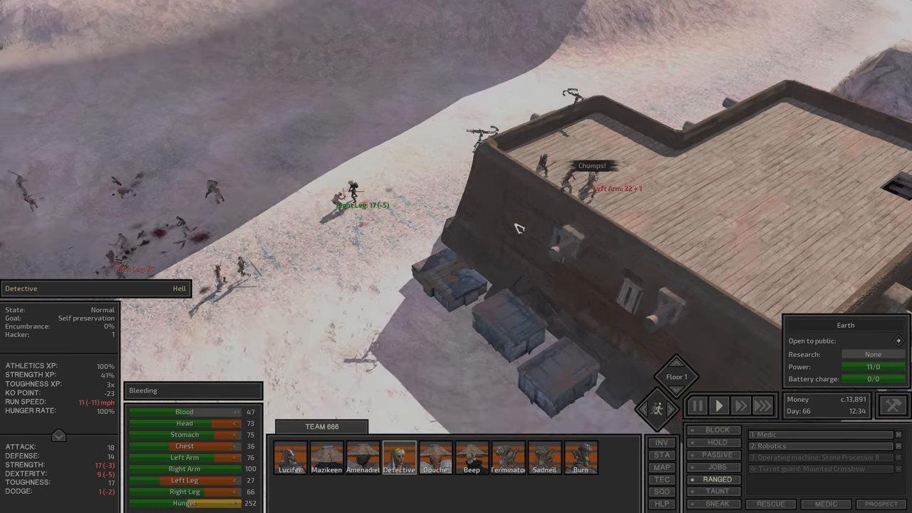
left_click(359, 456)
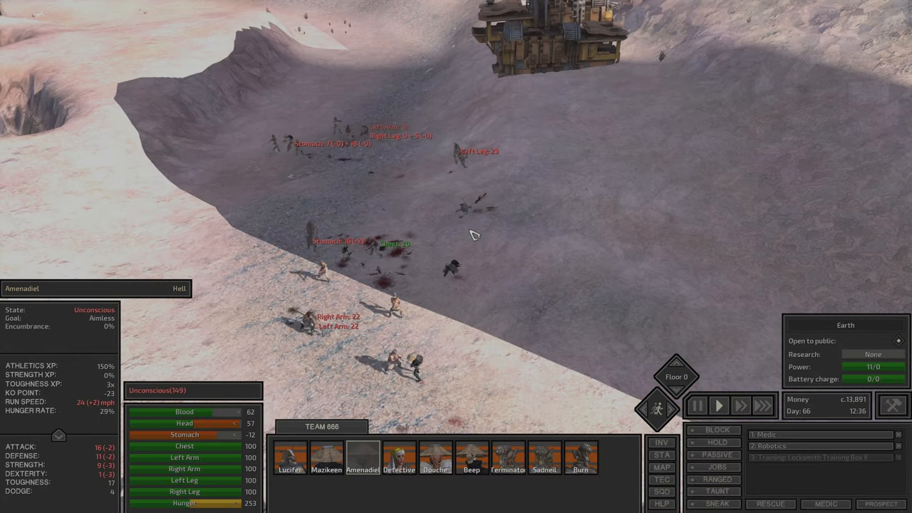
left_click(291, 463)
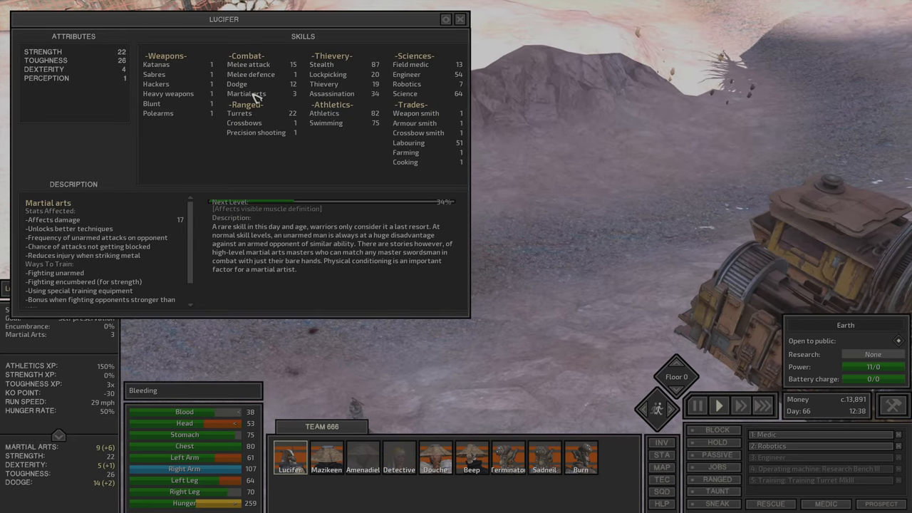
left_click(459, 20)
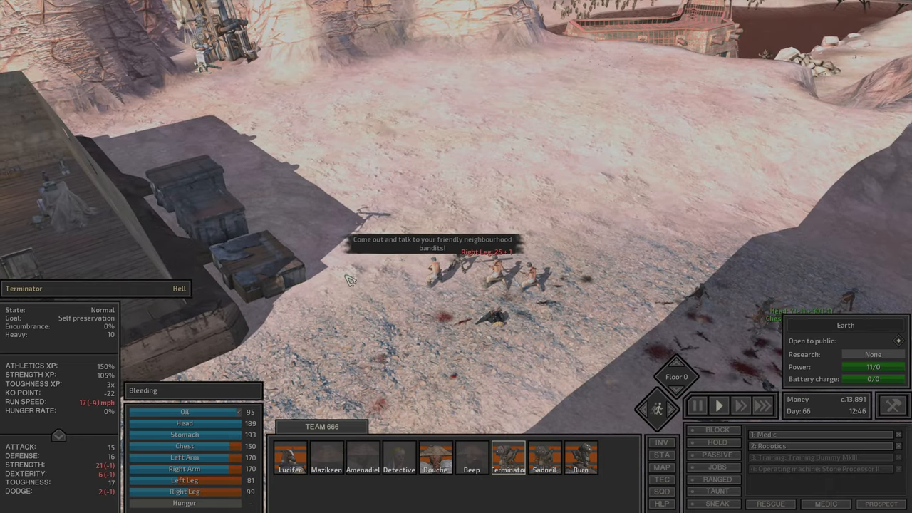
left_click(292, 470)
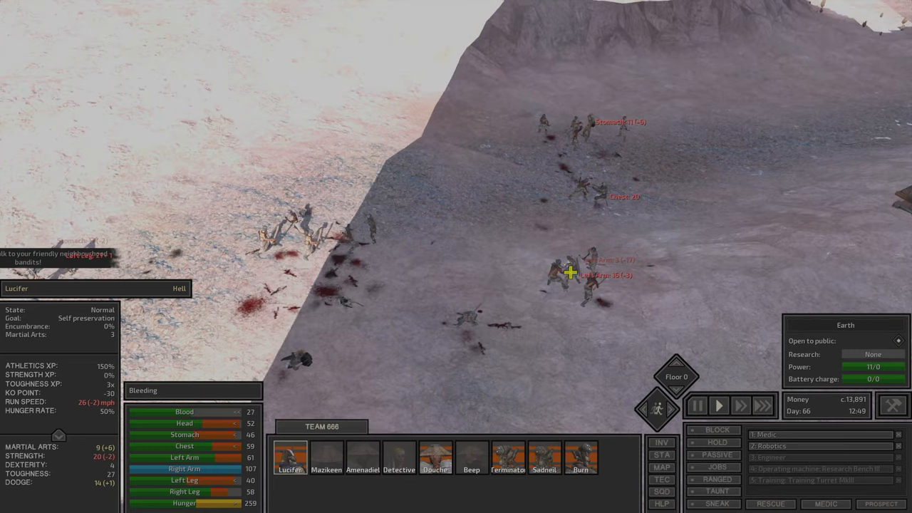
left_click(507, 470)
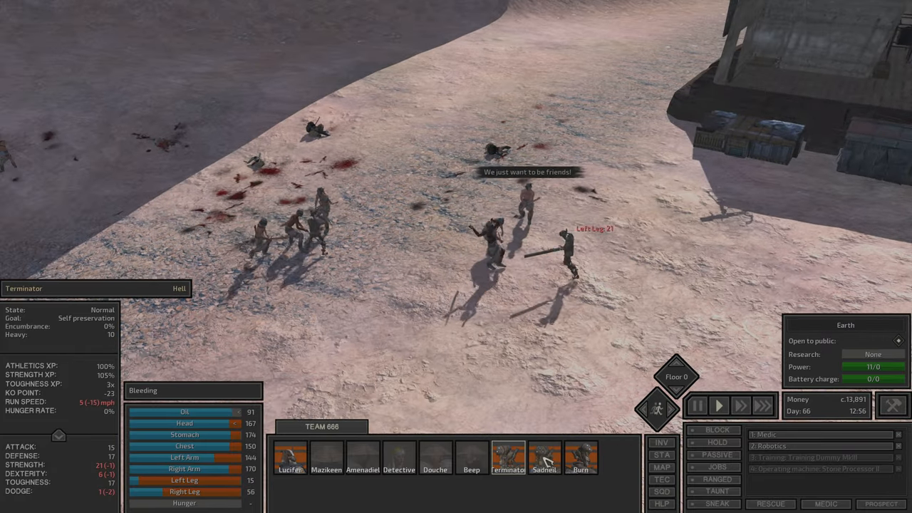
left_click(292, 467)
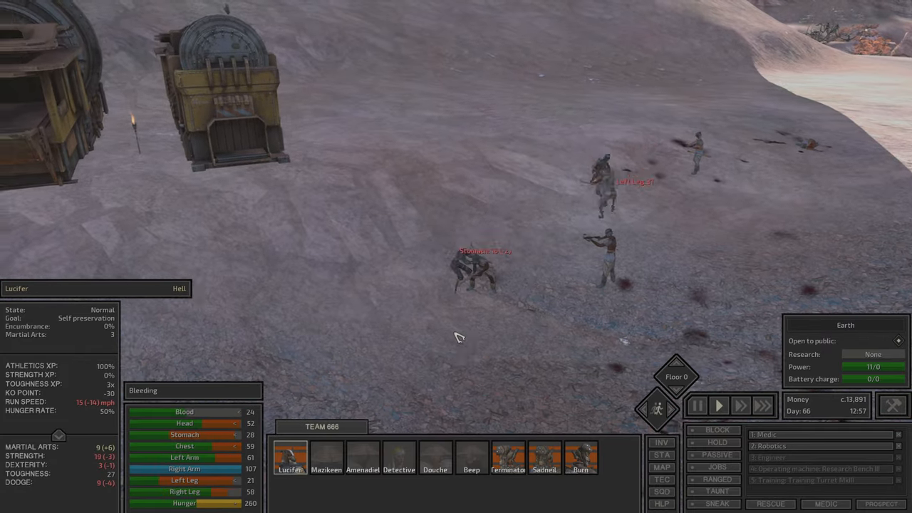
left_click(326, 466)
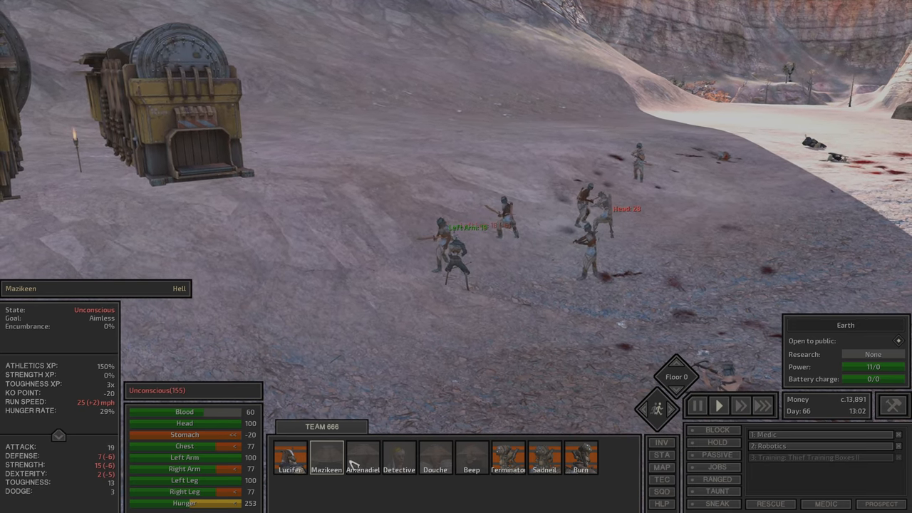
left_click(362, 468)
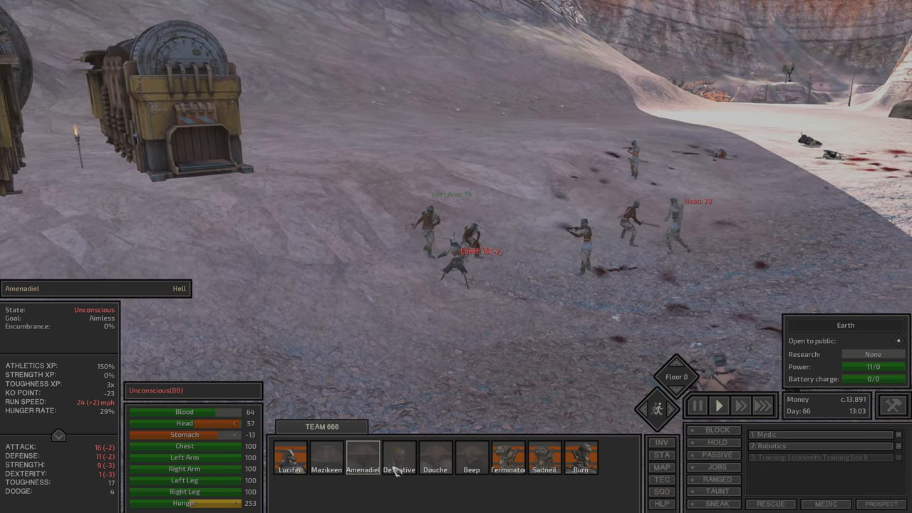
left_click(399, 459)
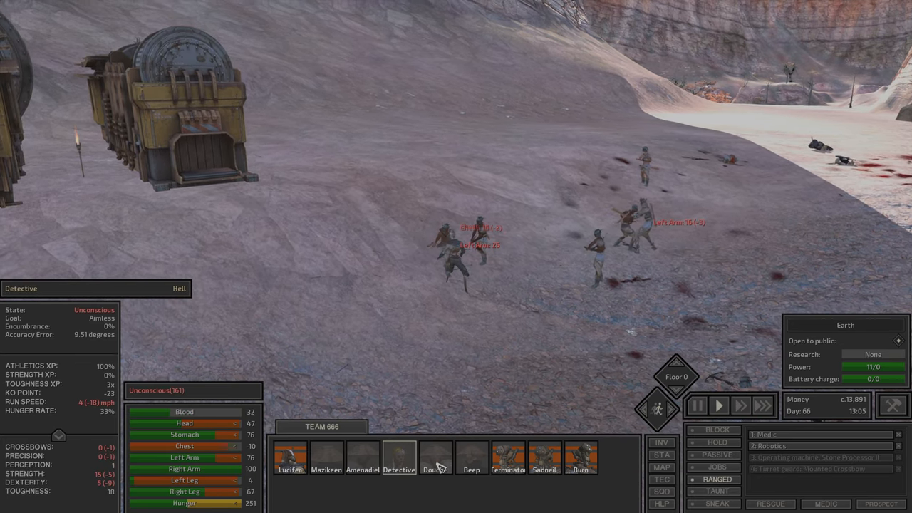
left_click(435, 465)
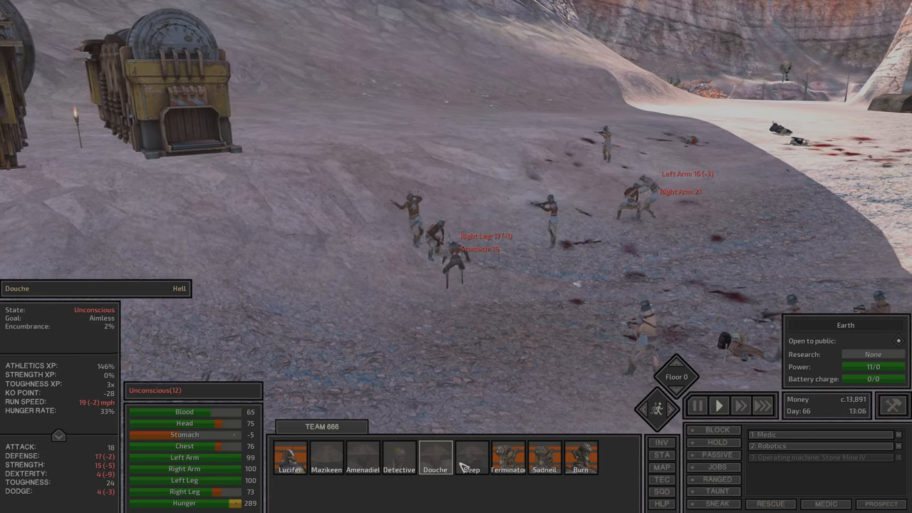
left_click(470, 460)
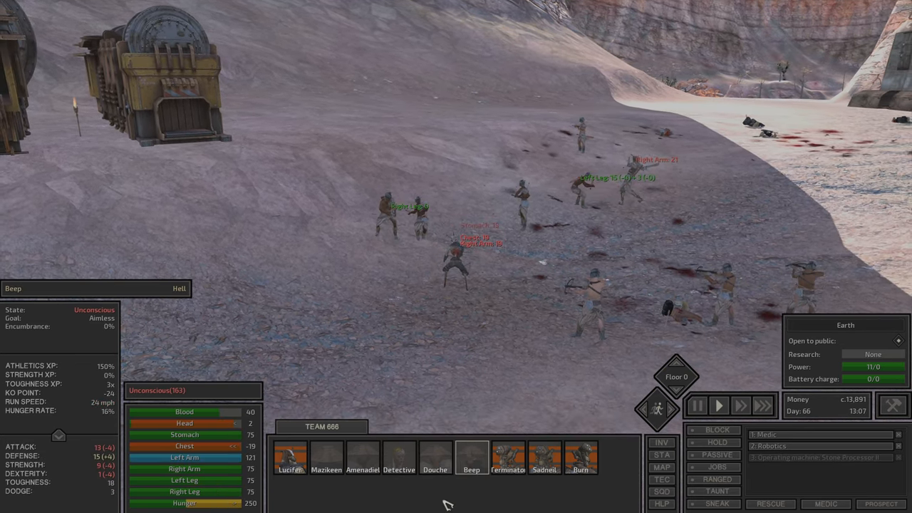
left_click(292, 469)
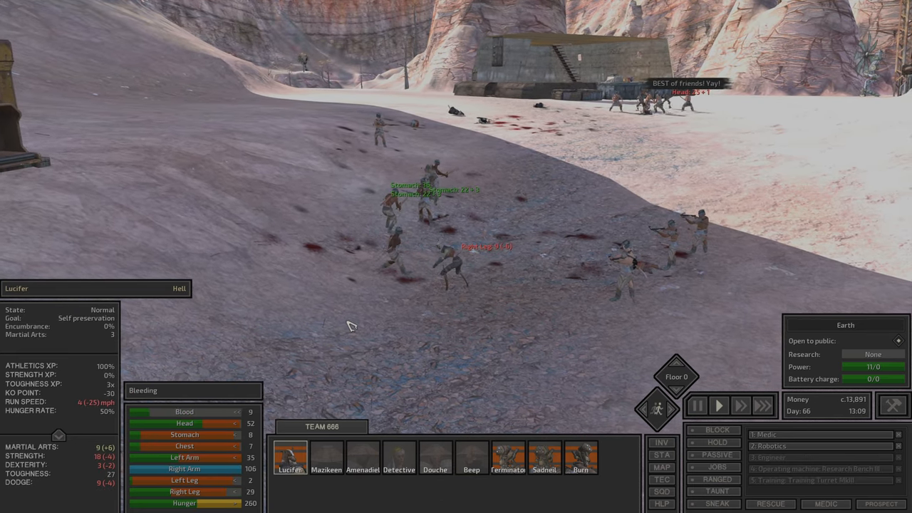
left_click(288, 458)
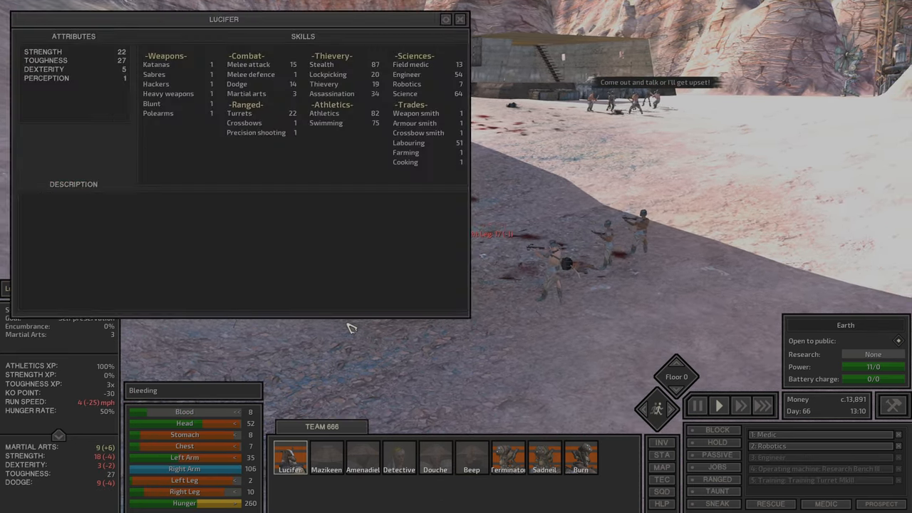
left_click(458, 20)
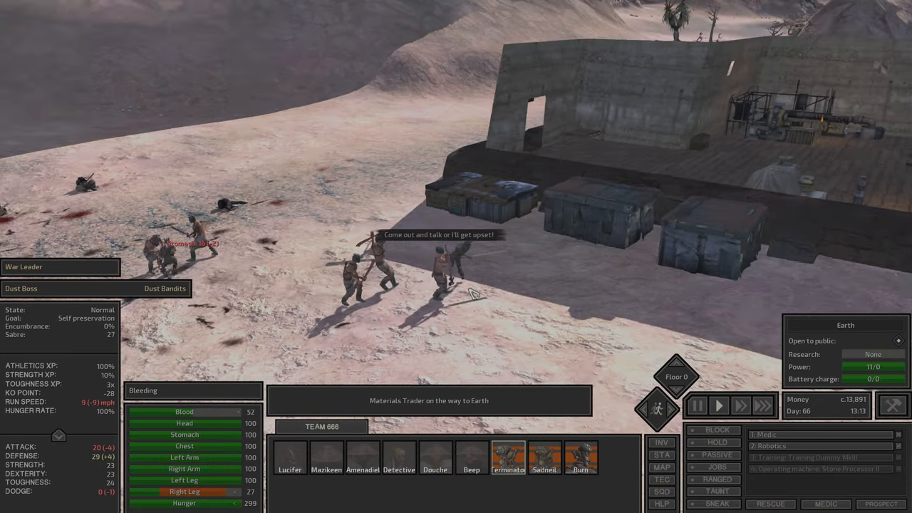
left_click(545, 459)
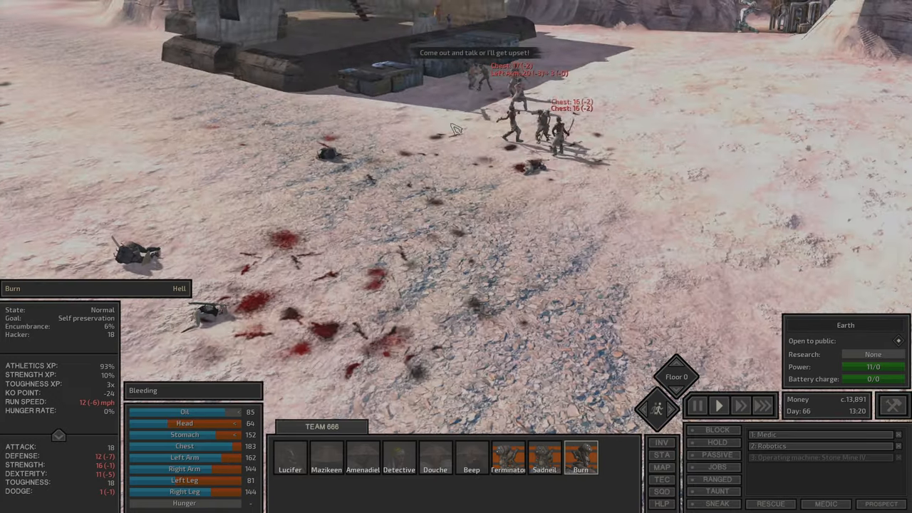
left_click(288, 471)
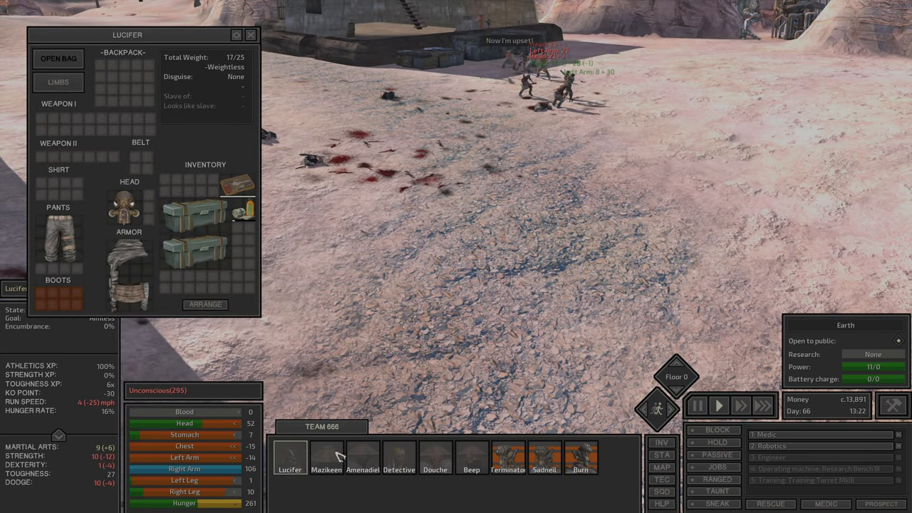
left_click(326, 470)
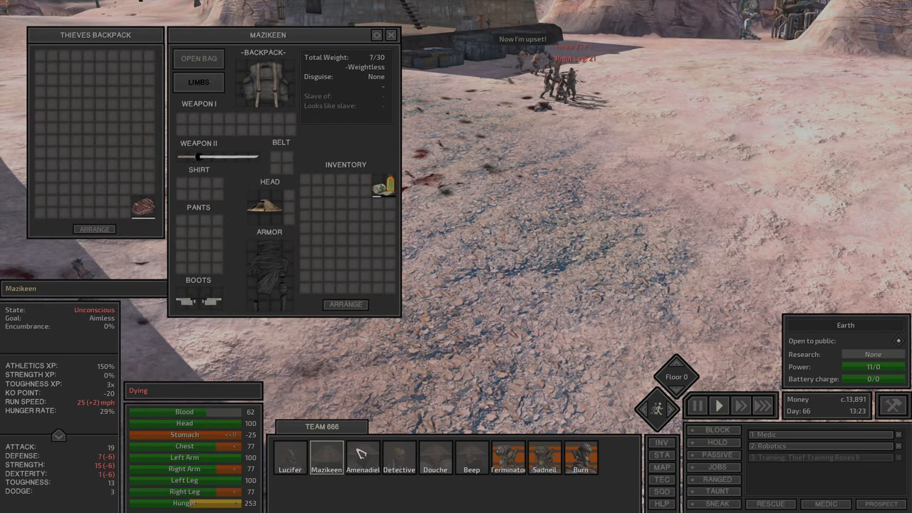
left_click(399, 456)
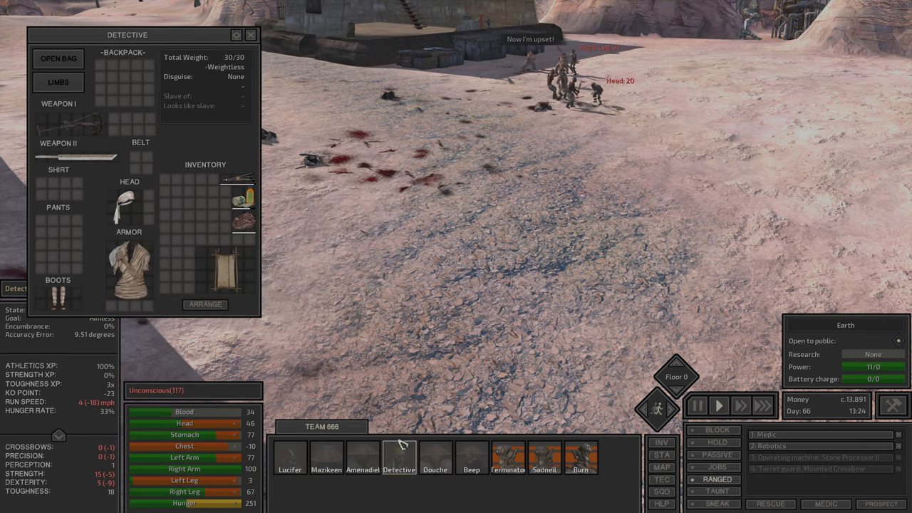
mouse_move(241, 234)
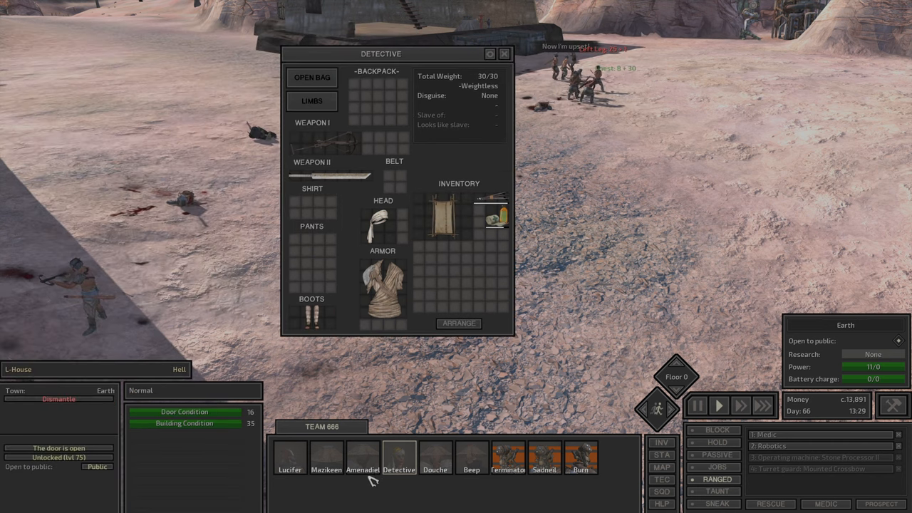
left_click(326, 459)
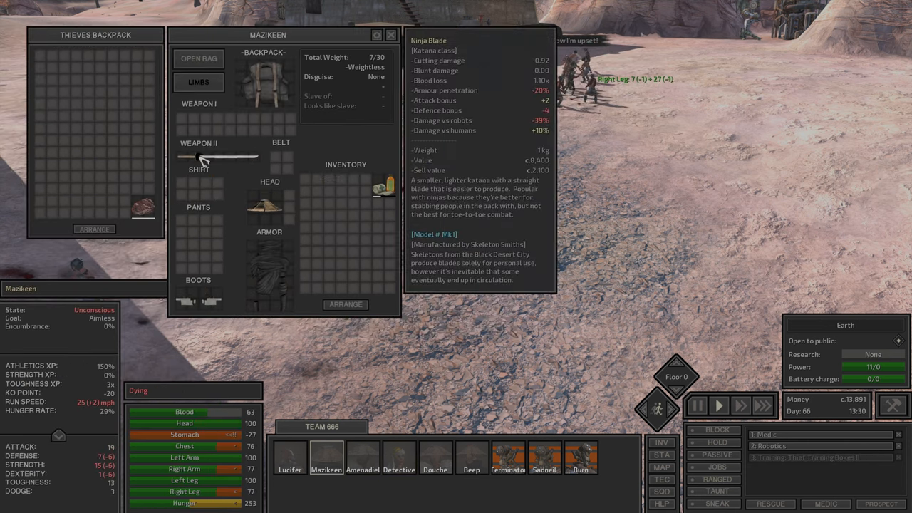
left_click(434, 453)
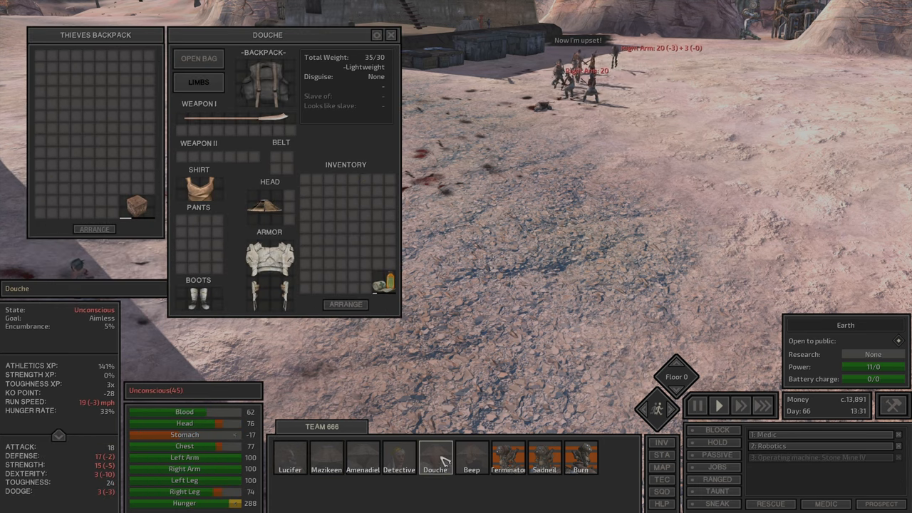
left_click(470, 467)
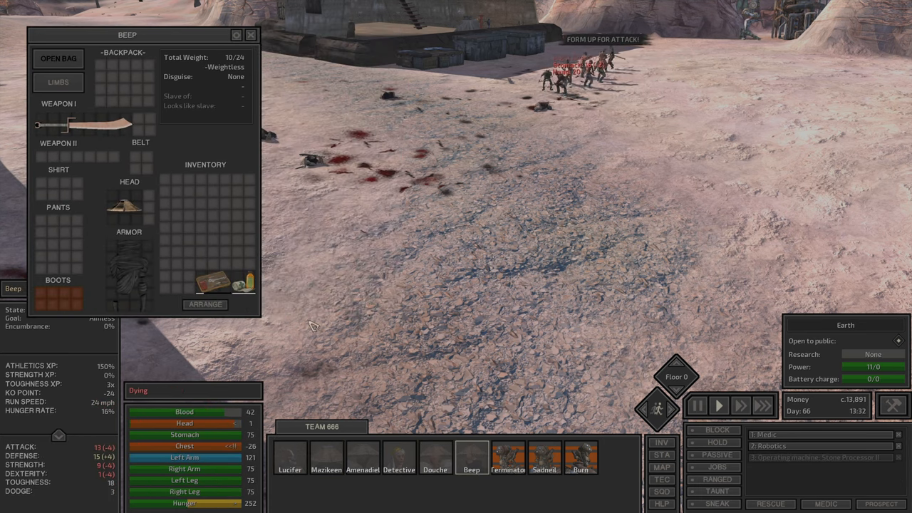
left_click(545, 457)
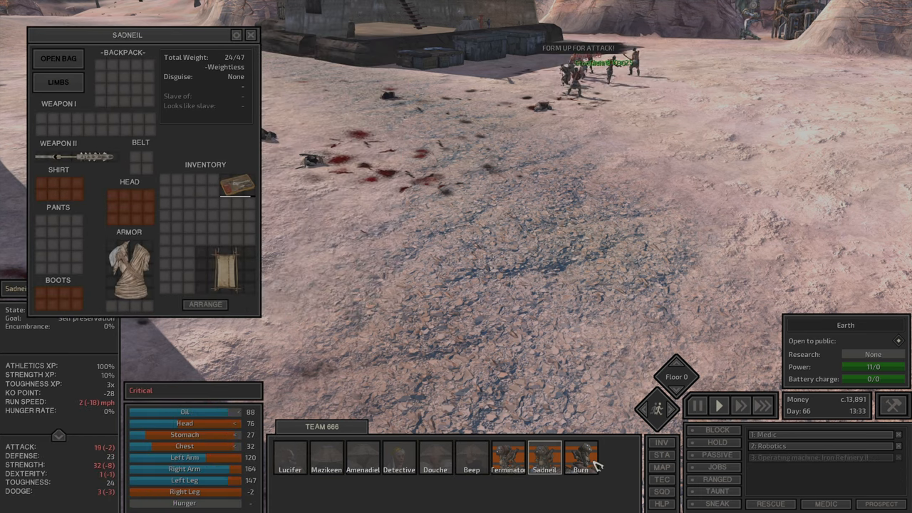
left_click(508, 457)
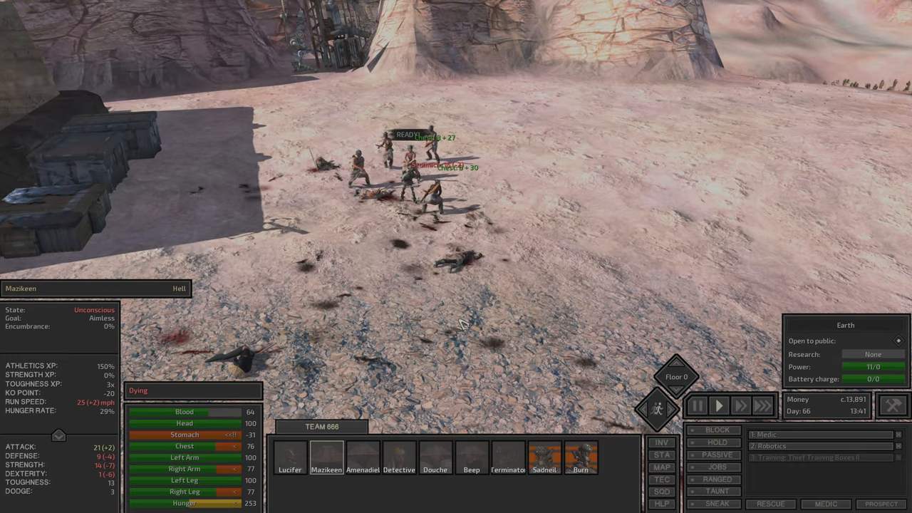
left_click(362, 471)
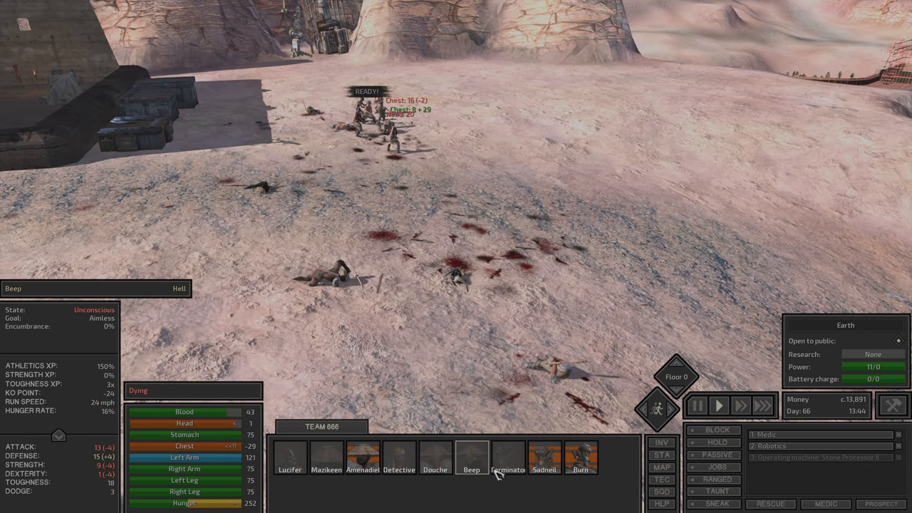
left_click(362, 464)
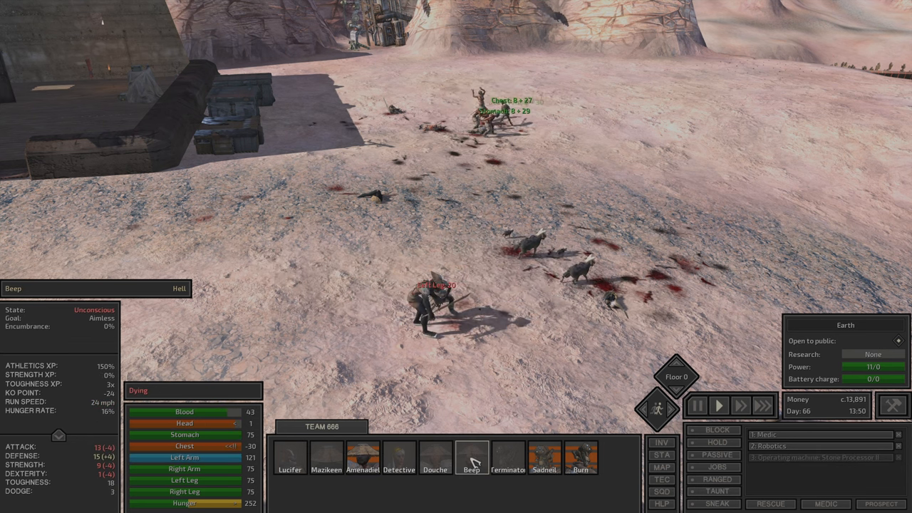
left_click(508, 469)
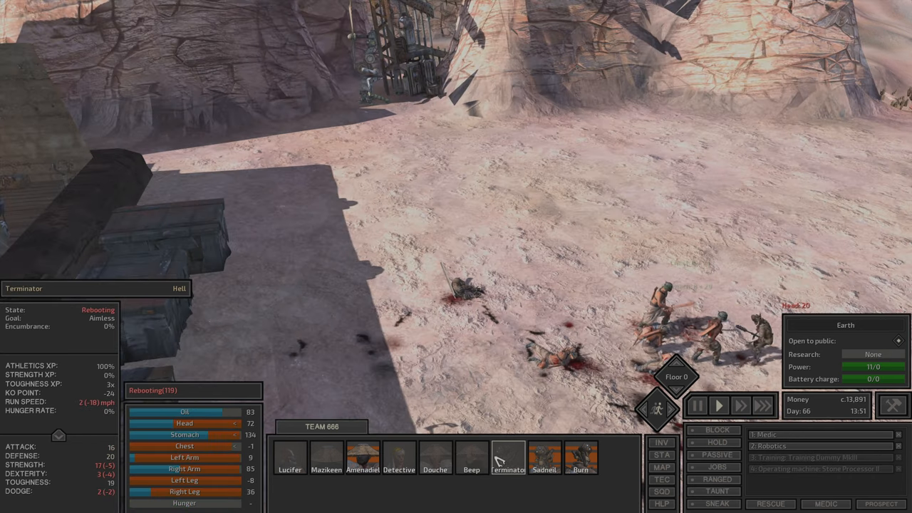
left_click(543, 458)
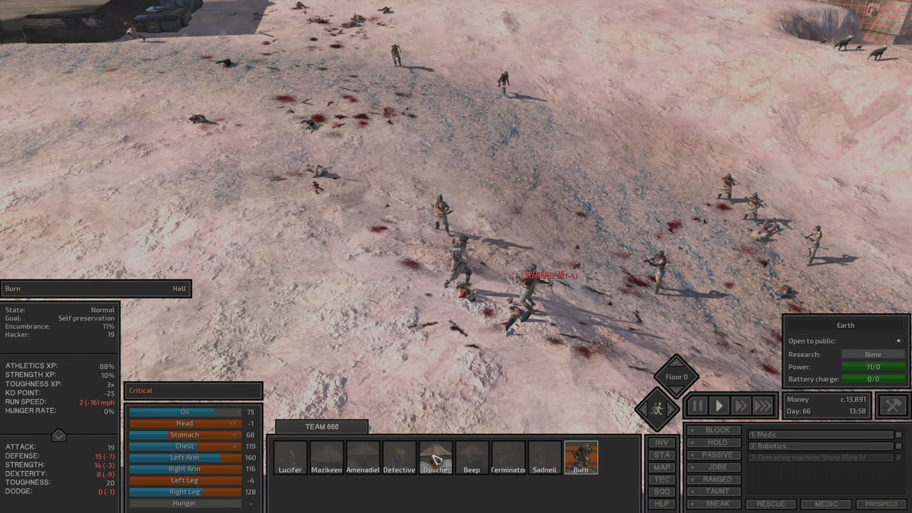
left_click(357, 459)
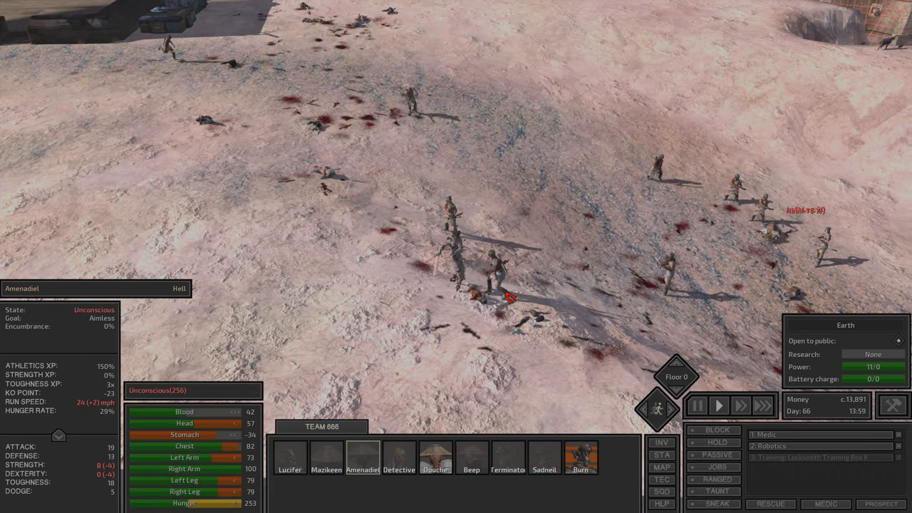
left_click(580, 468)
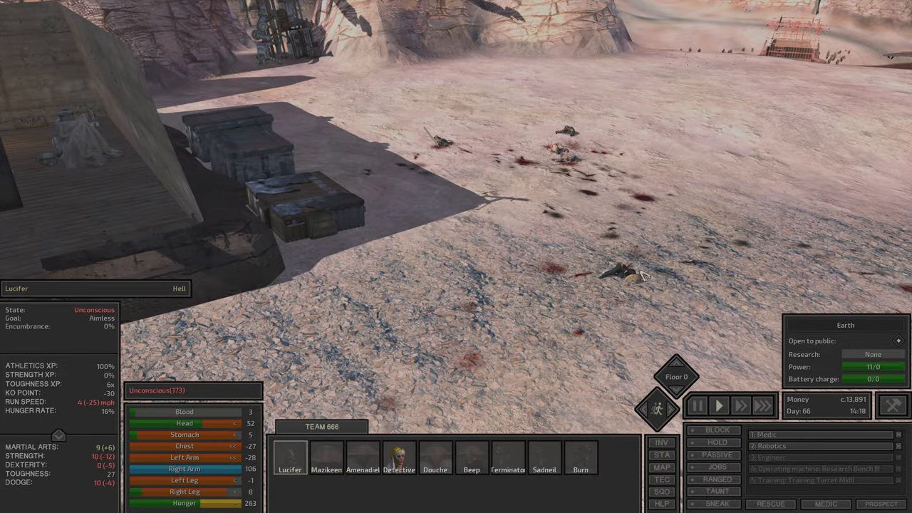
Have the recovered squad member give first aid to the downed leader, then check the dying member
left_click(322, 470)
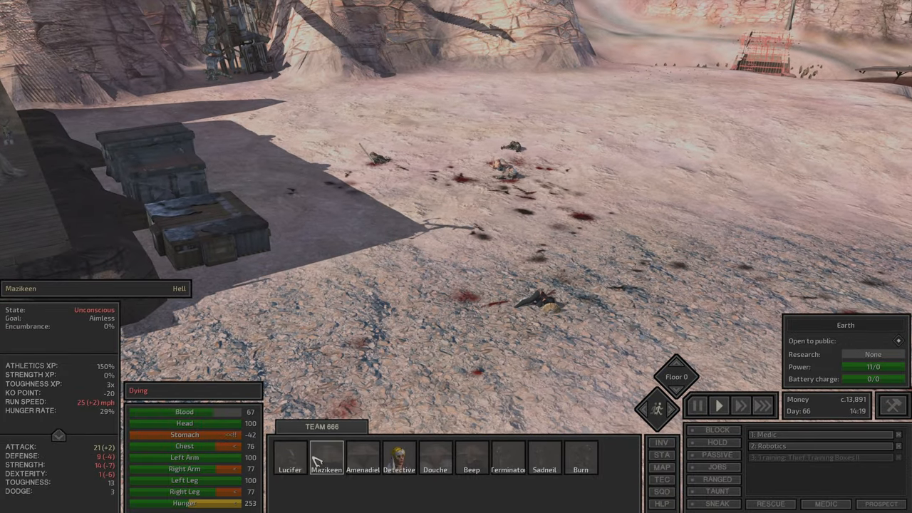
left_click(398, 459)
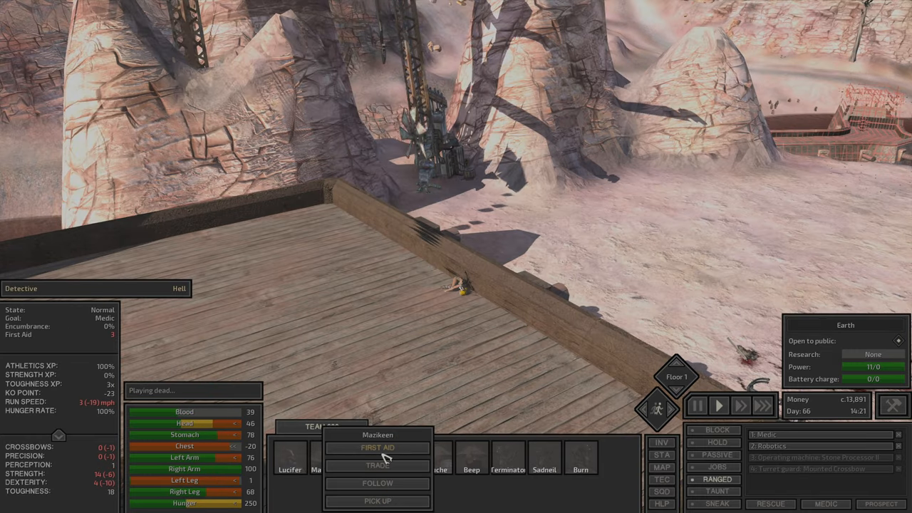
left_click(378, 448)
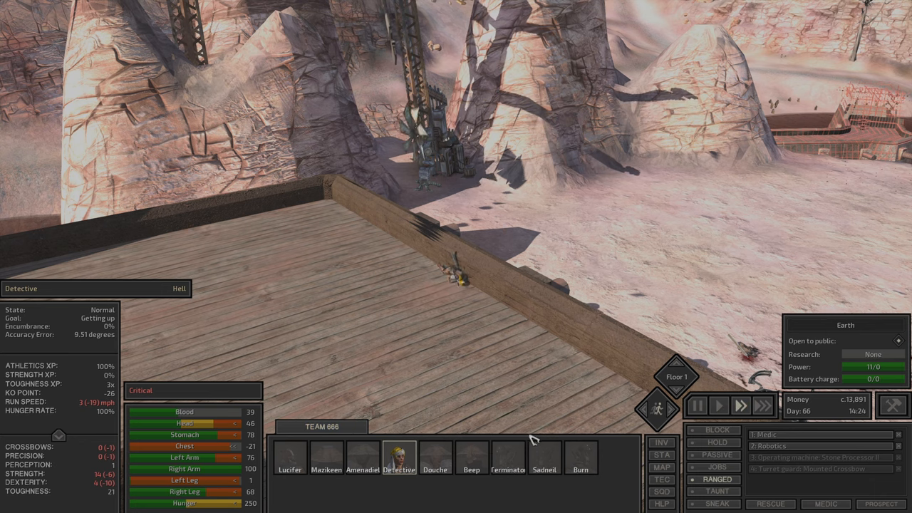
left_click(323, 465)
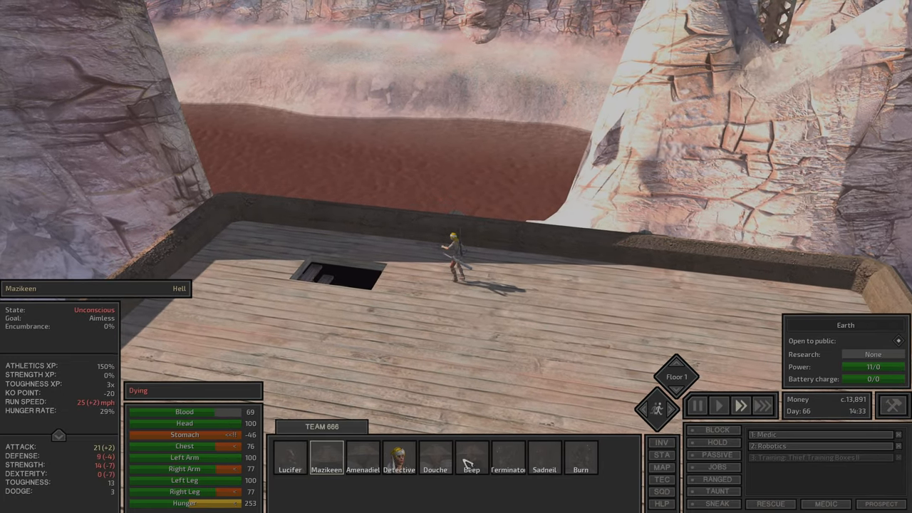
Check the other unconscious members and the rebooting robot, reviewing the robot's carried items
left_click(298, 463)
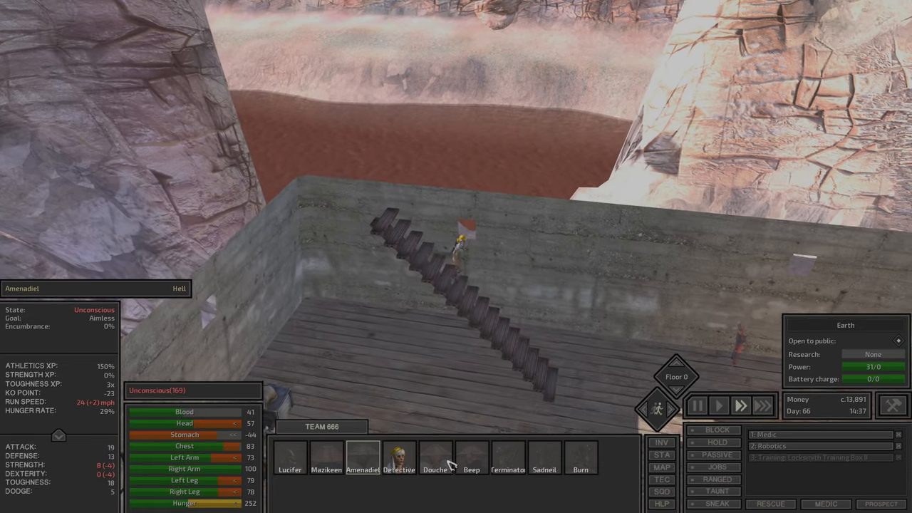
left_click(507, 465)
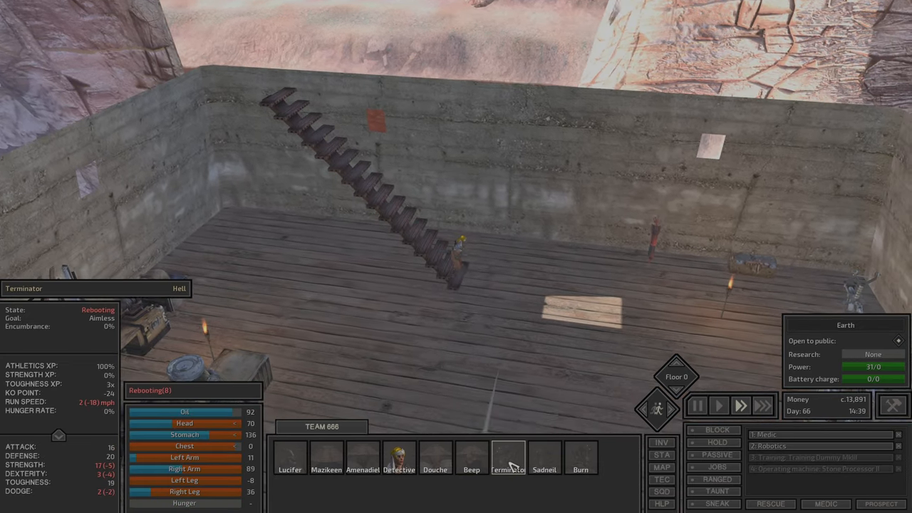
left_click(582, 465)
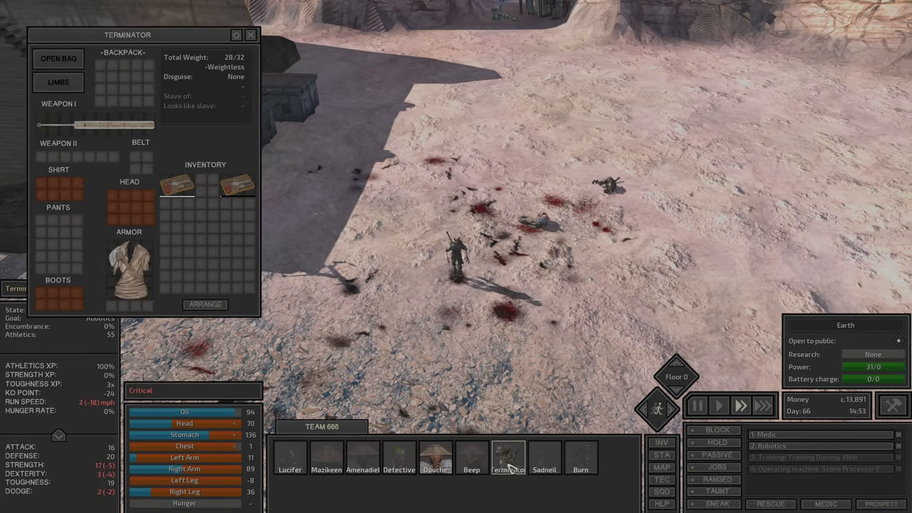
left_click(253, 34)
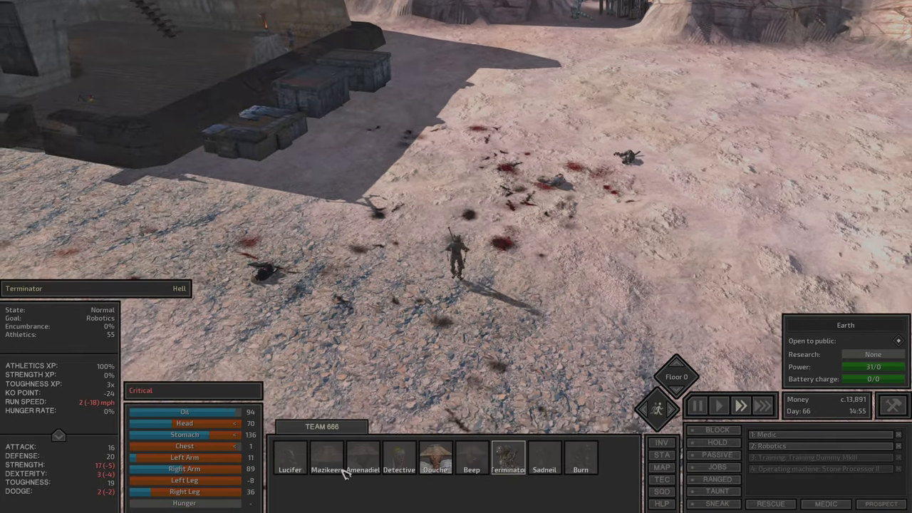
left_click(399, 462)
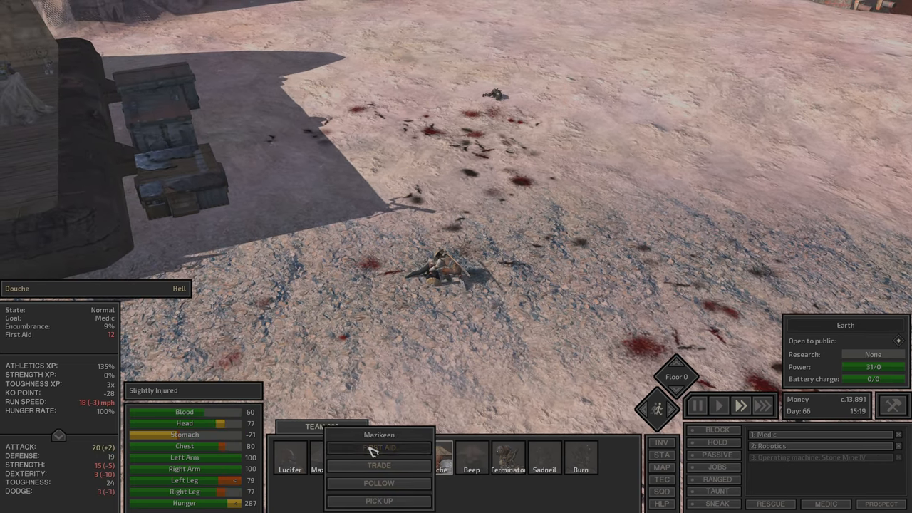
Send the medic to treat a downed ally and check the dying member's and robots' items
left_click(380, 447)
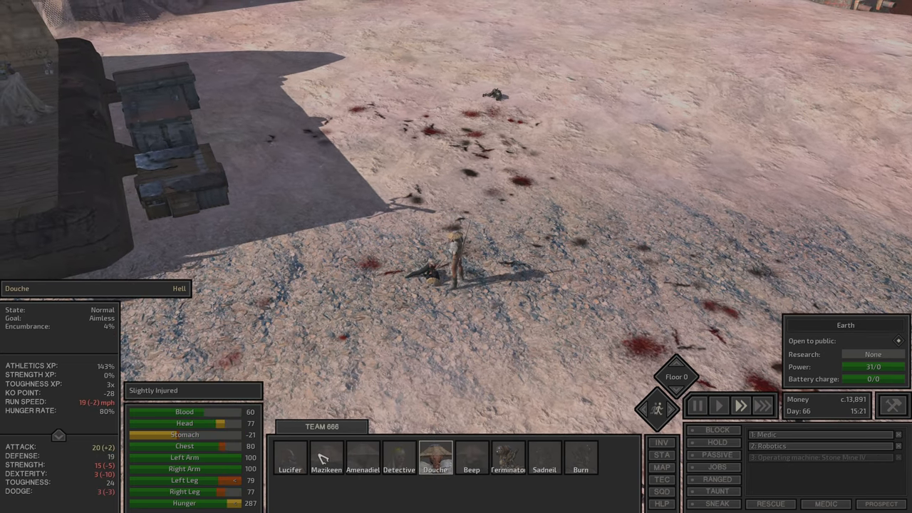
left_click(291, 468)
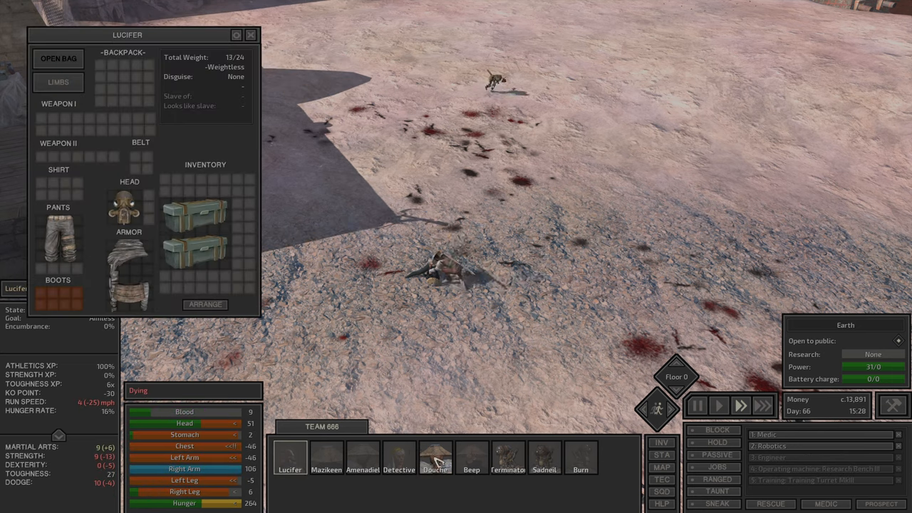
left_click(505, 467)
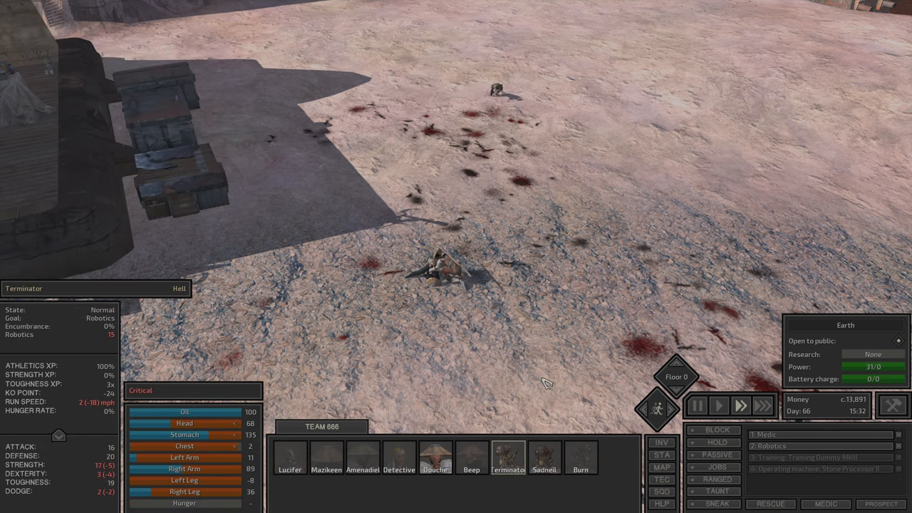
left_click(544, 471)
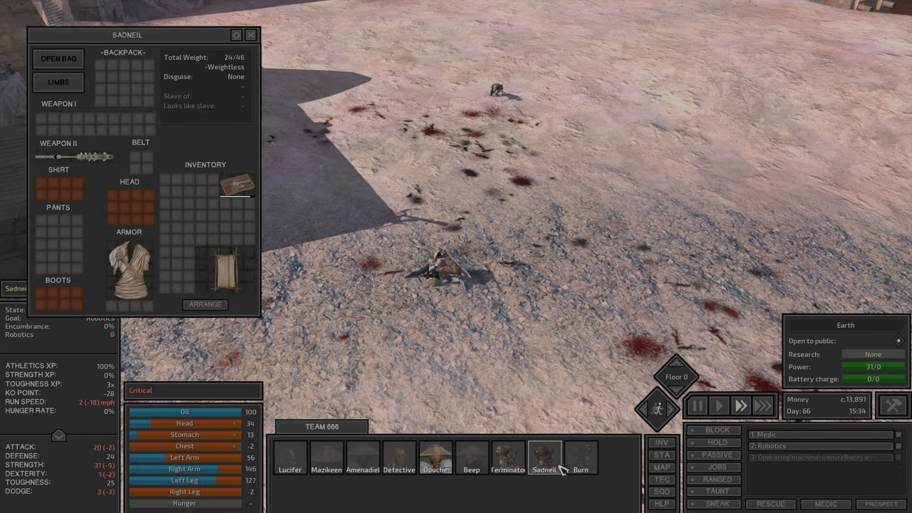
Review the medic's status and inventory and the unconscious member inside the building
left_click(433, 464)
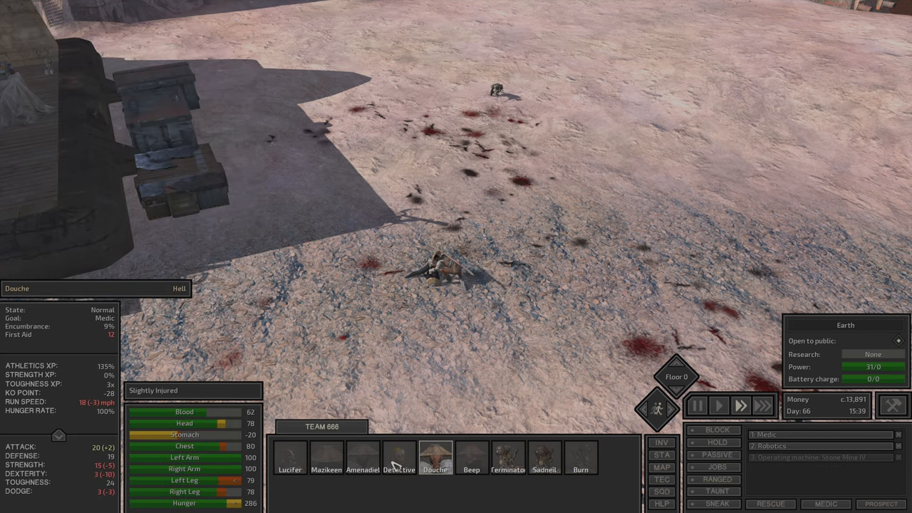
left_click(398, 470)
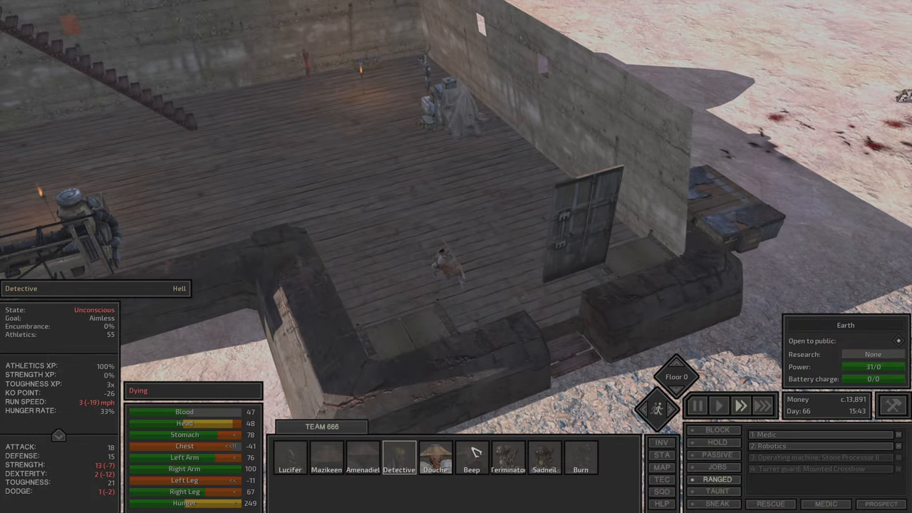
left_click(436, 466)
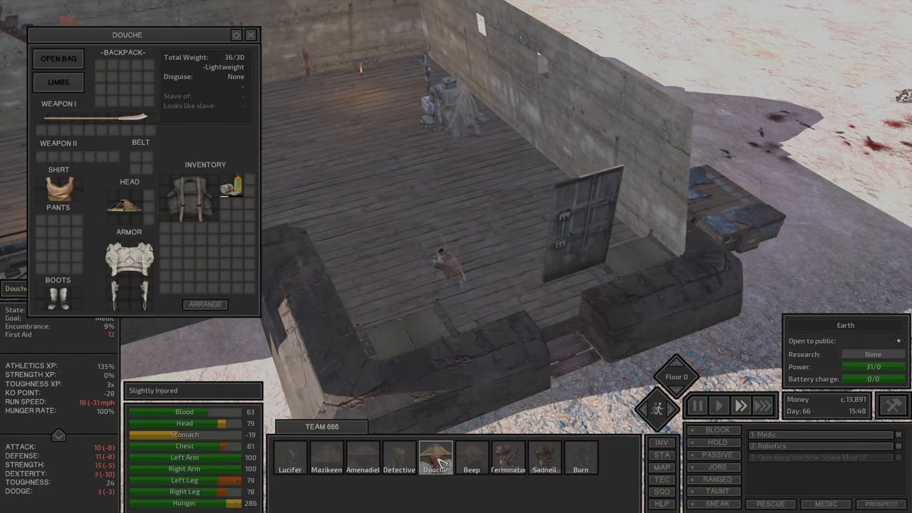
left_click(251, 34)
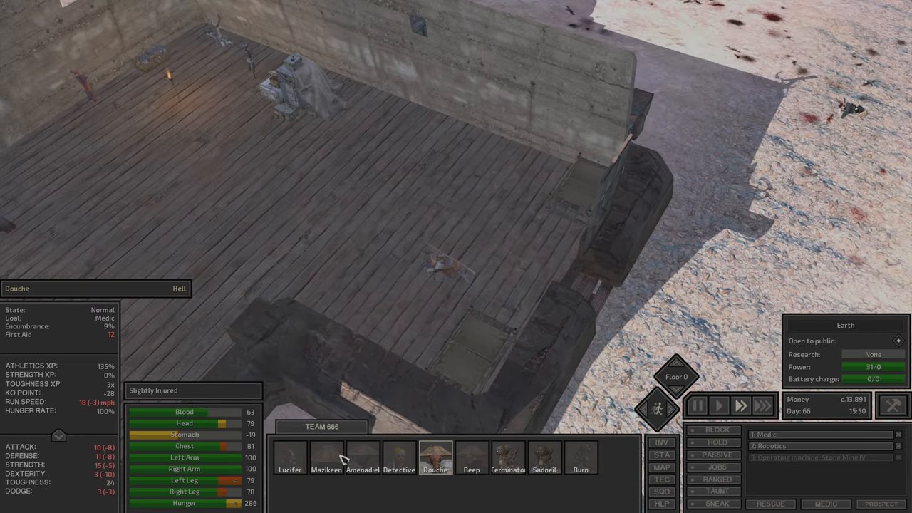
left_click(295, 468)
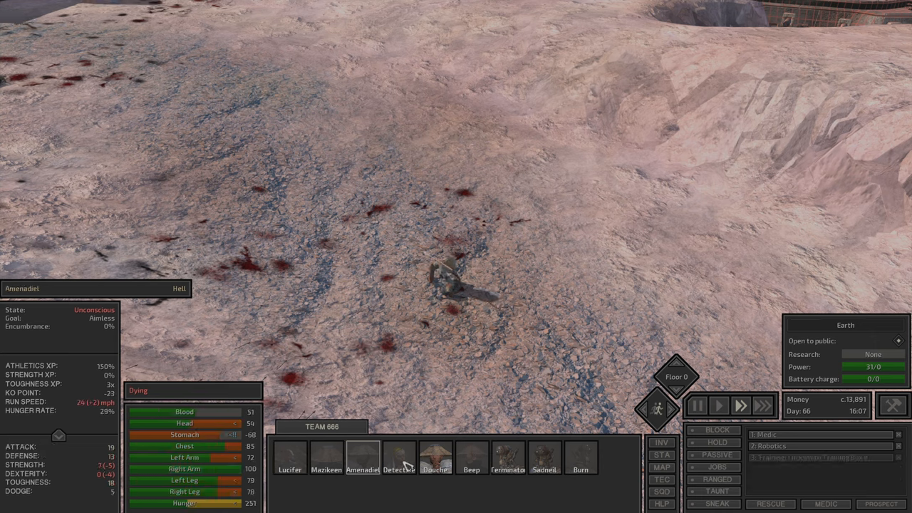
left_click(443, 465)
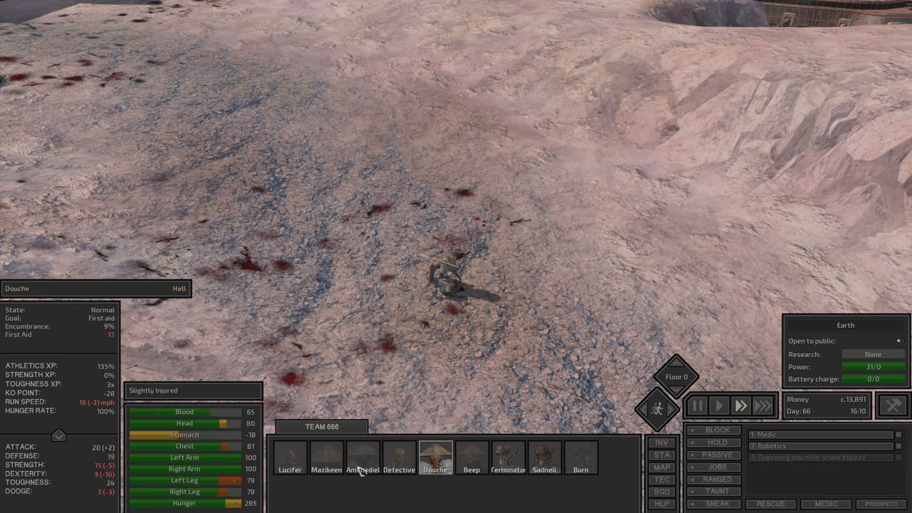
left_click(467, 470)
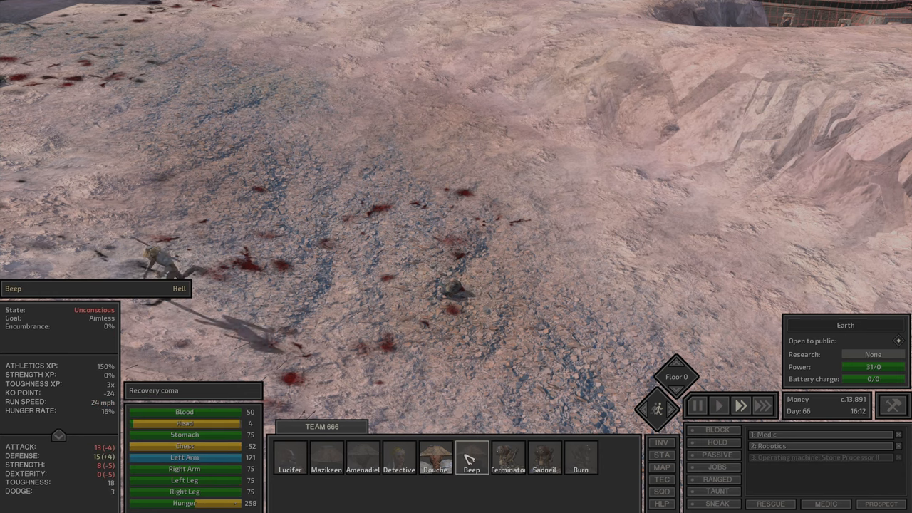
left_click(399, 458)
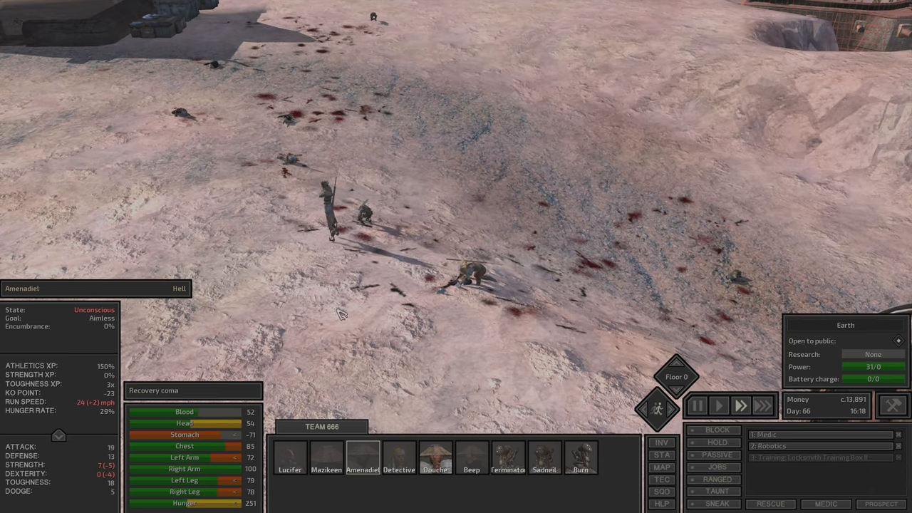
left_click(325, 462)
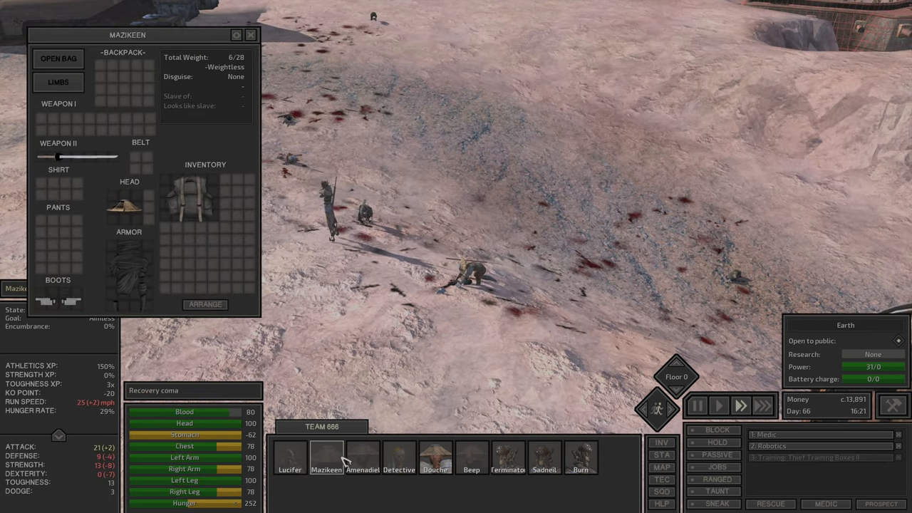
left_click(365, 459)
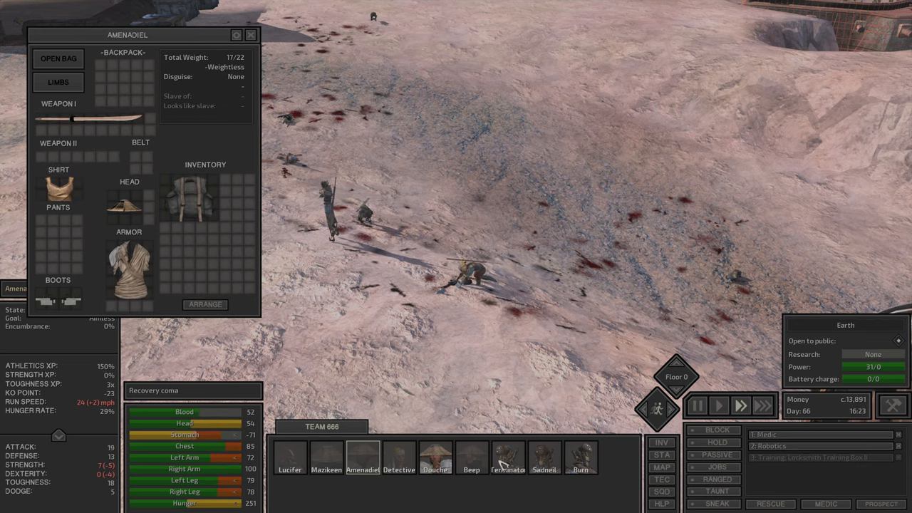
left_click(399, 471)
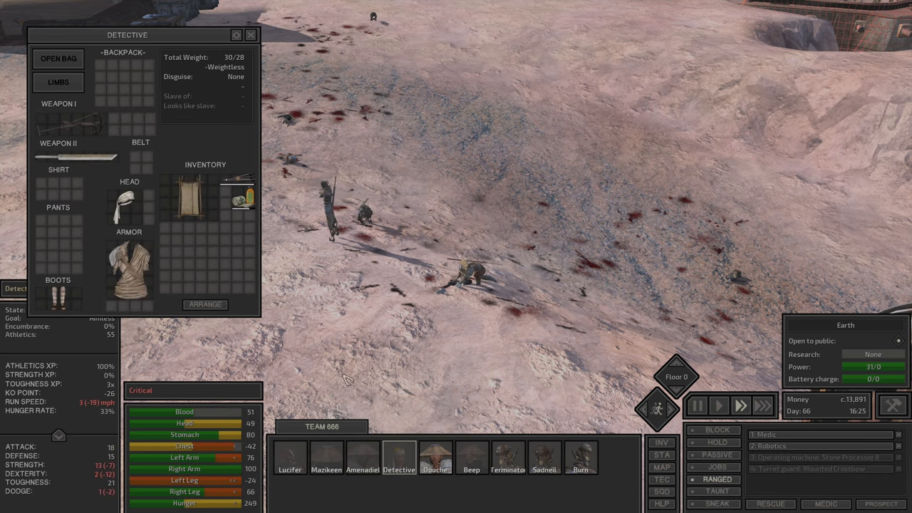
left_click(546, 470)
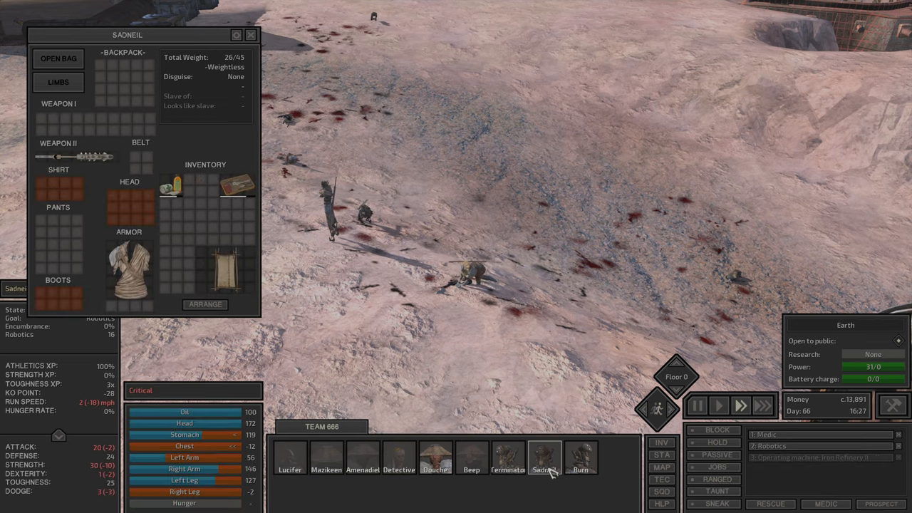
left_click(399, 459)
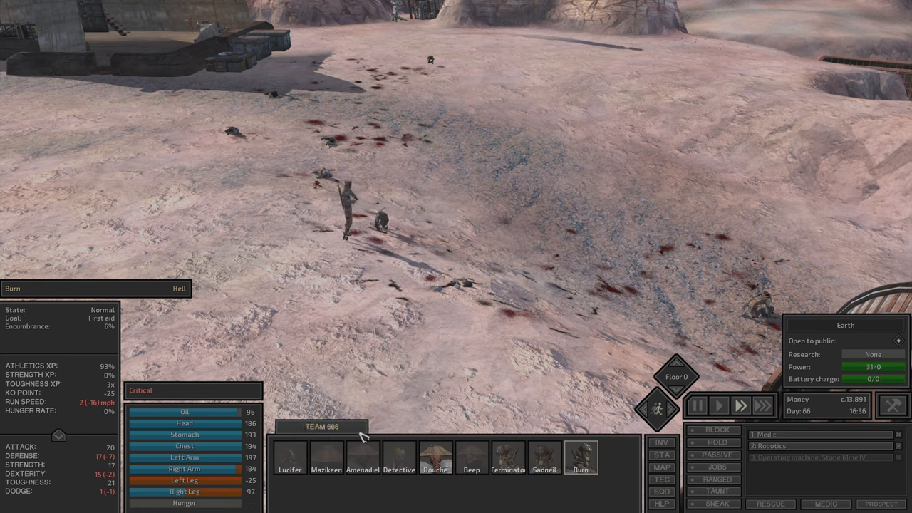
left_click(291, 470)
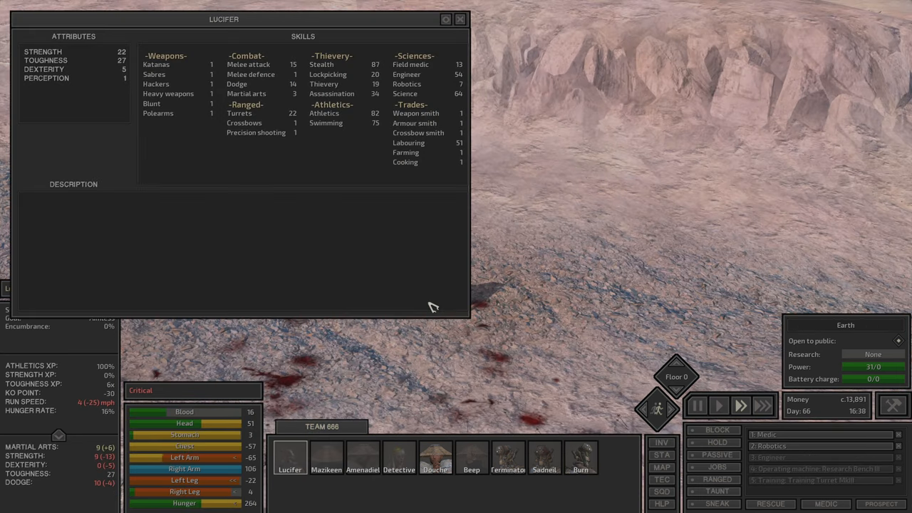
left_click(328, 453)
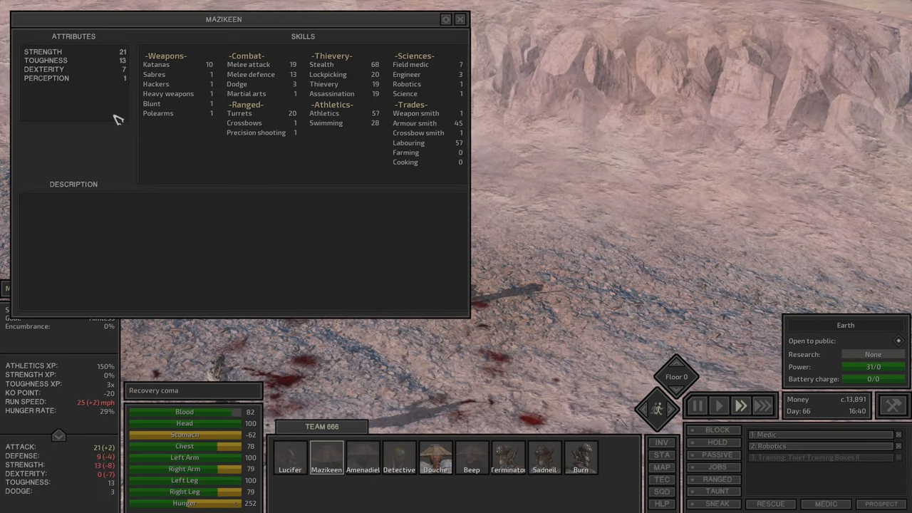
left_click(363, 459)
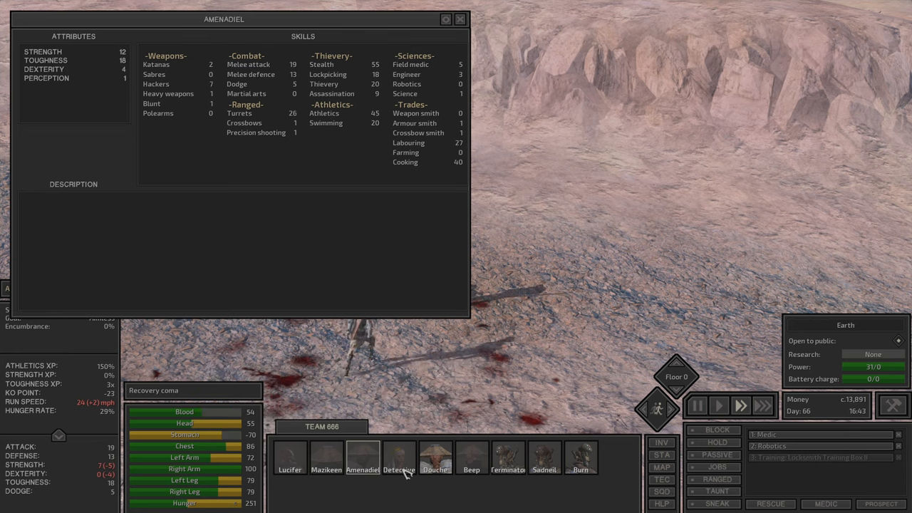
left_click(472, 469)
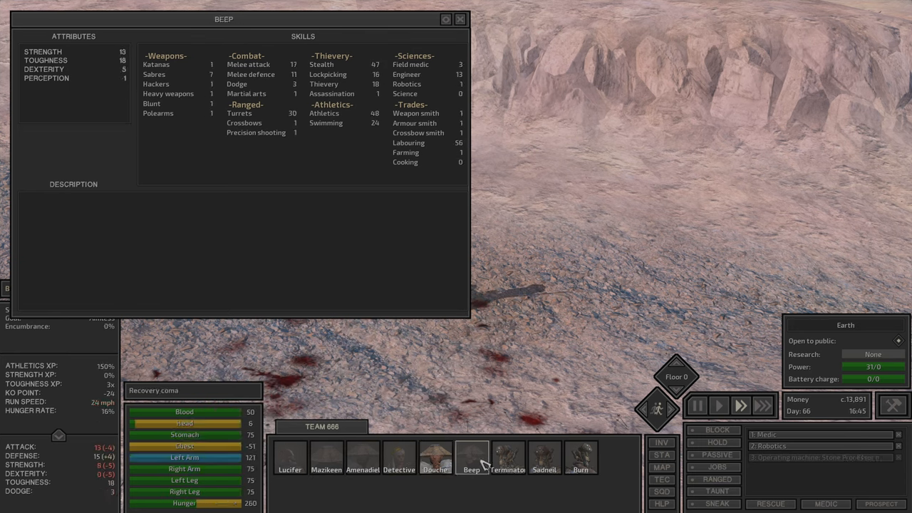
left_click(579, 470)
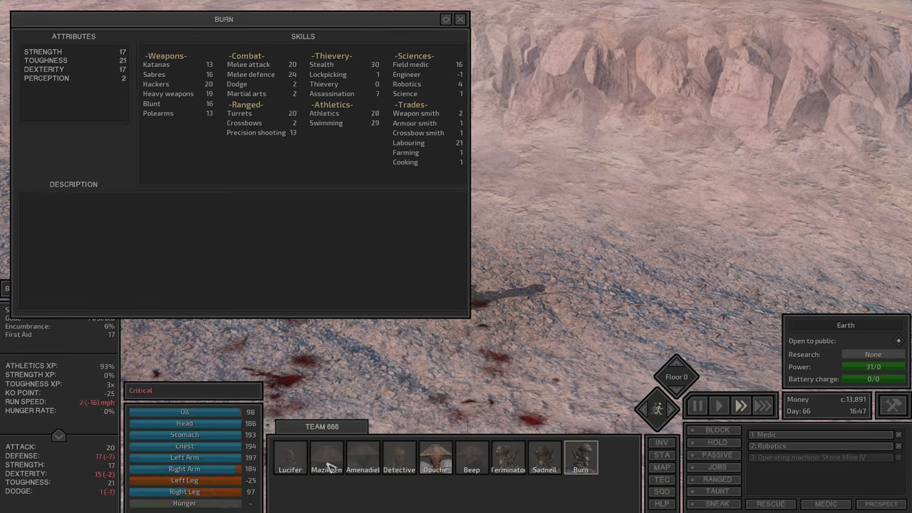
left_click(362, 458)
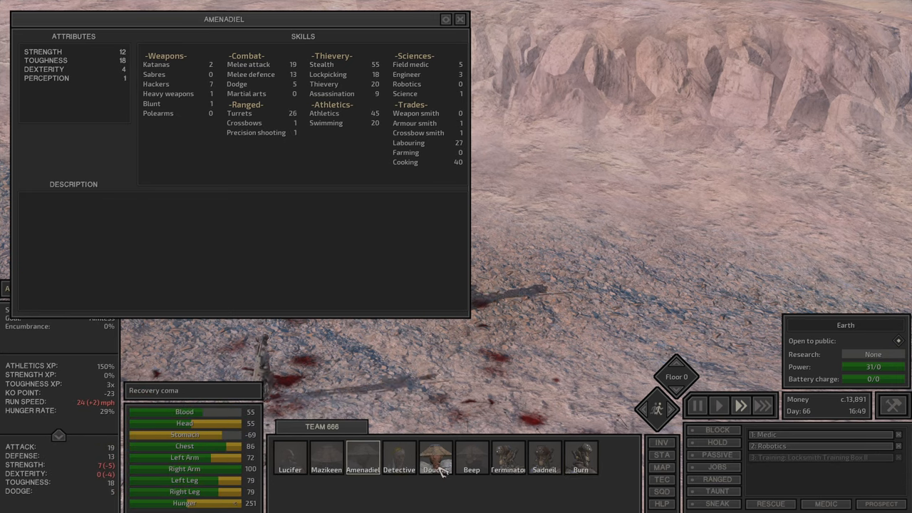
left_click(471, 466)
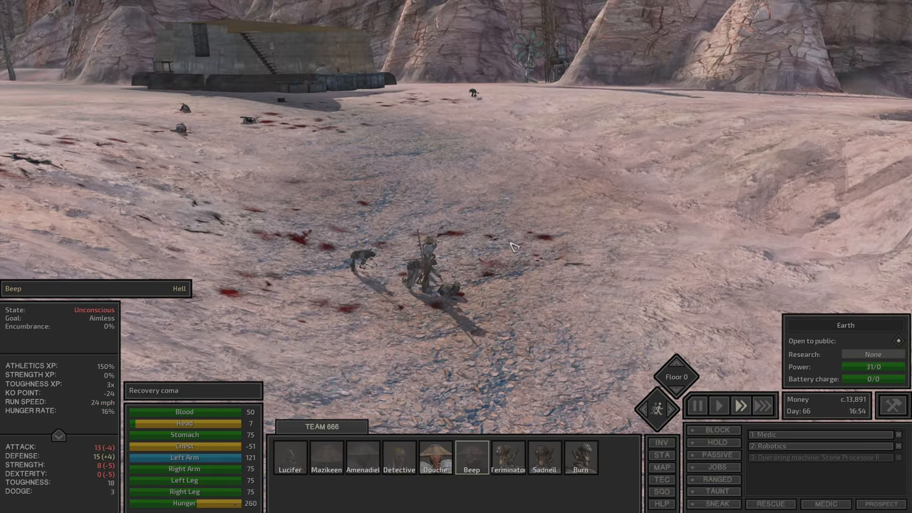
Inspect Douche's equipment and backpack, then Burn's gear
left_click(433, 456)
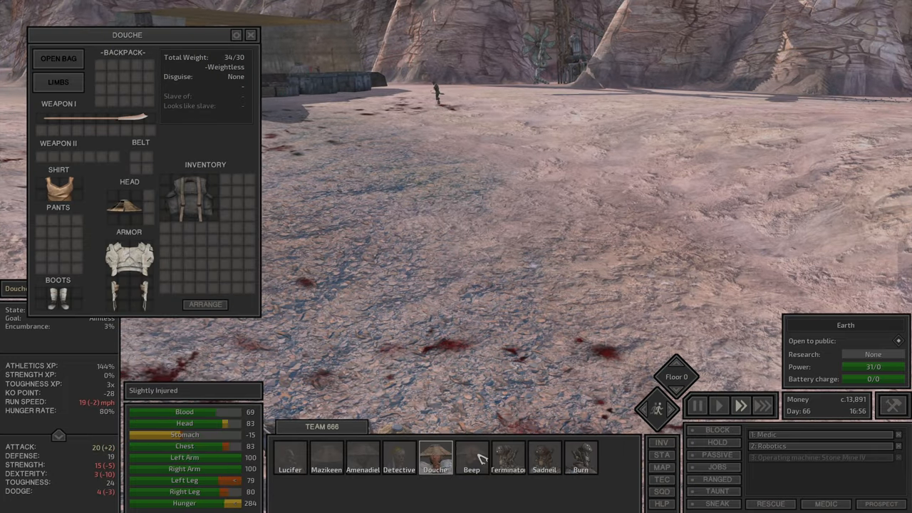
left_click(582, 463)
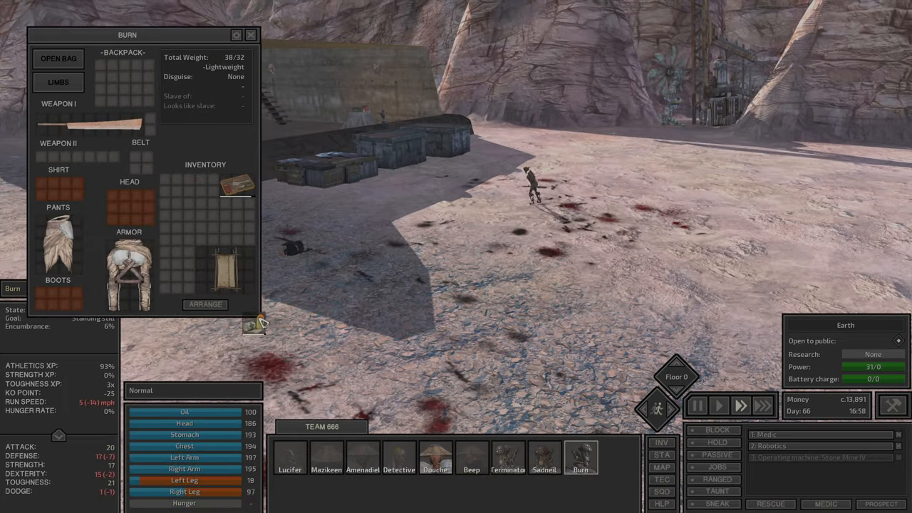
left_click(433, 471)
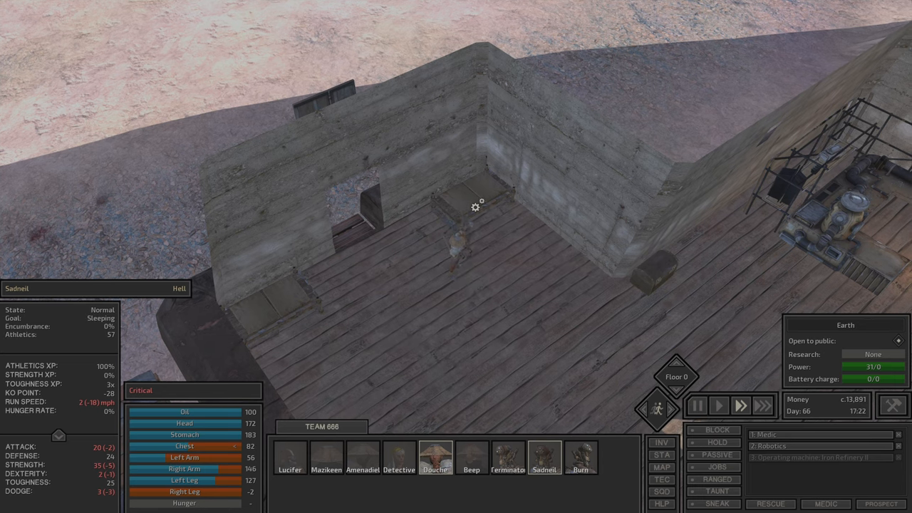
Check Lucifer's, Detective's and Beep's recovery-coma status, then open the general storage chest
left_click(479, 205)
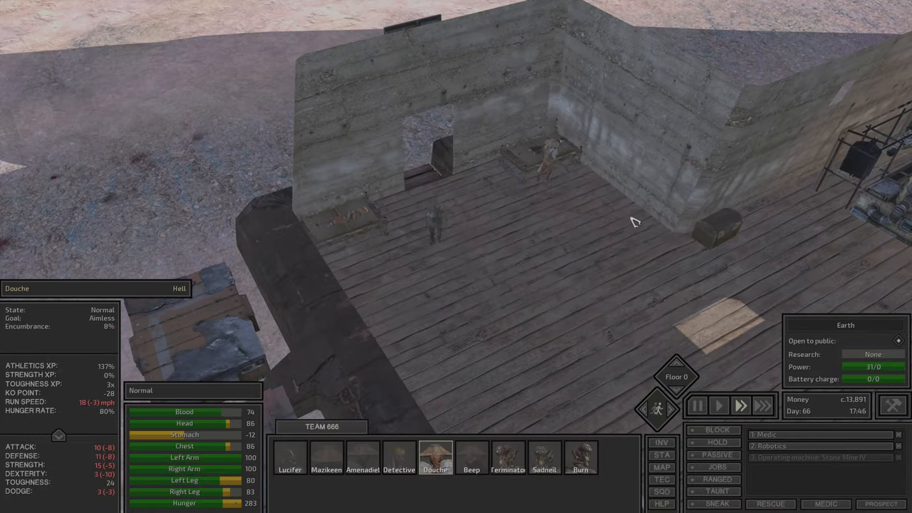
left_click(294, 461)
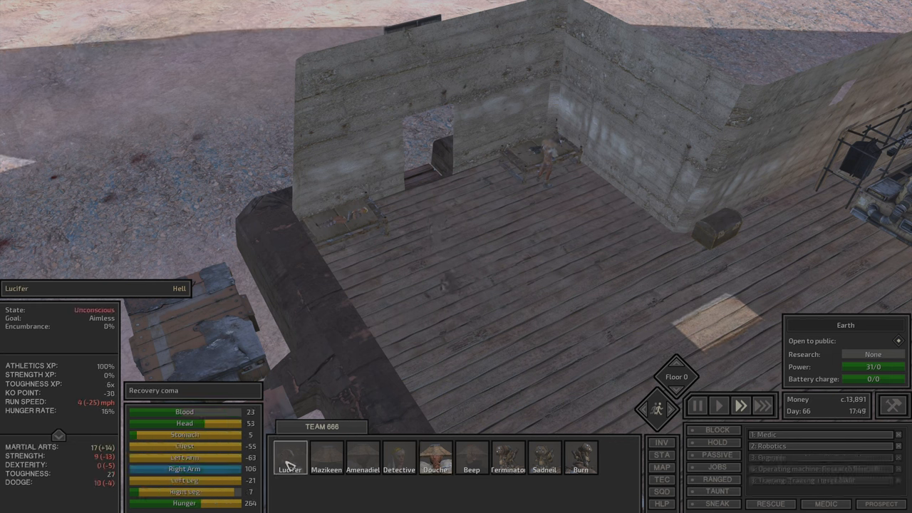
left_click(399, 458)
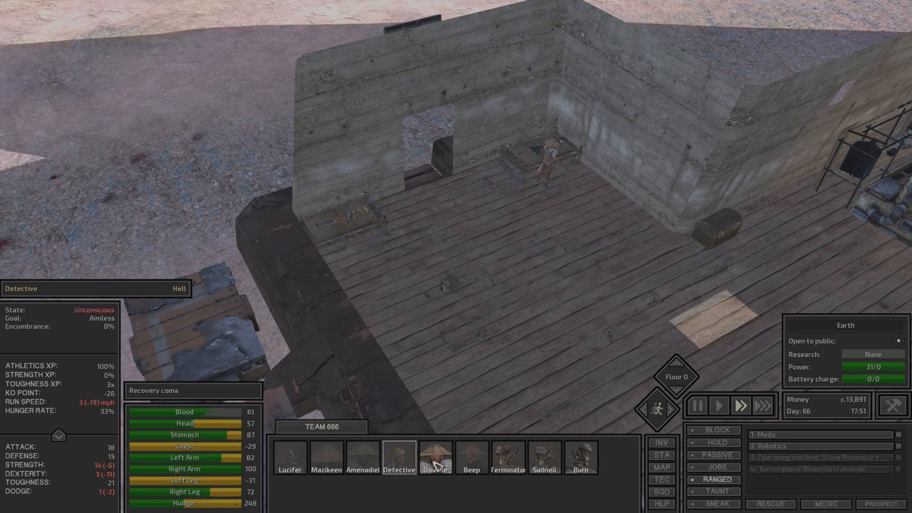
left_click(471, 459)
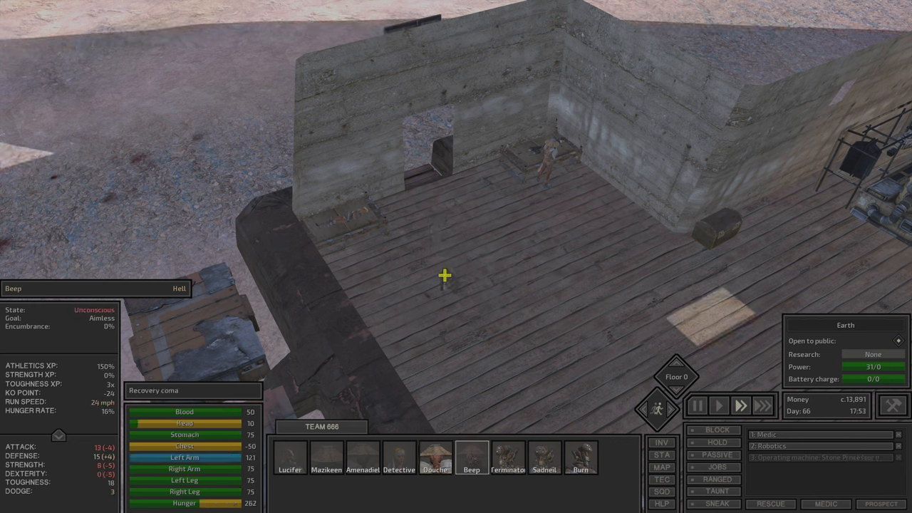
left_click(295, 462)
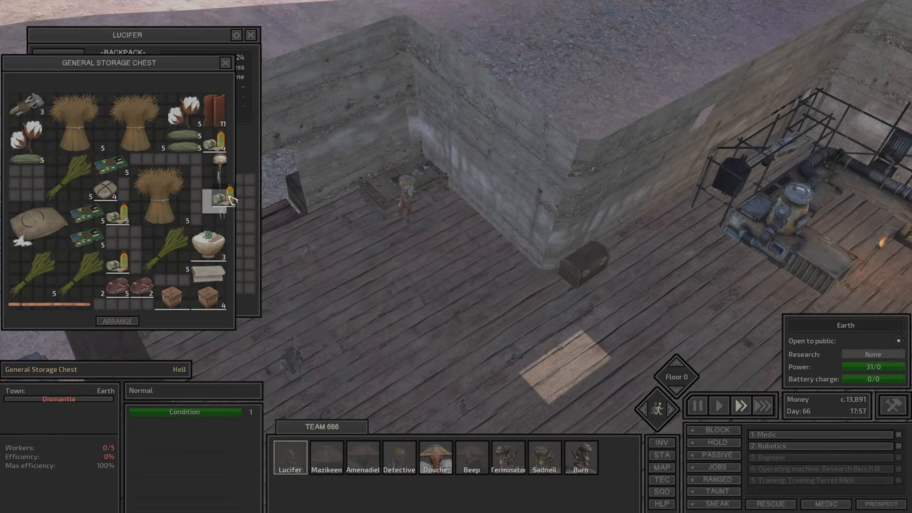
Compare Mazikeen's, Lucifer's, Amenadiel's and Detective's inventories with the storage chest
left_click(328, 456)
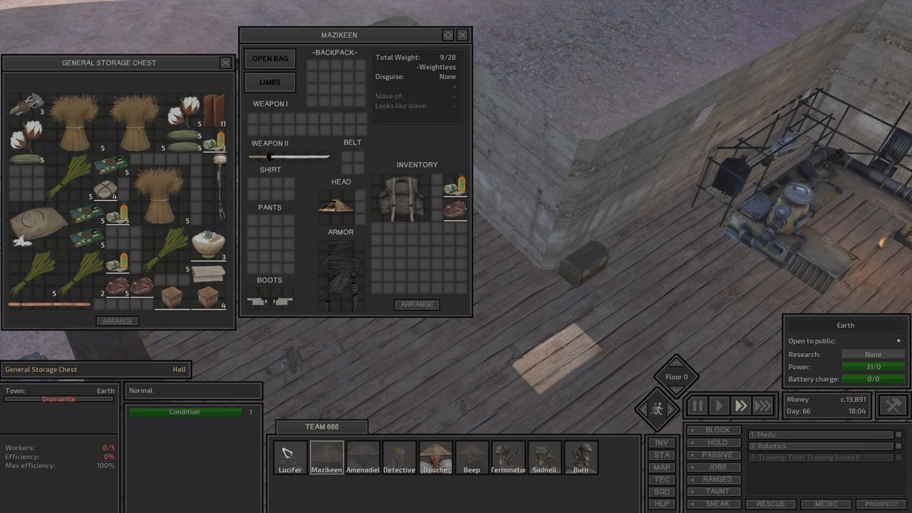
left_click(288, 454)
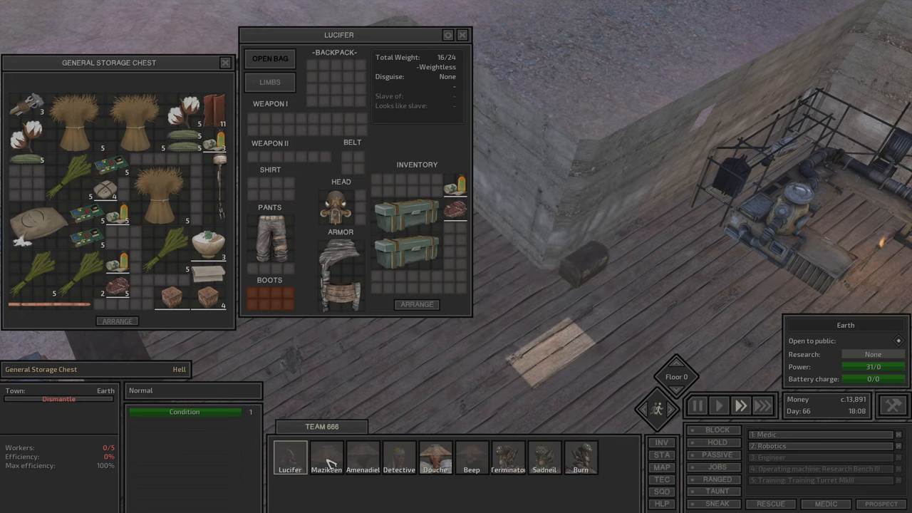
left_click(362, 459)
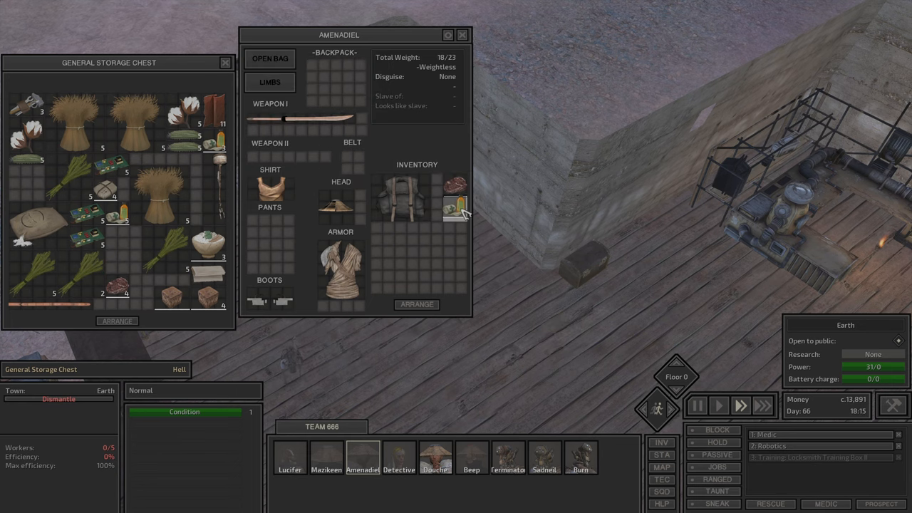
left_click(399, 459)
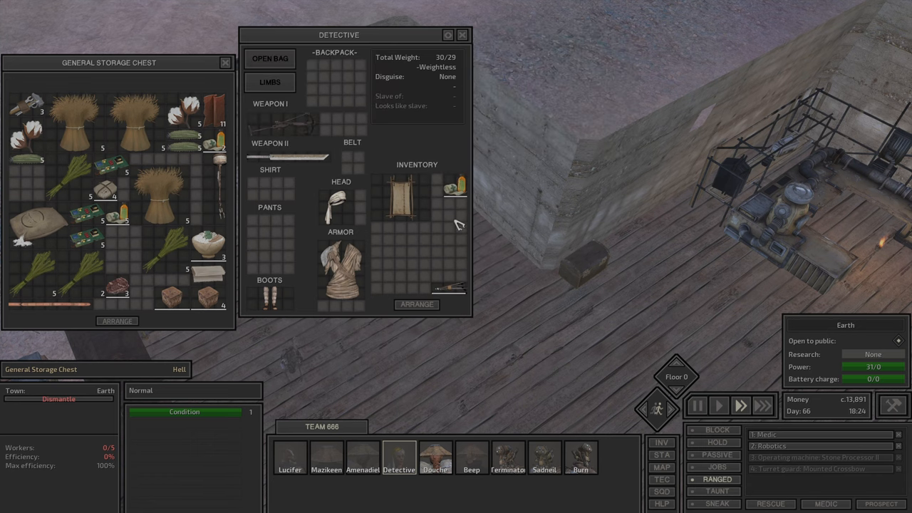
Compare Douche's, Beep's and Terminator's inventories with the storage chest
left_click(436, 458)
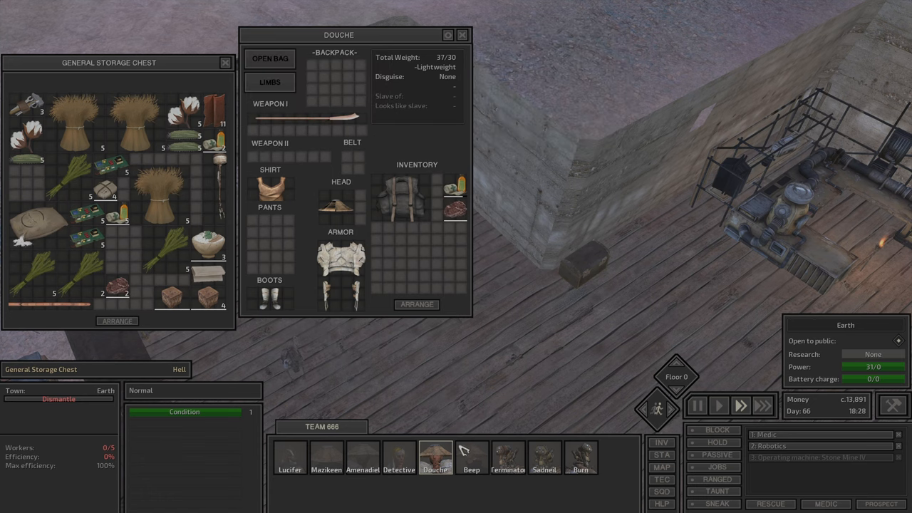
left_click(470, 459)
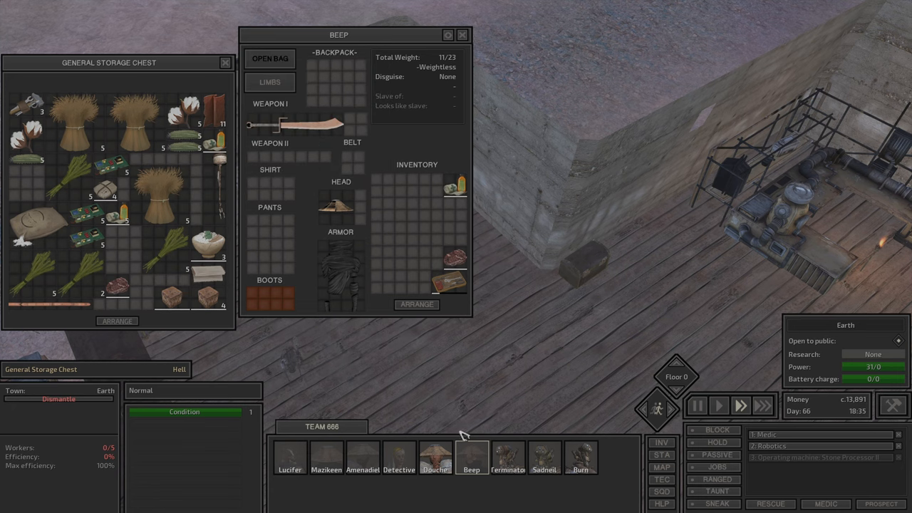
left_click(506, 470)
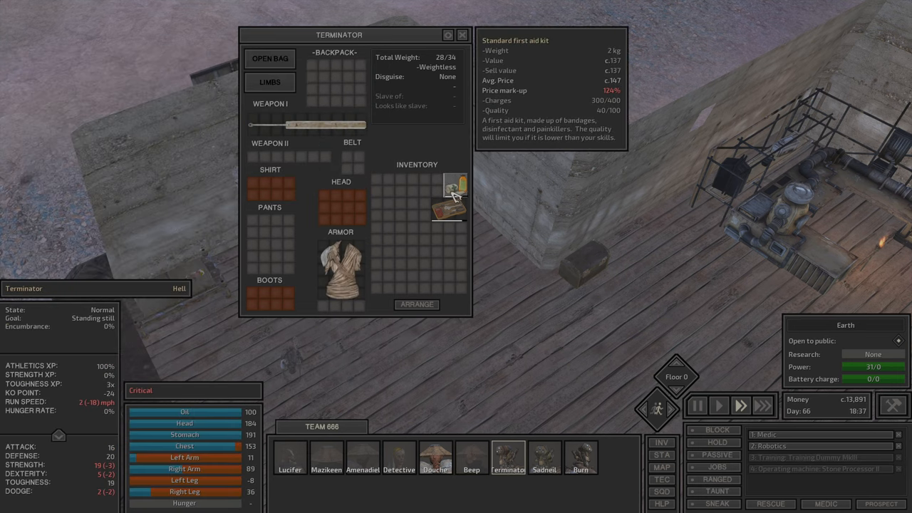
left_click(544, 460)
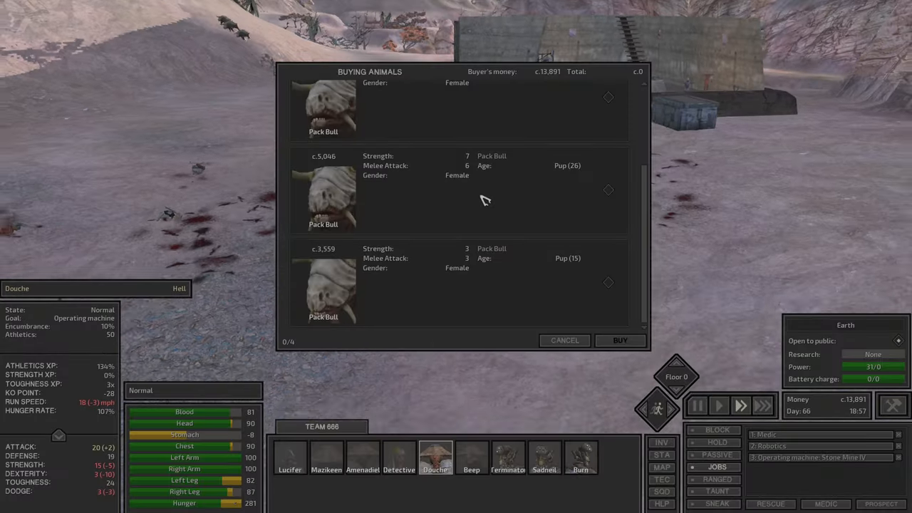
Leave the pack bull animal trader without buying anything
left_click(565, 340)
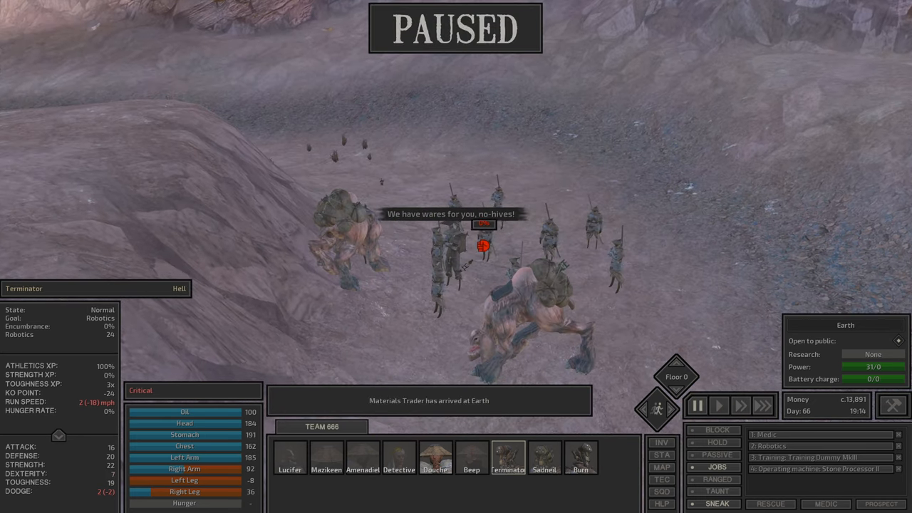
mouse_move(716, 490)
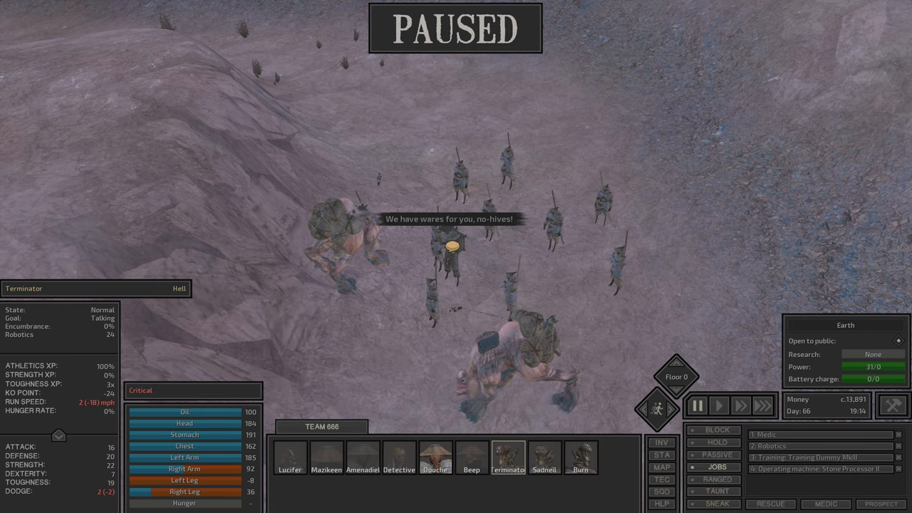
Have Terminator talk to the Hive caravan and ask to see its supplies
left_click(740, 405)
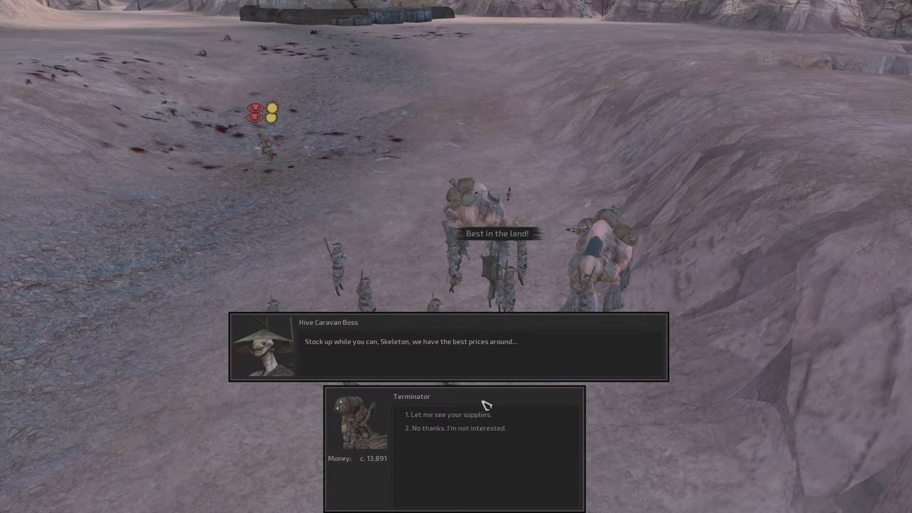
left_click(433, 415)
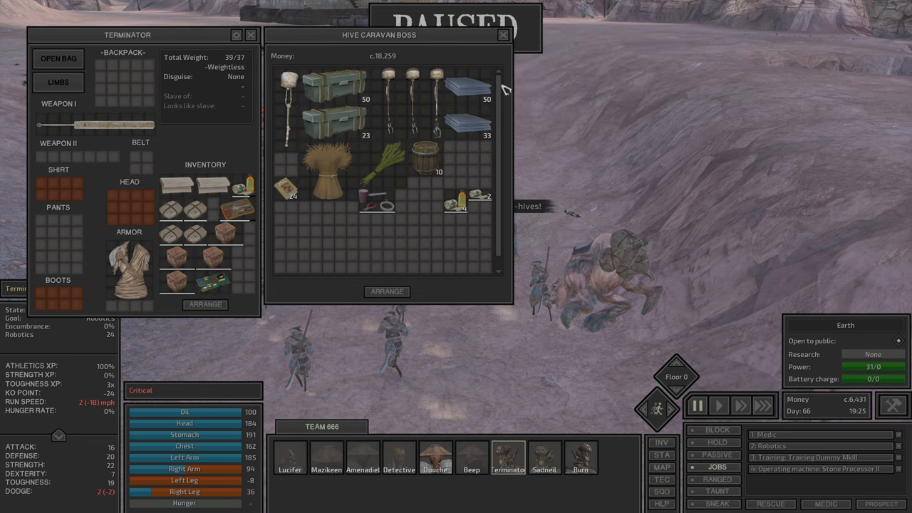
mouse_move(464, 199)
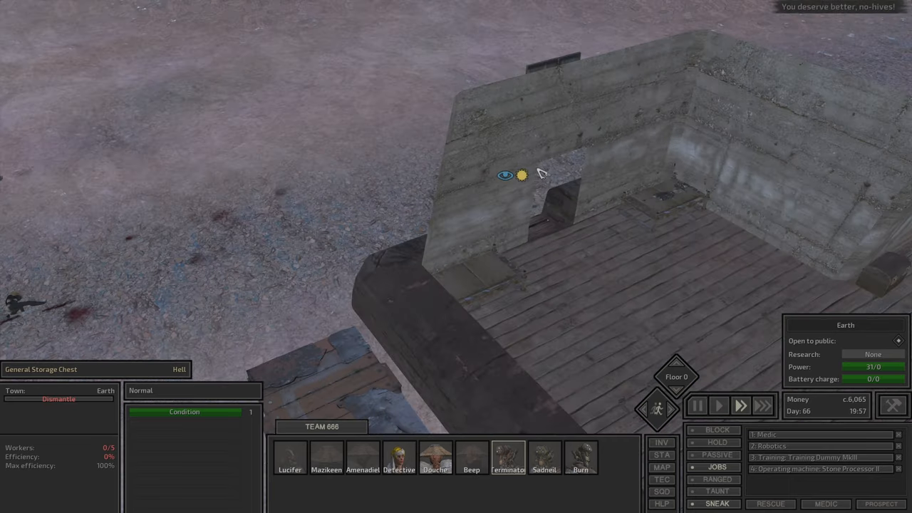
Look over the outpost and squad, then view Terminator's skill levels
left_click(398, 463)
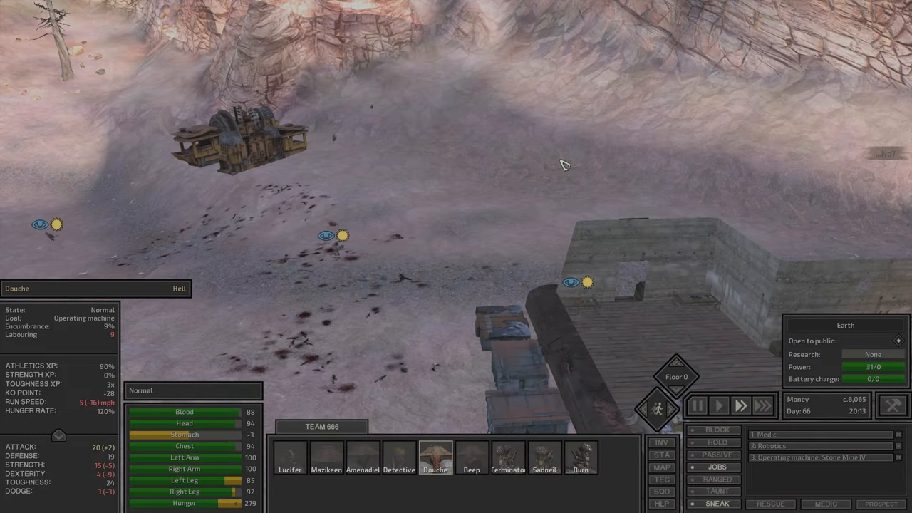
left_click(543, 470)
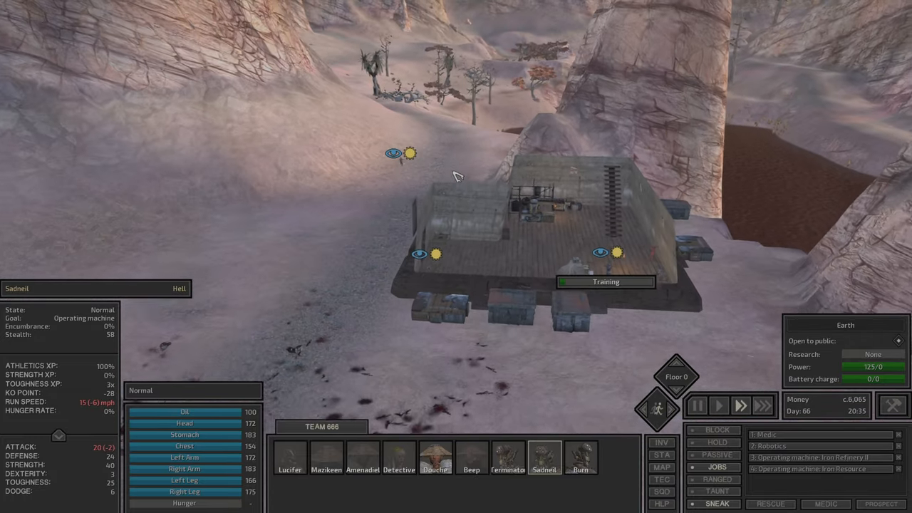
left_click(507, 459)
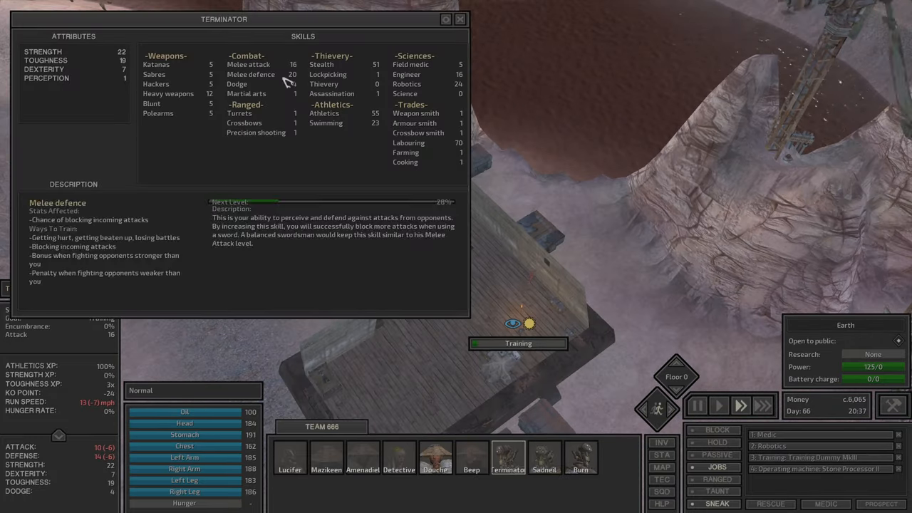
left_click(457, 20)
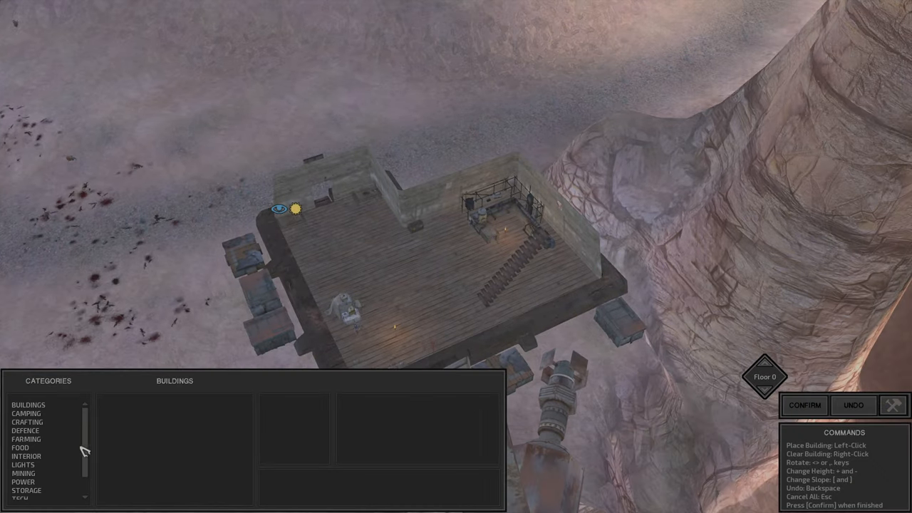
Browse the building categories to place a bed inside the outpost building
left_click(26, 457)
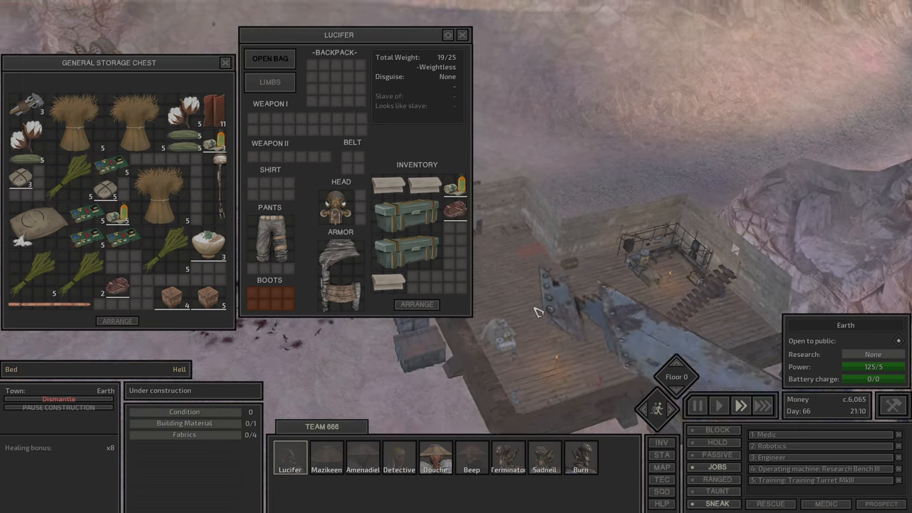
mouse_move(200, 145)
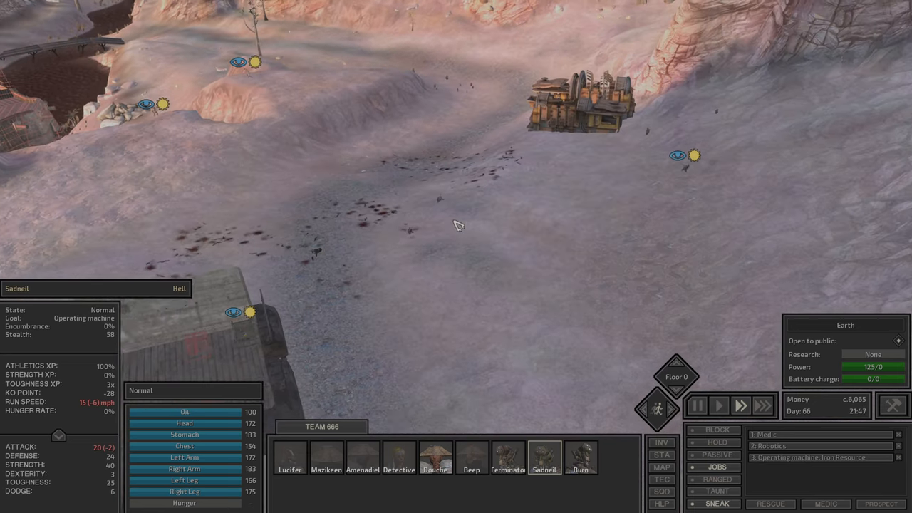
Assign a worker to Iron Refinery II and view the Faction journal
left_click(582, 459)
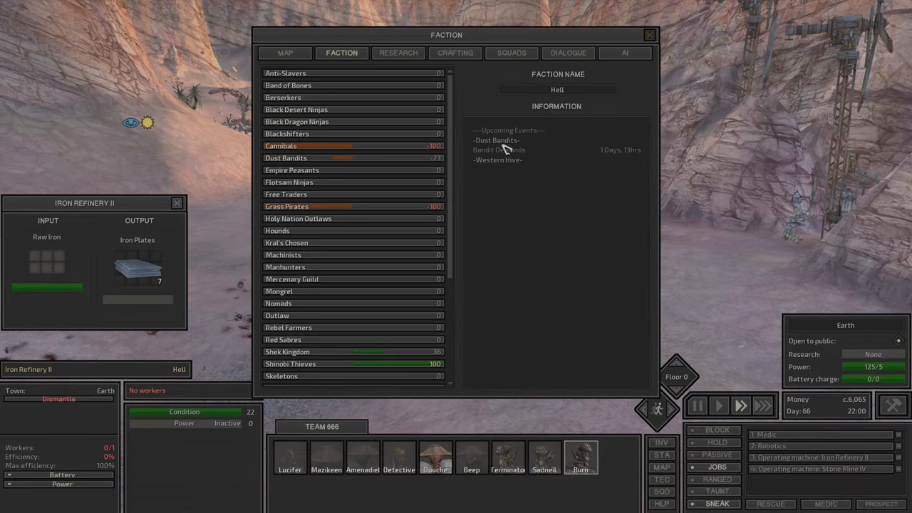
mouse_move(539, 160)
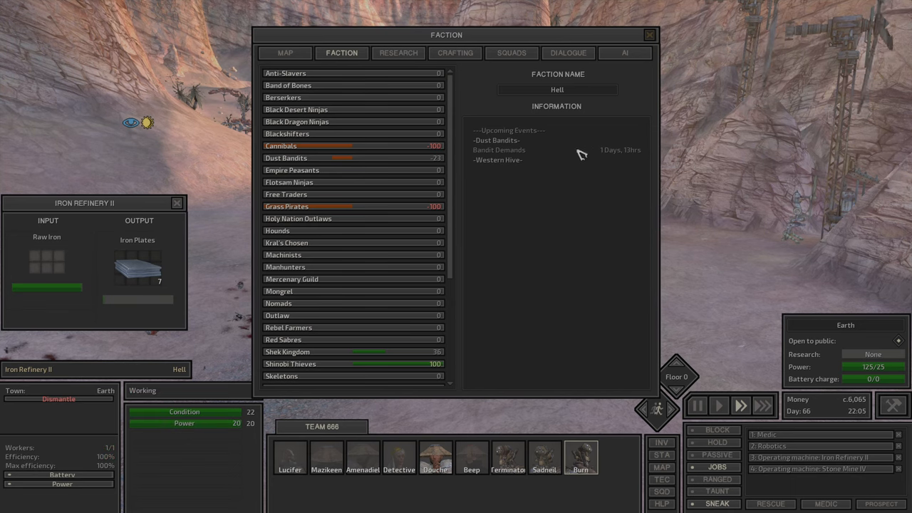
left_click(648, 34)
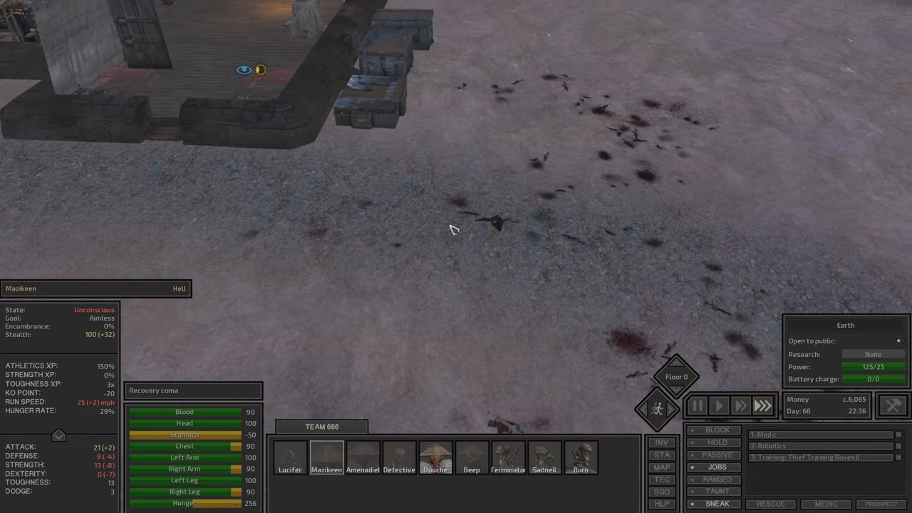
Check each squad member's condition and the iron plates storage holding 33 of 50 plates
left_click(291, 470)
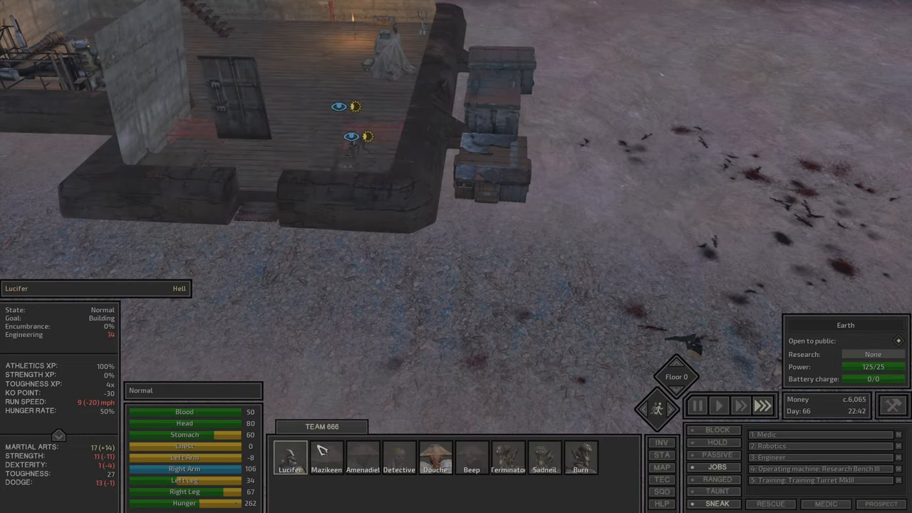
left_click(399, 459)
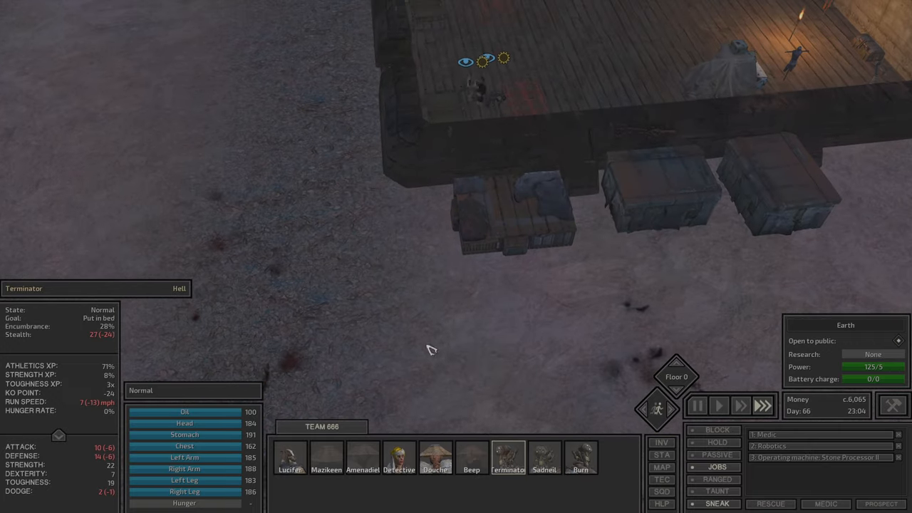
left_click(362, 459)
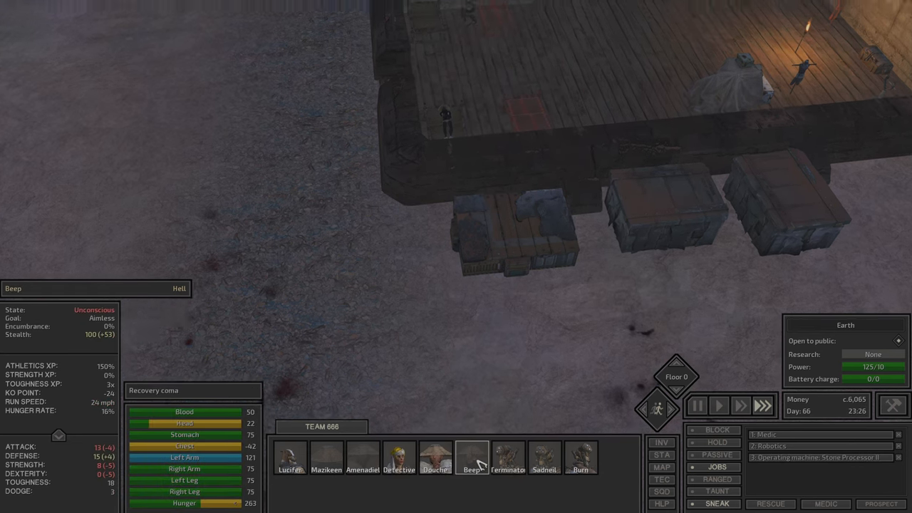
left_click(506, 465)
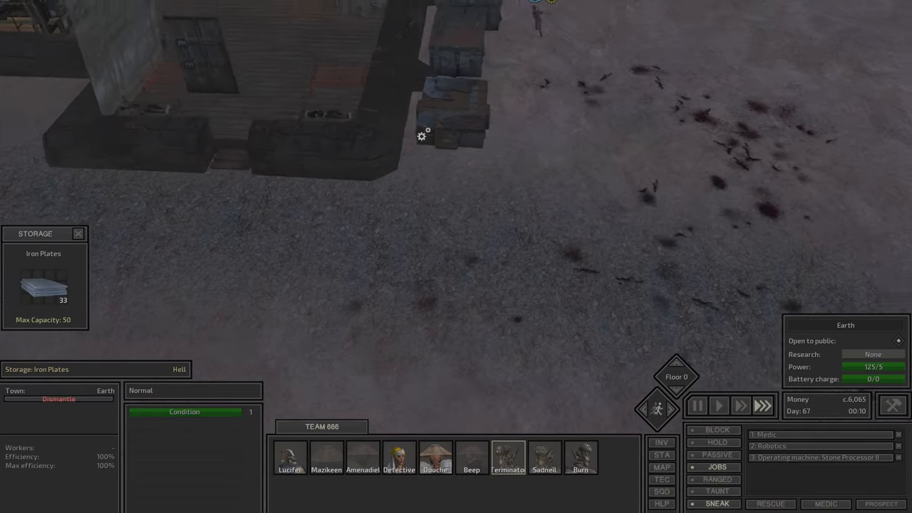
left_click(289, 462)
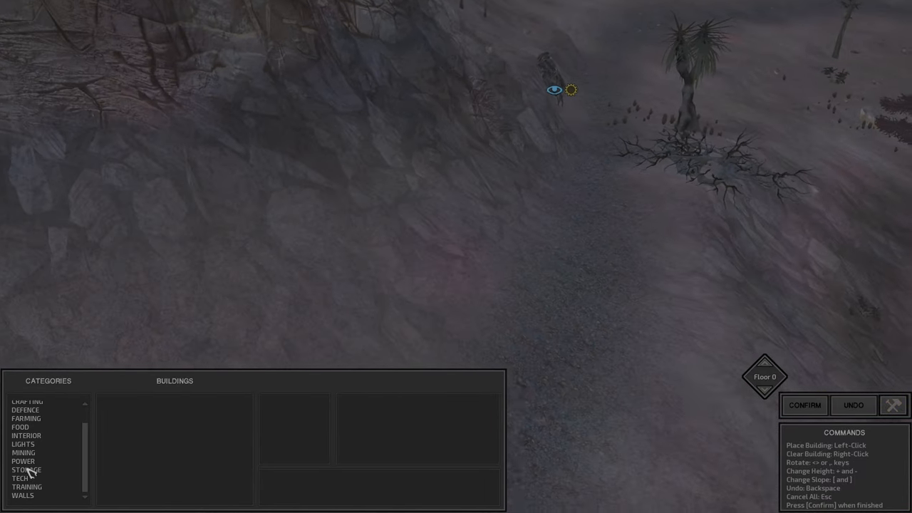
List the light fixtures in the Build menu, then inspect the bed under construction
left_click(23, 445)
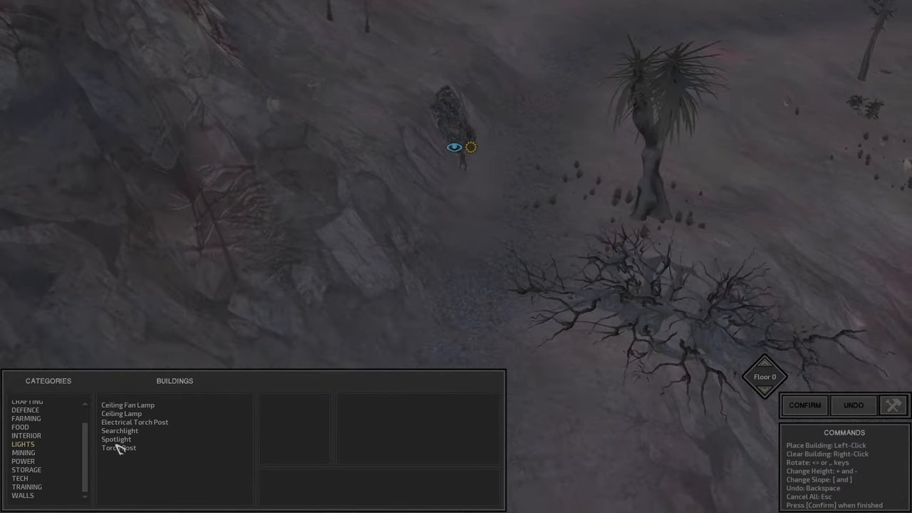
left_click(118, 448)
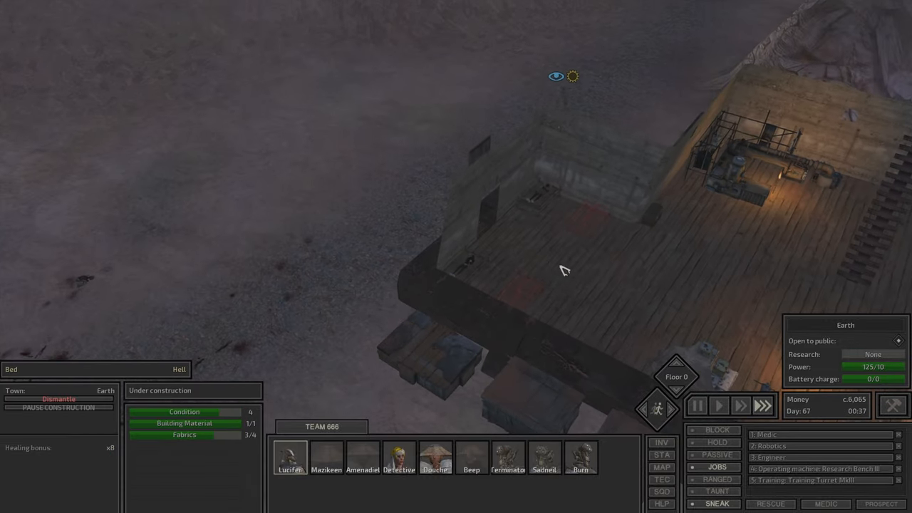
Review the unconscious, recovering and sleeping squad members and the longhouse's condition
left_click(362, 459)
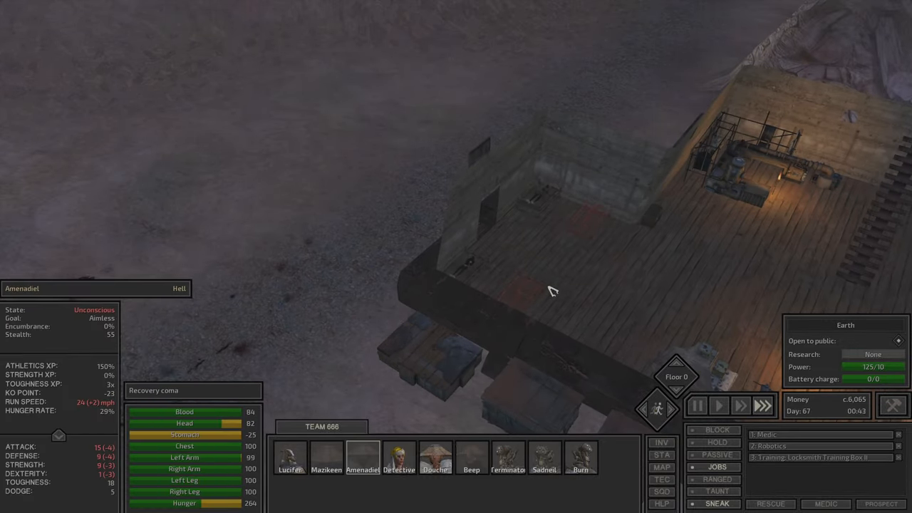
left_click(472, 464)
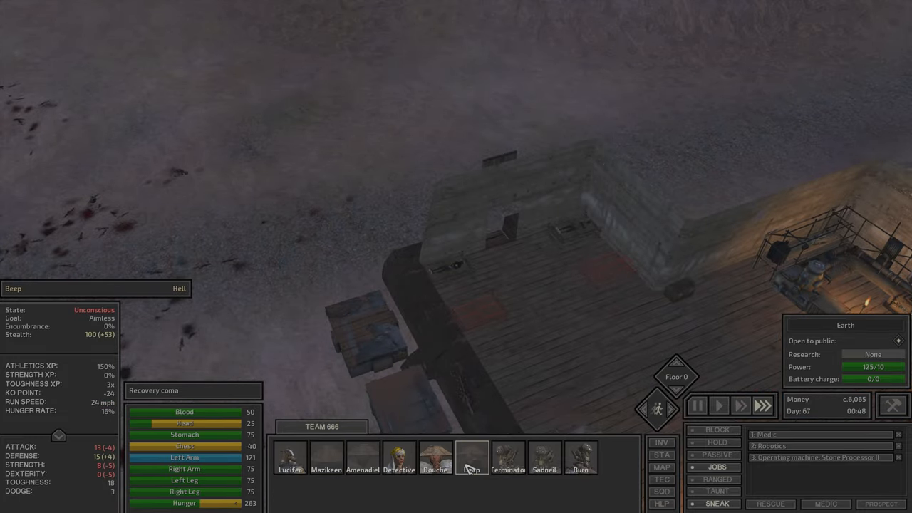
left_click(324, 455)
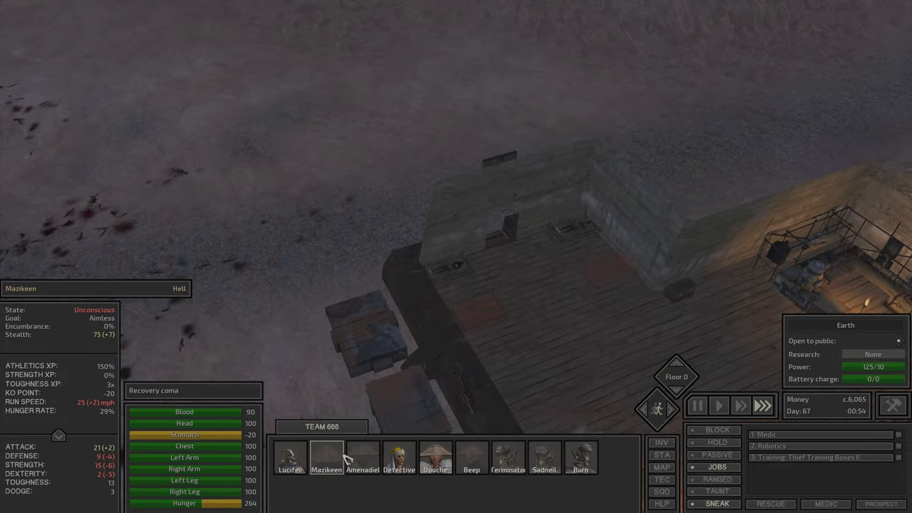
left_click(399, 466)
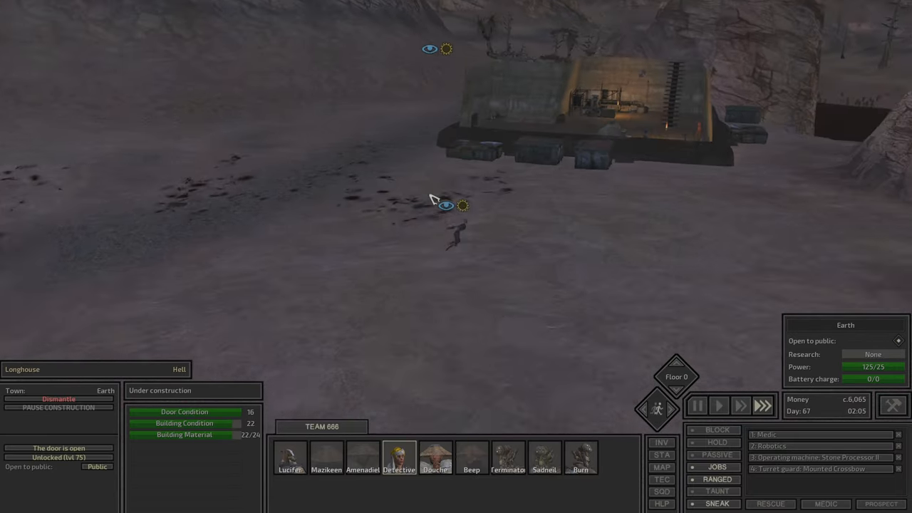
left_click(288, 458)
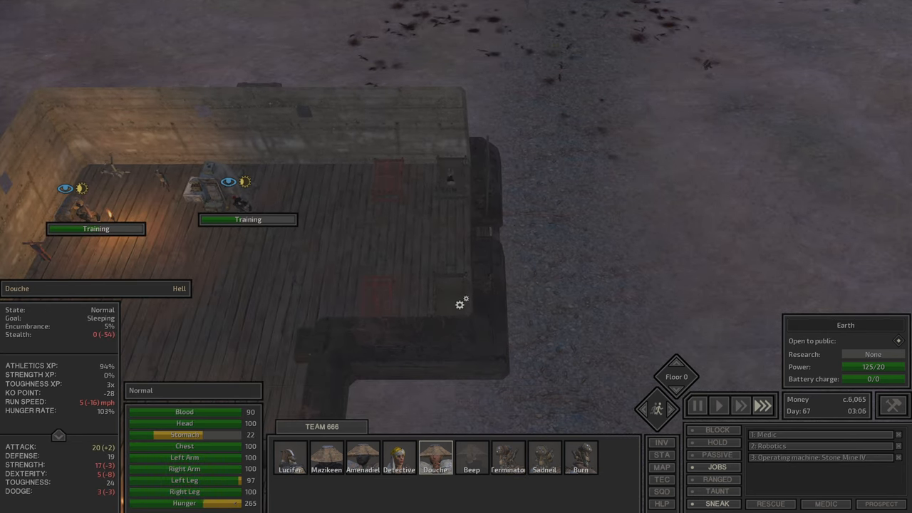
left_click(467, 461)
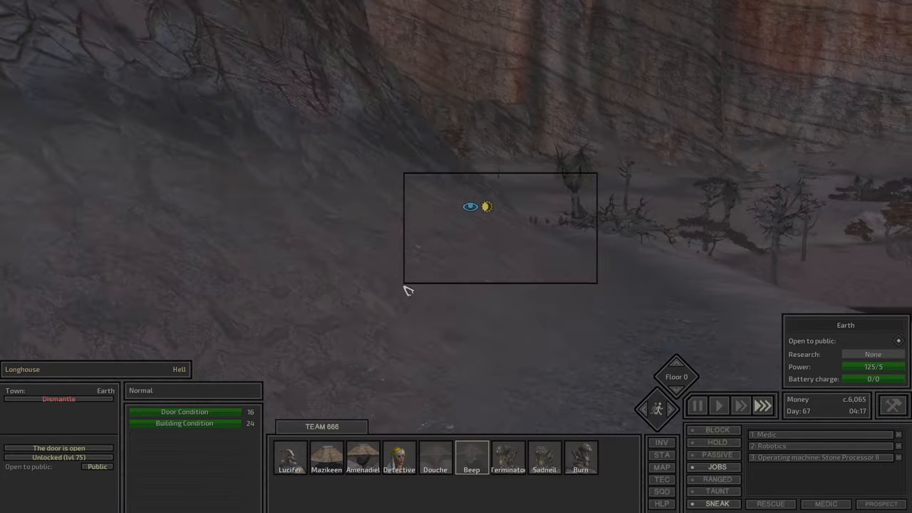
Check the machine-operating squad member and bring up Lucifer's skills sheet
left_click(544, 460)
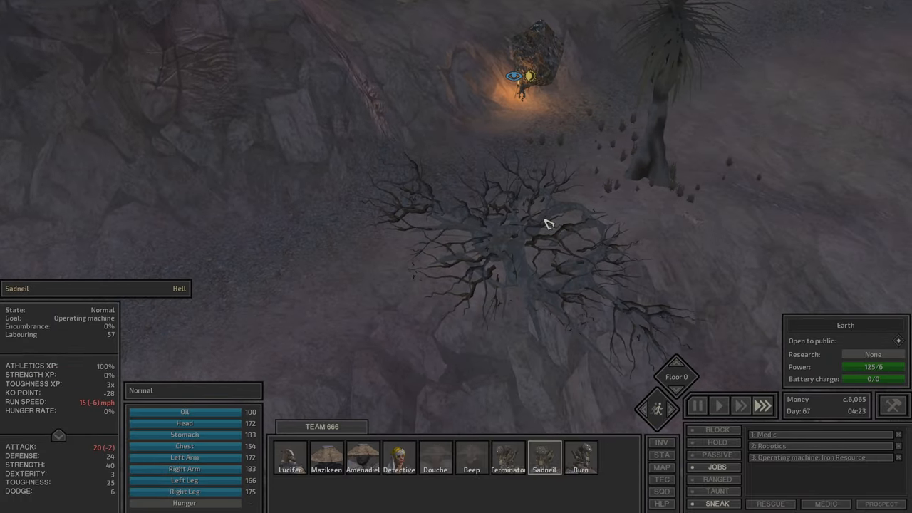
left_click(509, 459)
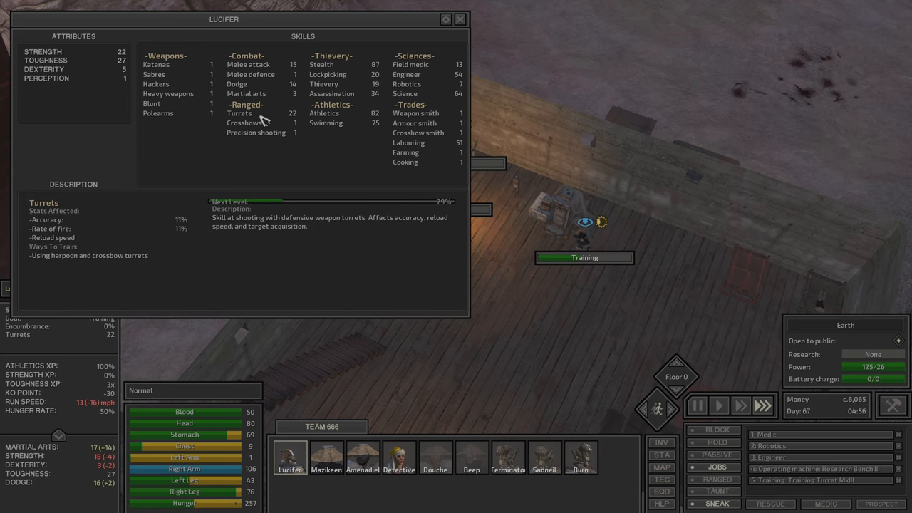
Dismiss the skills sheet, check the training squad, and list the crafting buildings to build
left_click(459, 20)
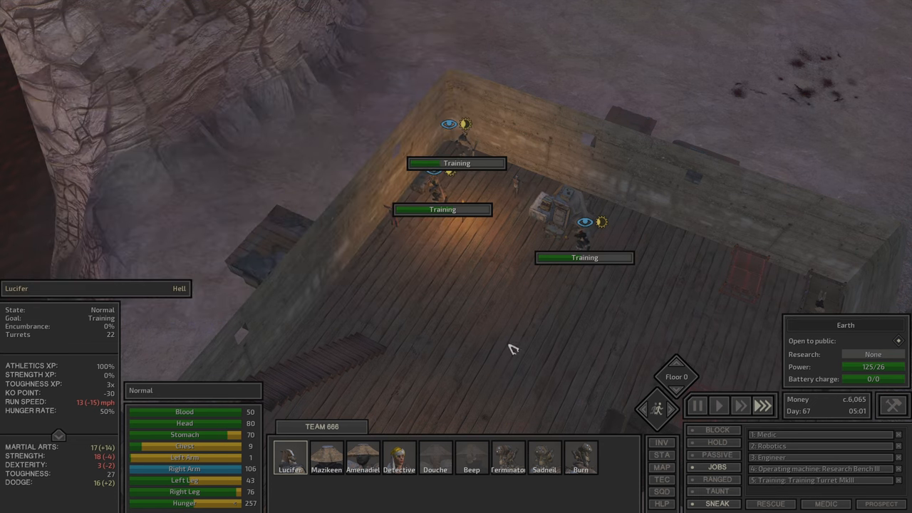
left_click(399, 458)
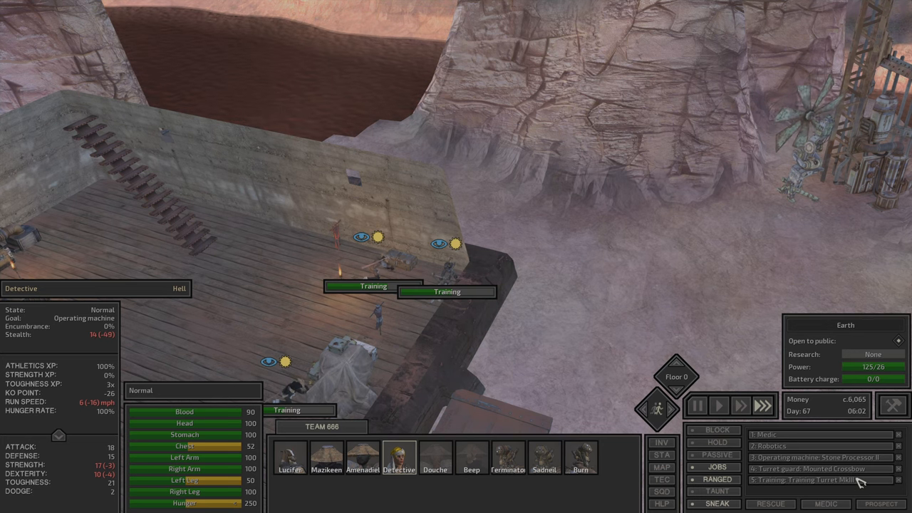
left_click(291, 456)
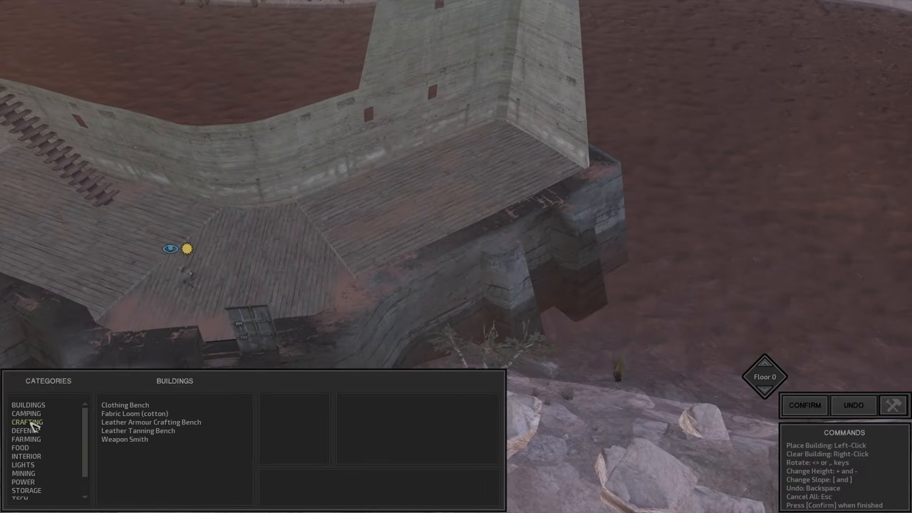
Place fabric loom, leather armour crafting bench and tanning bench plans on the rooftop
left_click(126, 405)
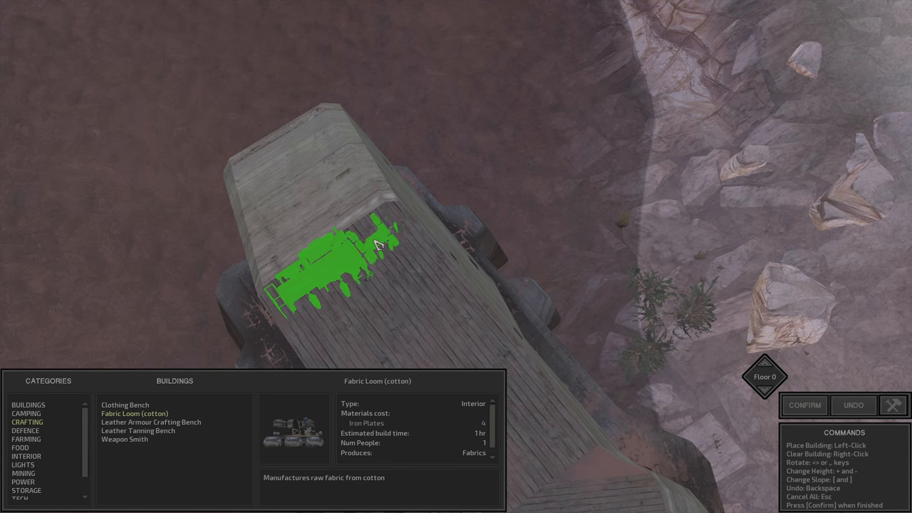
left_click(151, 422)
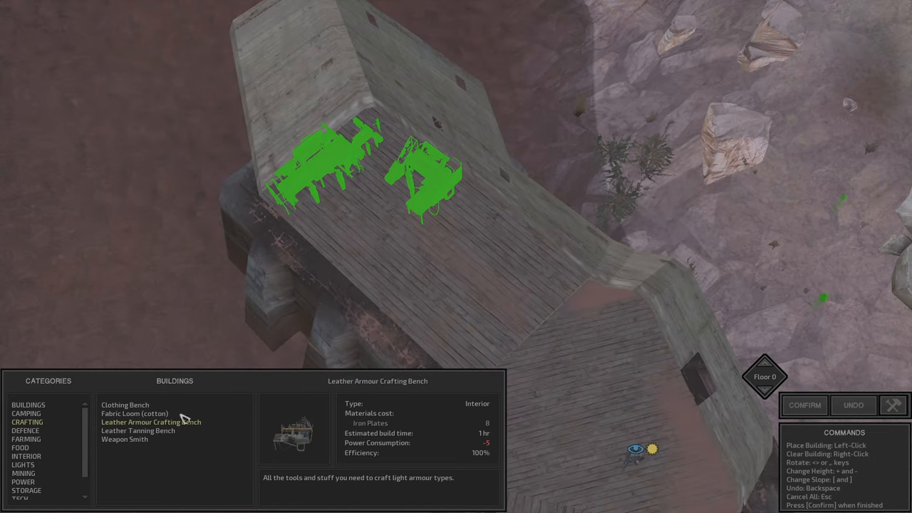
left_click(137, 431)
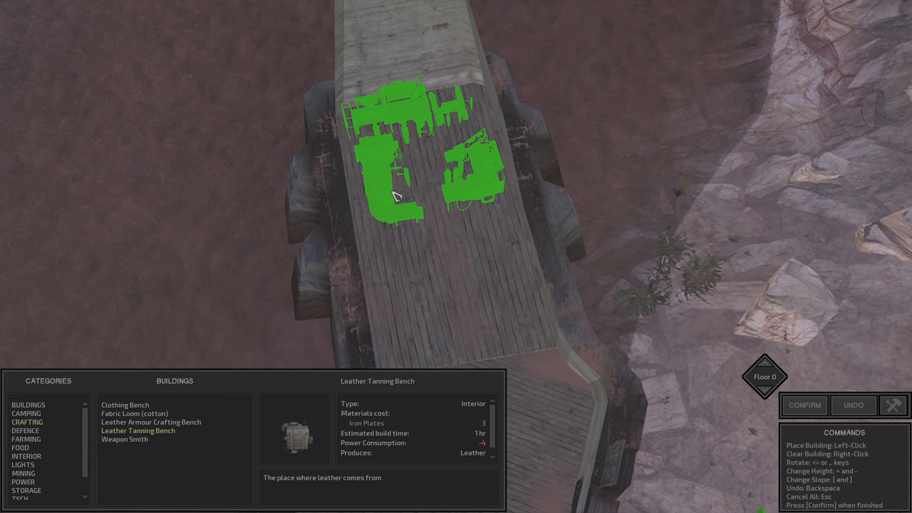
left_click(124, 440)
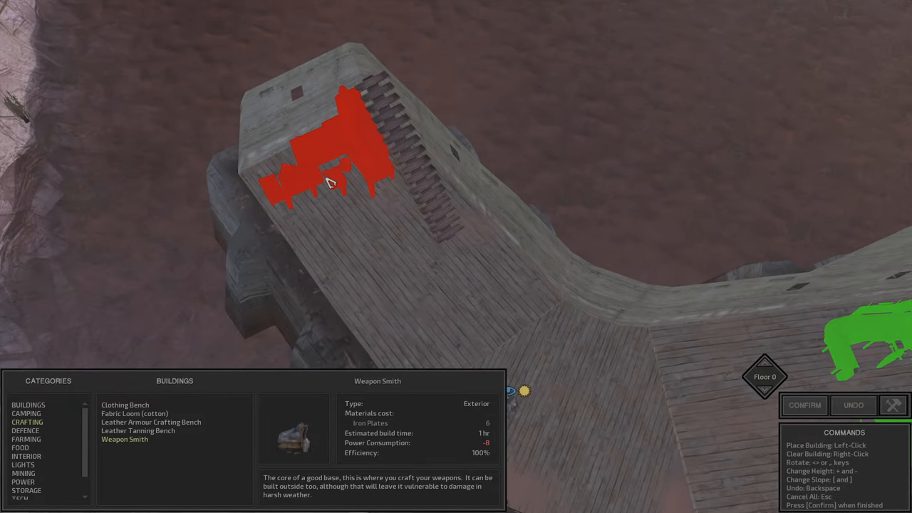
mouse_move(439, 308)
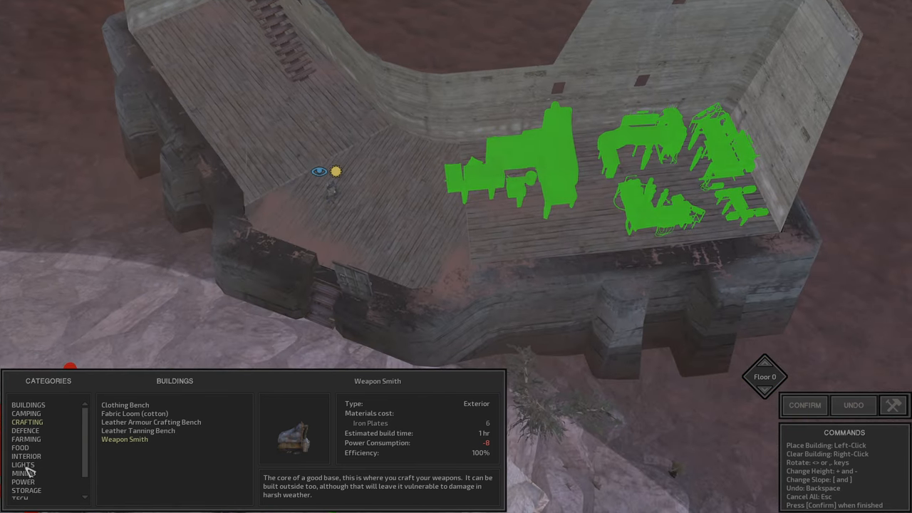
Place armour, fabric, general, metal, armour plate and chainmail storage plans in the outpost
left_click(26, 490)
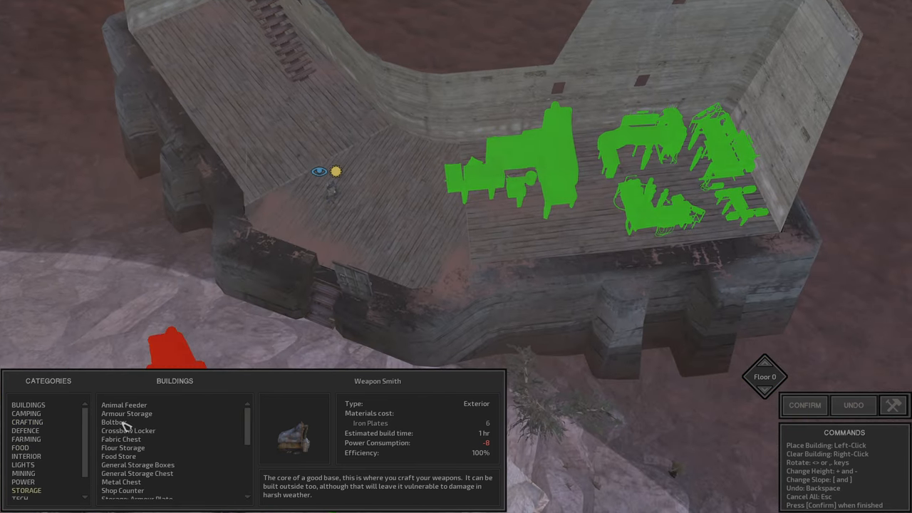
left_click(127, 413)
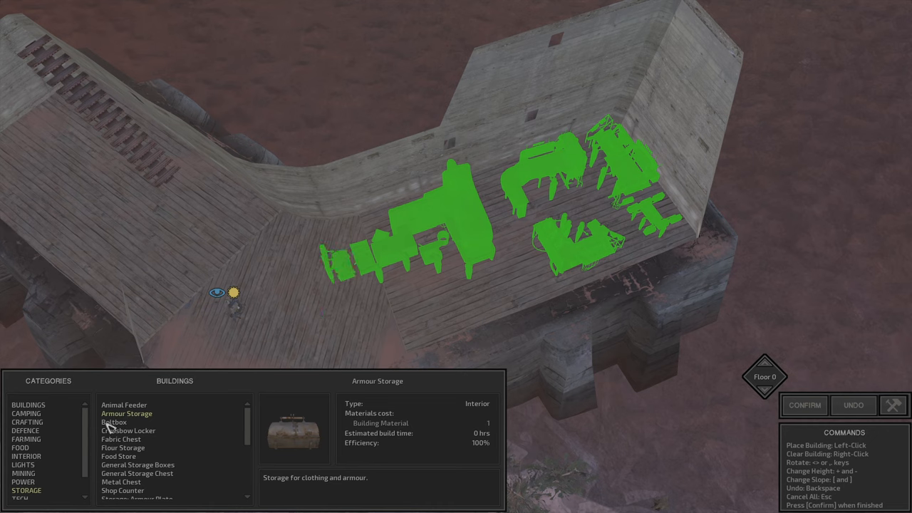
left_click(120, 439)
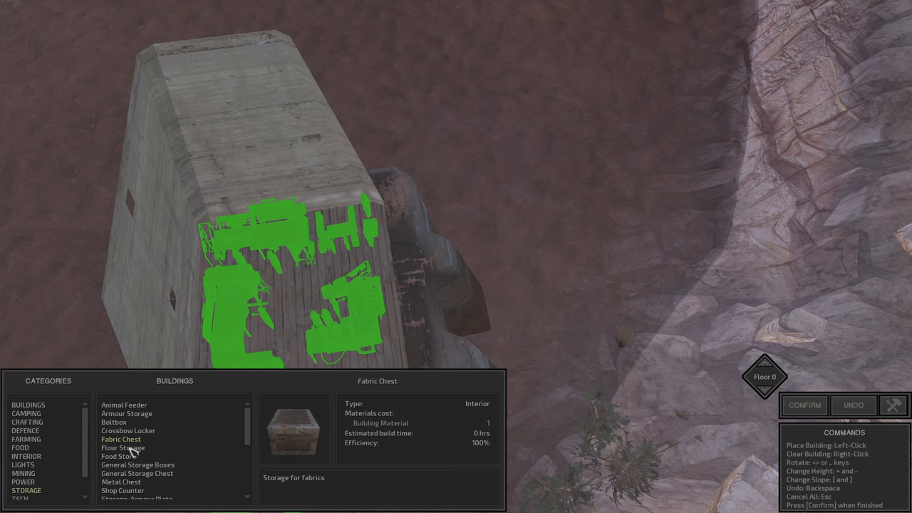
left_click(120, 456)
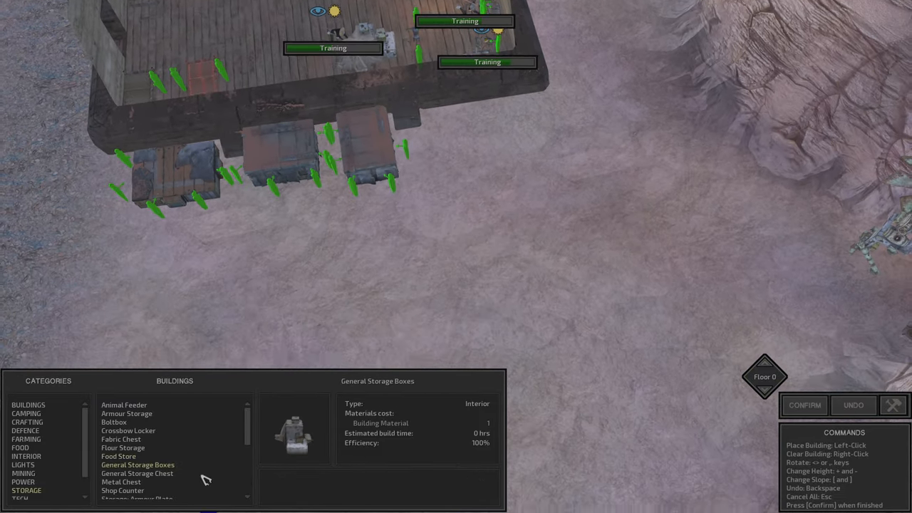
left_click(121, 482)
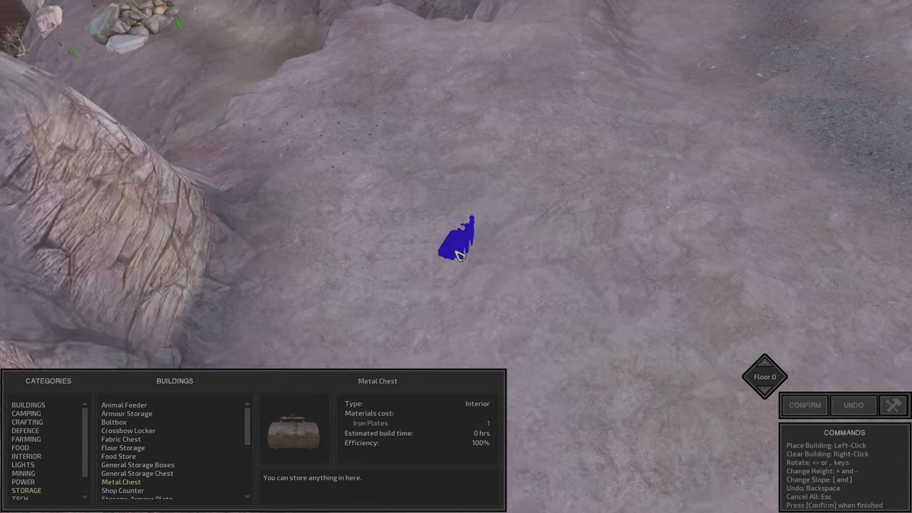
left_click(123, 482)
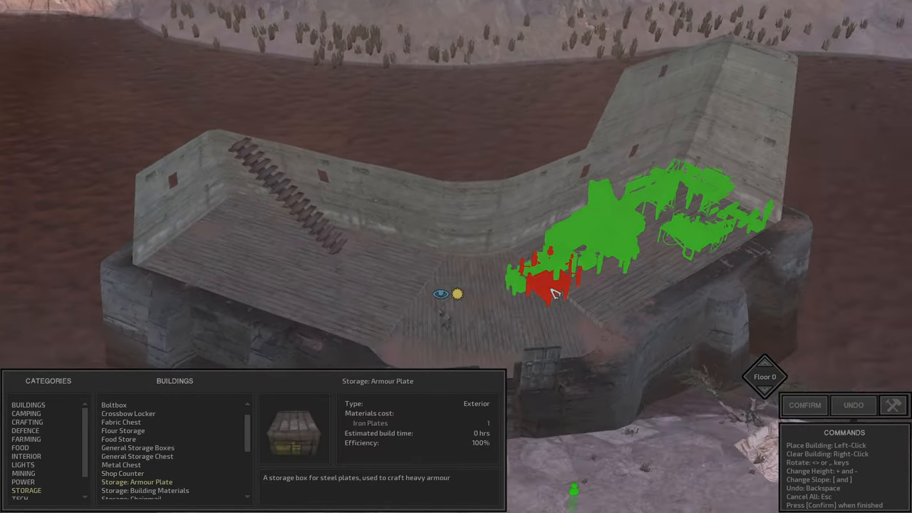
left_click(145, 491)
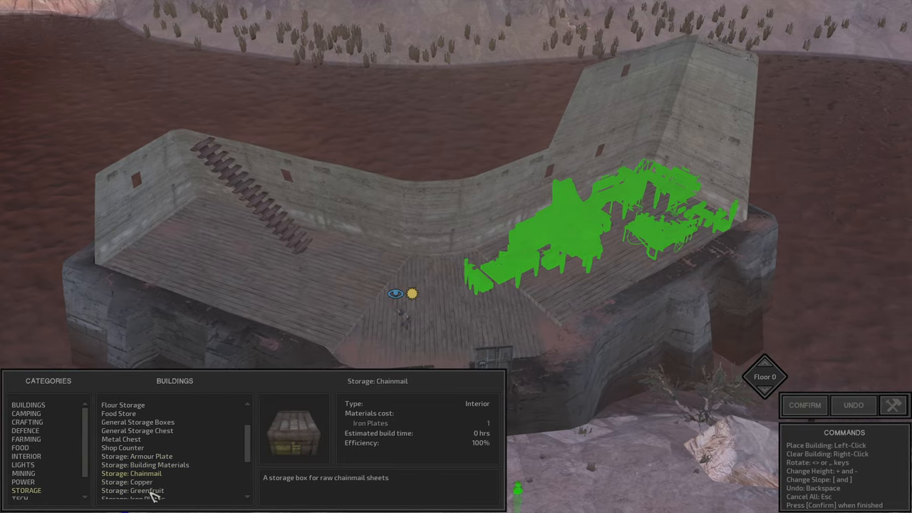
mouse_move(307, 502)
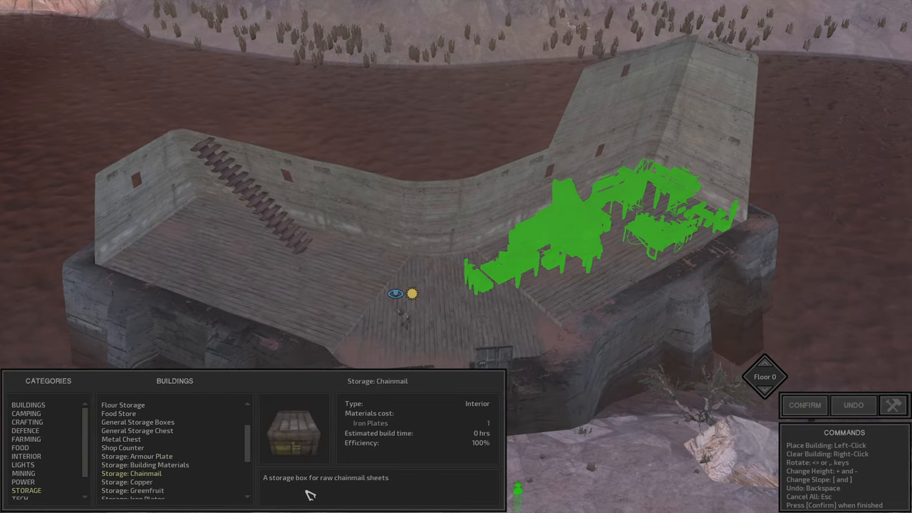
left_click(132, 481)
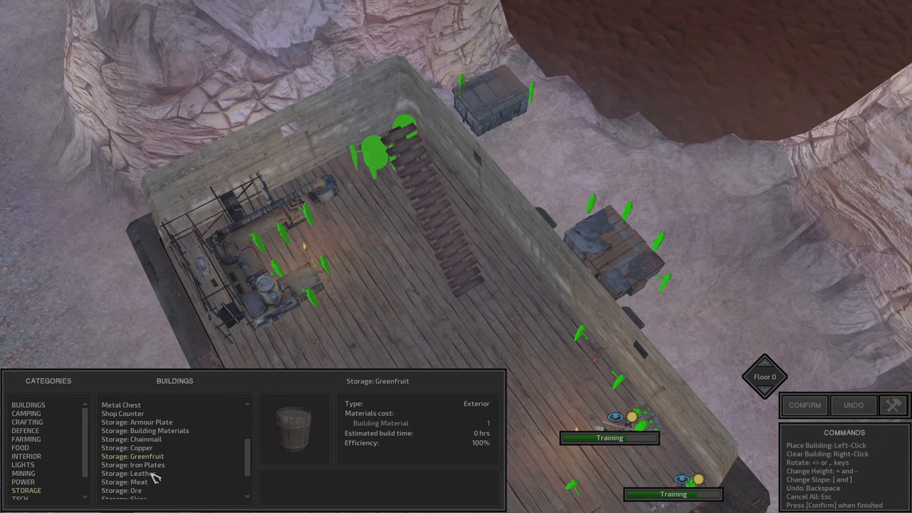
Place skins, steel bars and stones storage plans beside the building and exit build mode
left_click(128, 474)
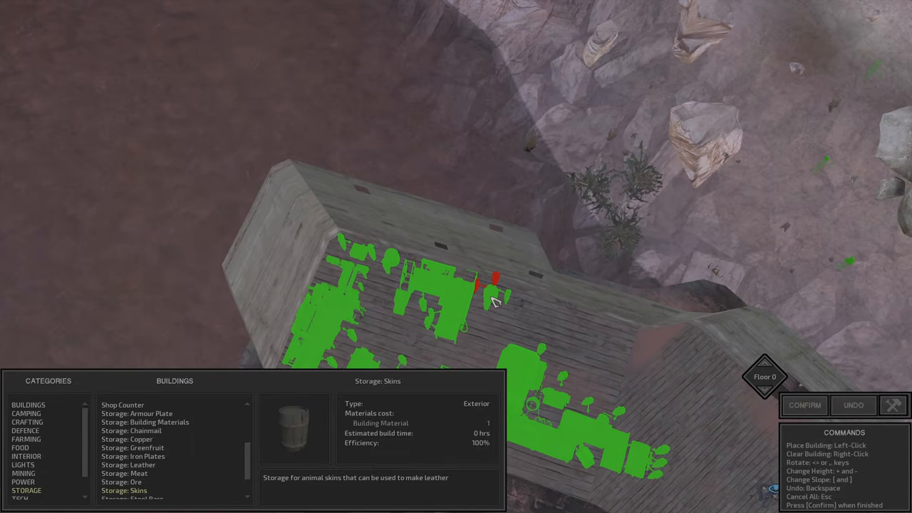
scroll("down", 3)
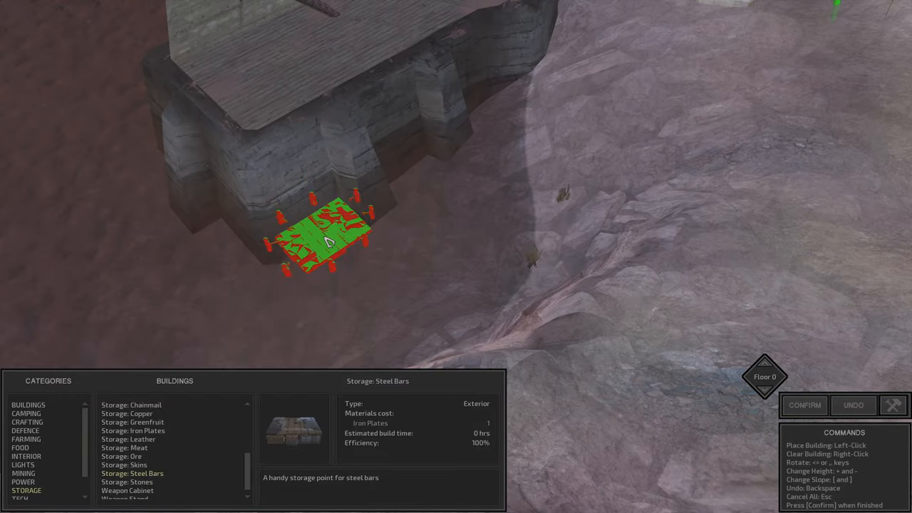
left_click(131, 482)
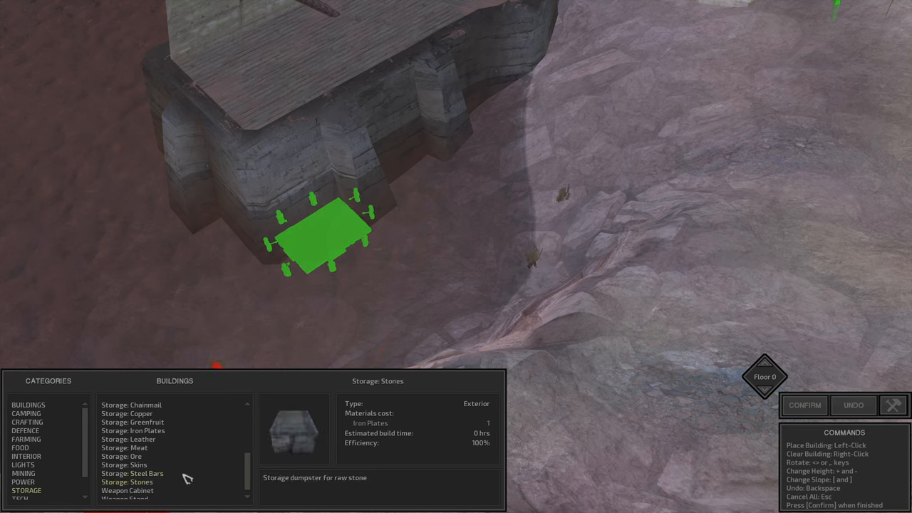
left_click(127, 491)
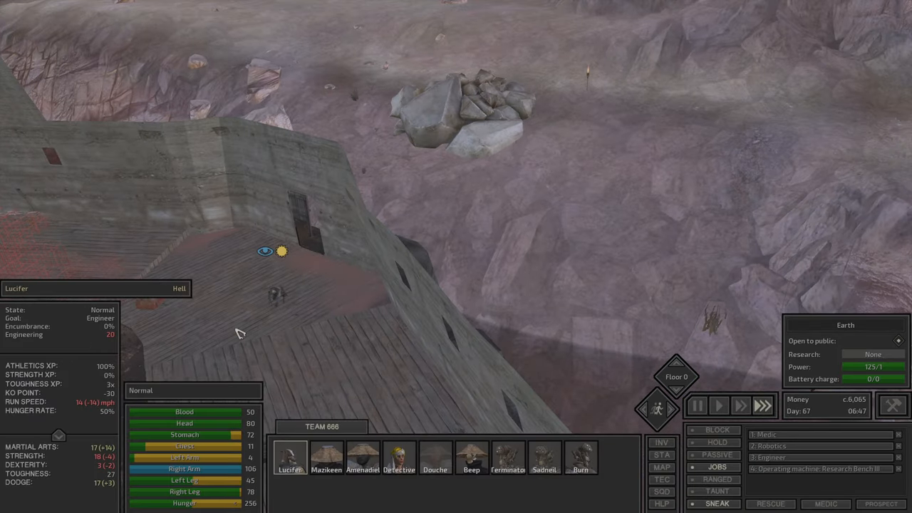
left_click(325, 456)
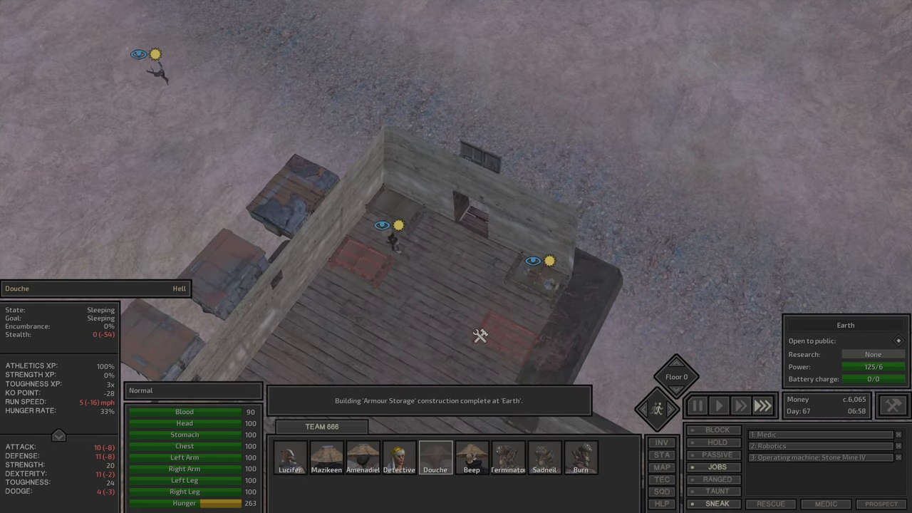
left_click(359, 457)
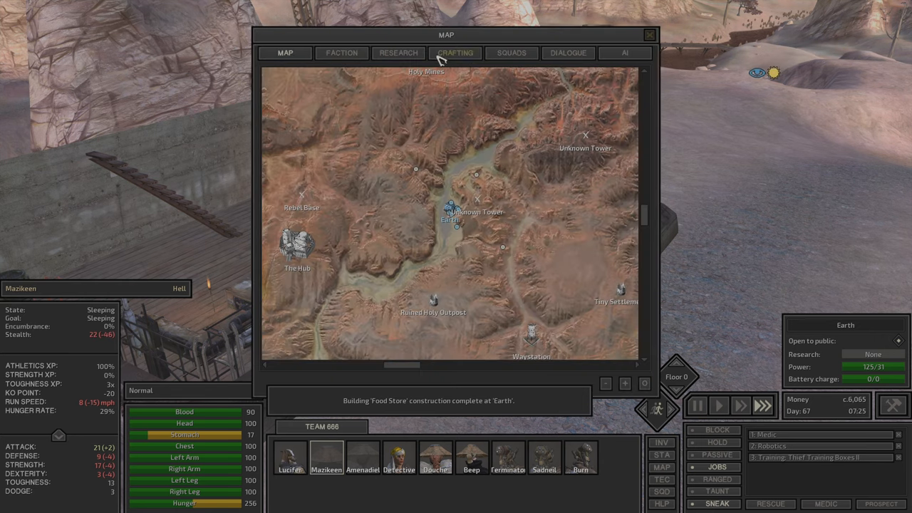
left_click(342, 52)
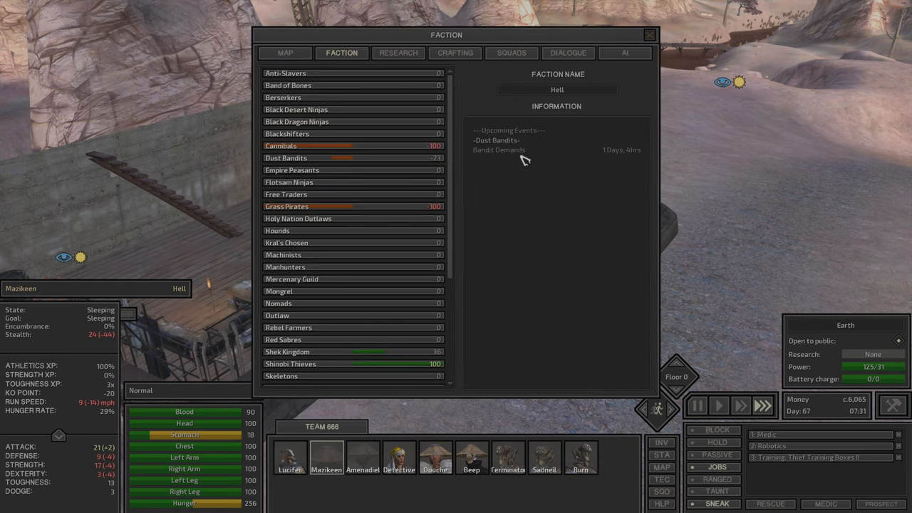
mouse_move(610, 188)
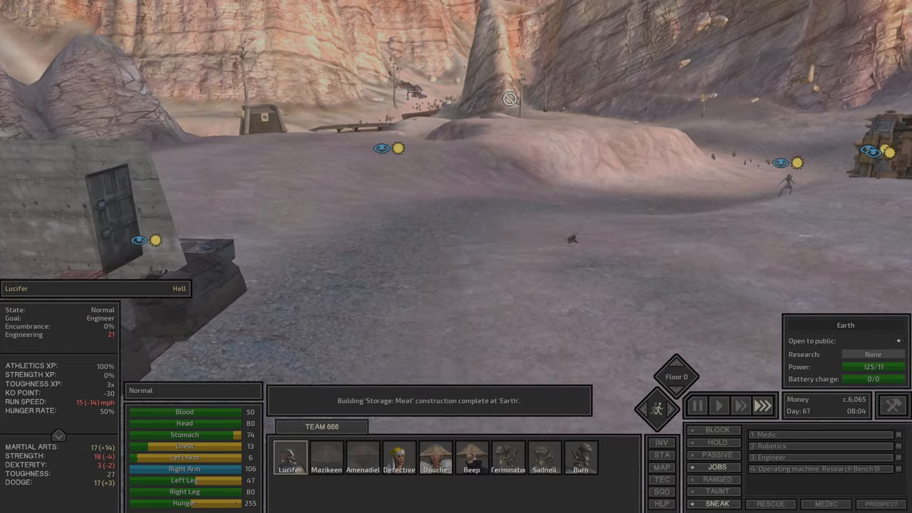
Order the selected squad member to attack the Dust Bandit unprovoked, then the downed one
left_click(580, 457)
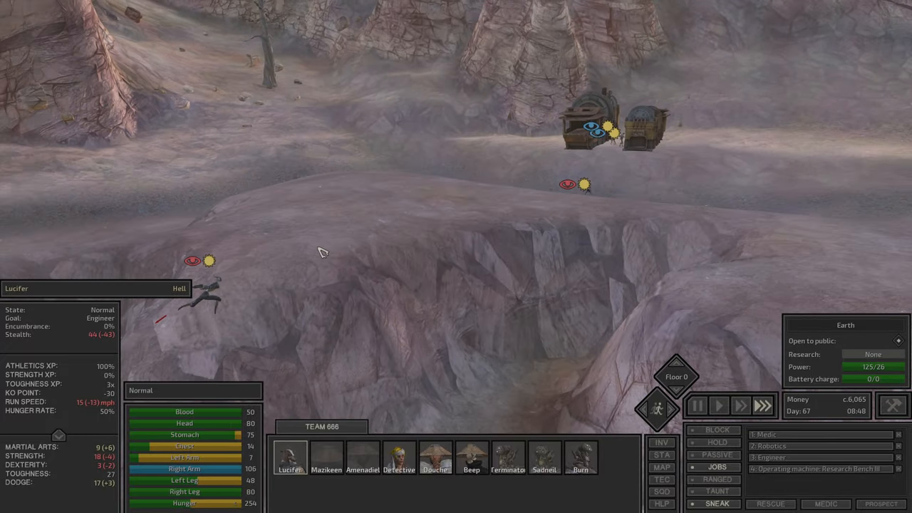
left_click(699, 405)
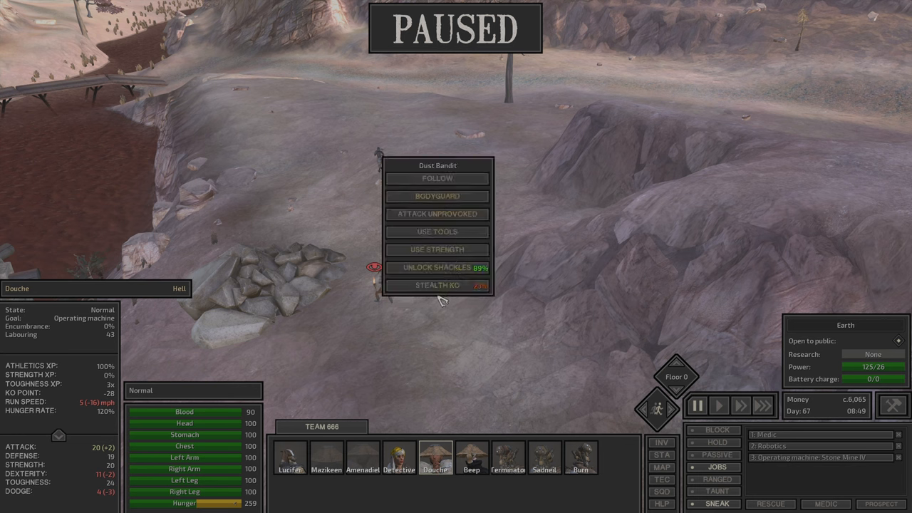
mouse_move(474, 285)
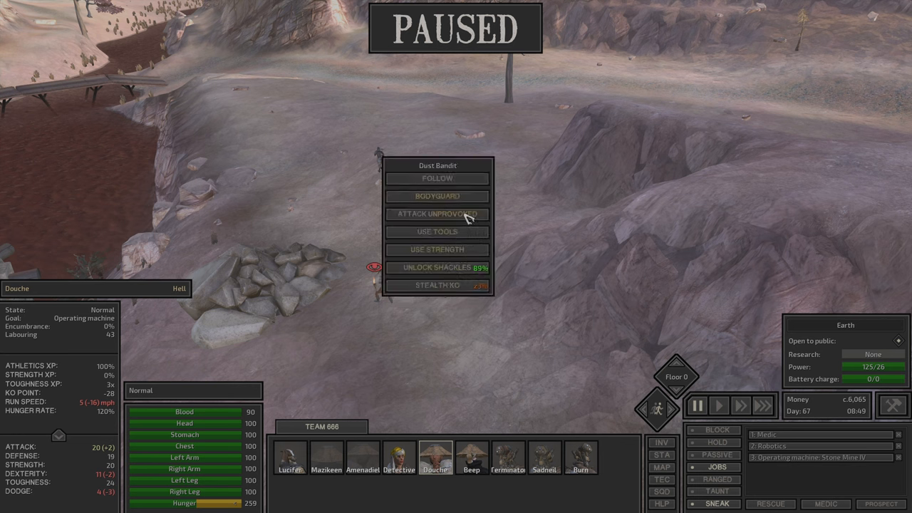
left_click(436, 214)
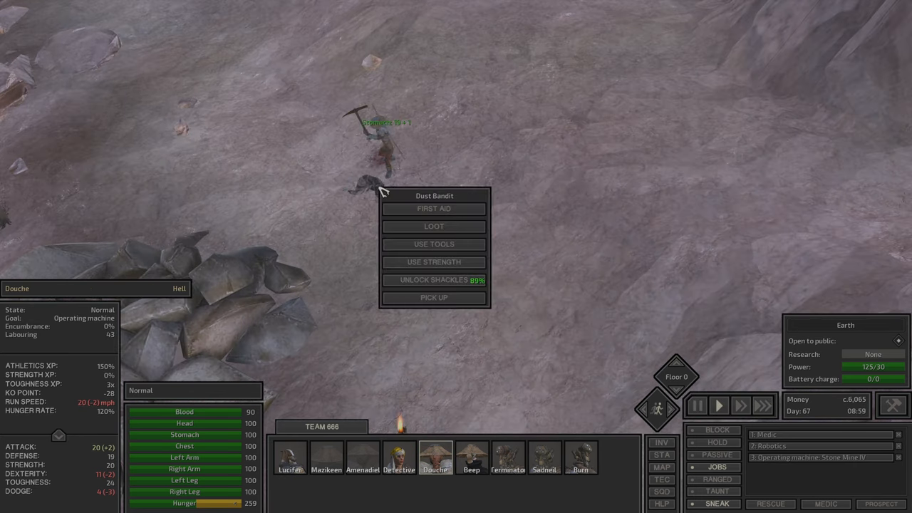
left_click(433, 280)
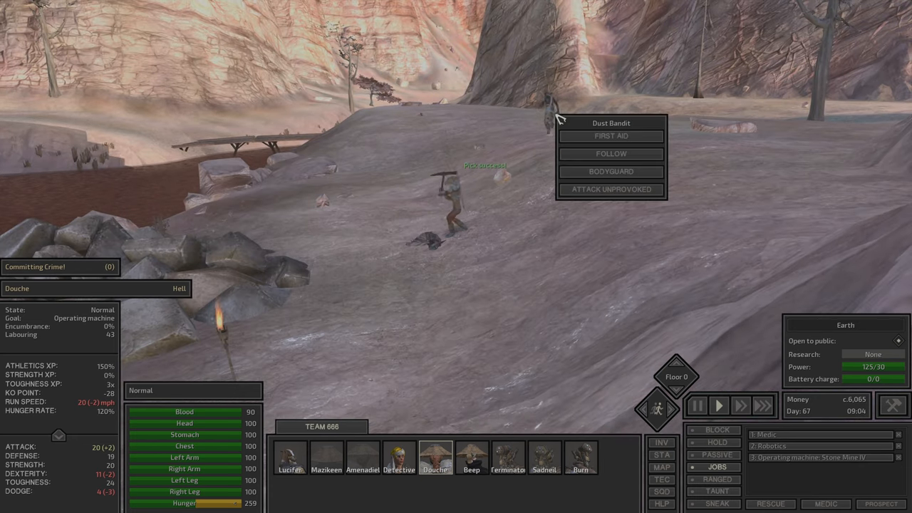
left_click(610, 171)
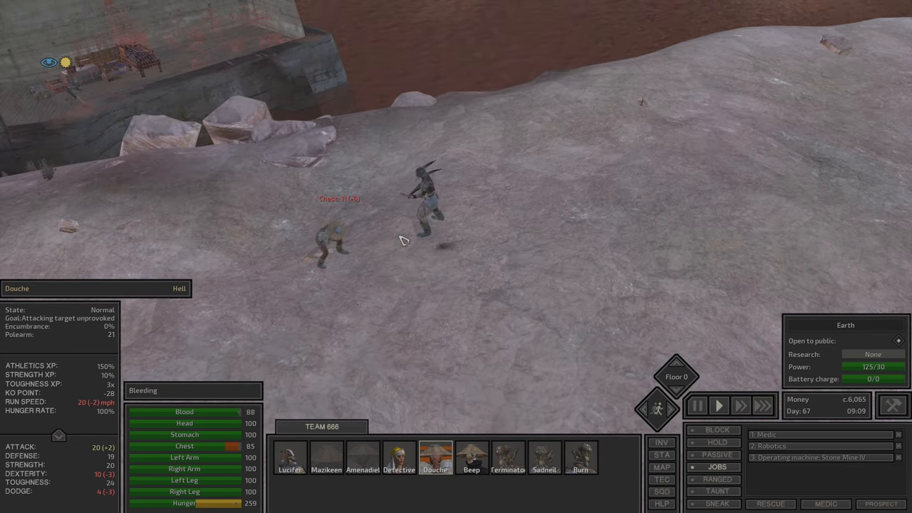
View the general storage chest's stock of wheat, cotton and vegetables
left_click(471, 464)
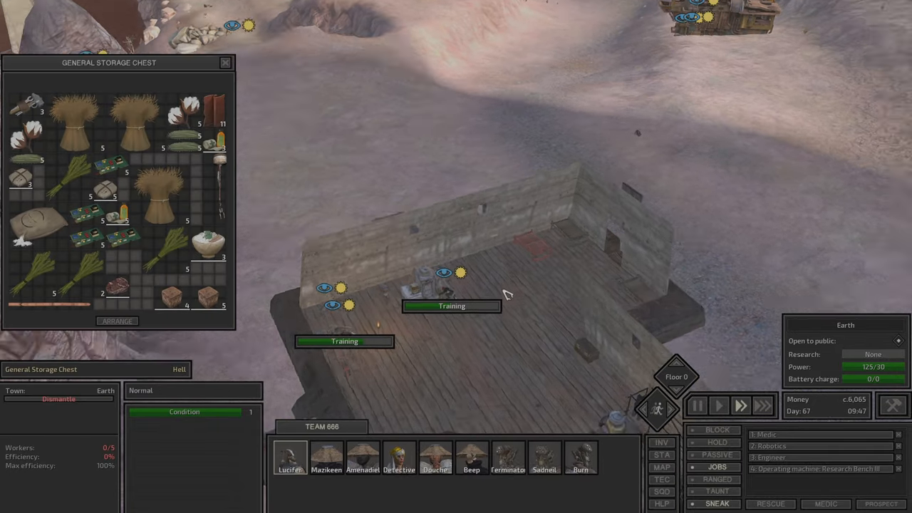
View a squad member's inventory beside the storage chest, then close both windows
left_click(285, 459)
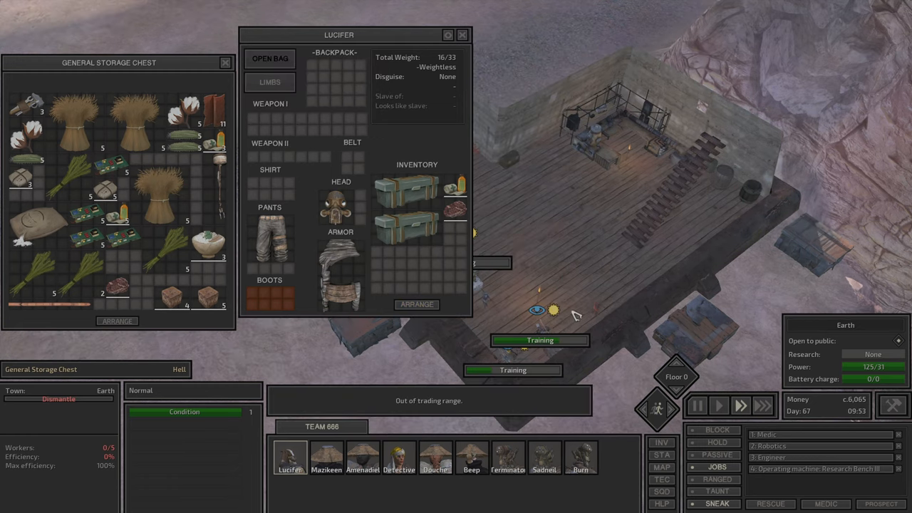
left_click(360, 457)
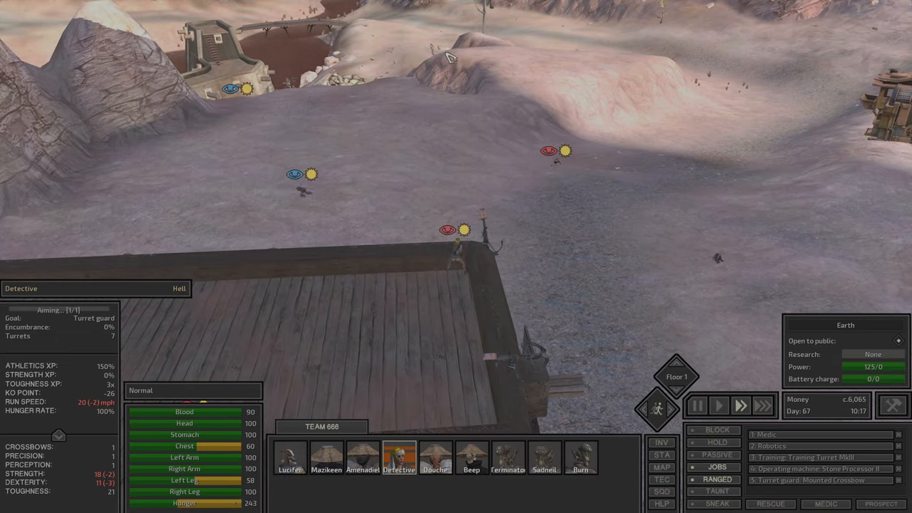
left_click(439, 459)
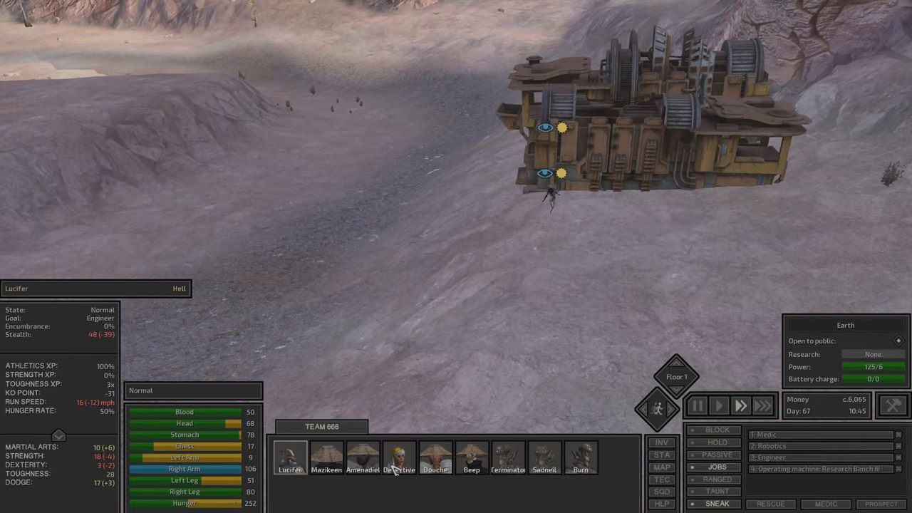
left_click(398, 456)
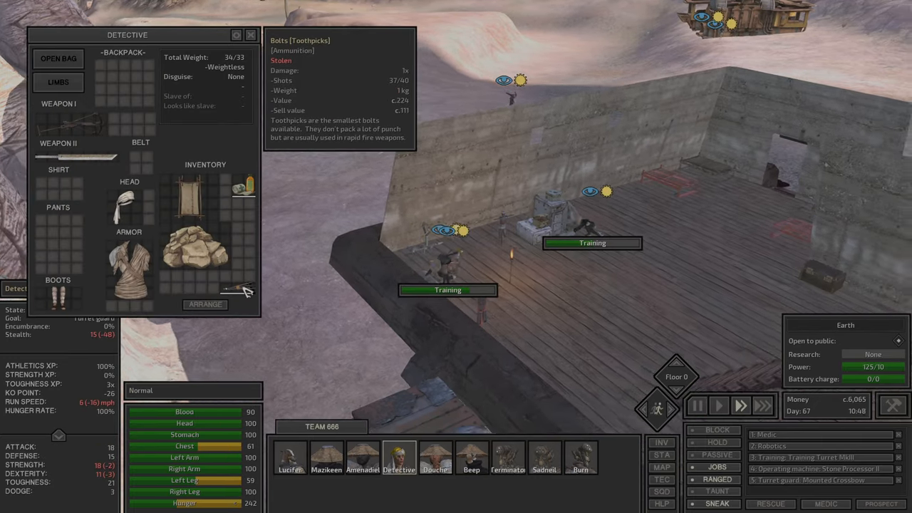
left_click(251, 35)
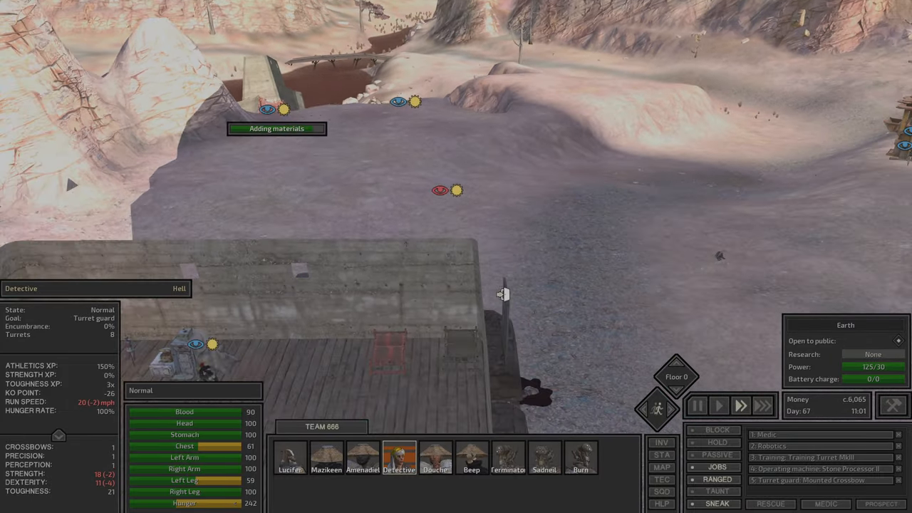
left_click(675, 365)
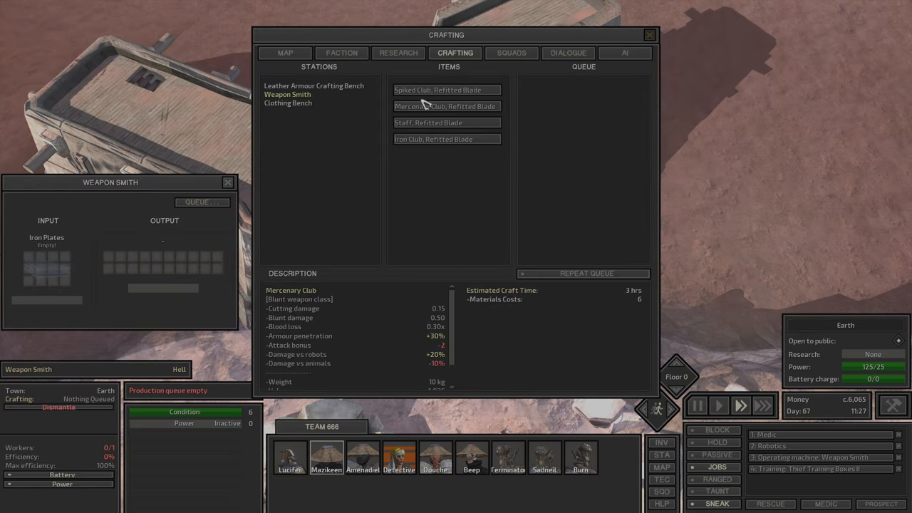
Review the stats of the refitted-blade club, Staff and Iron Club recipes
left_click(445, 88)
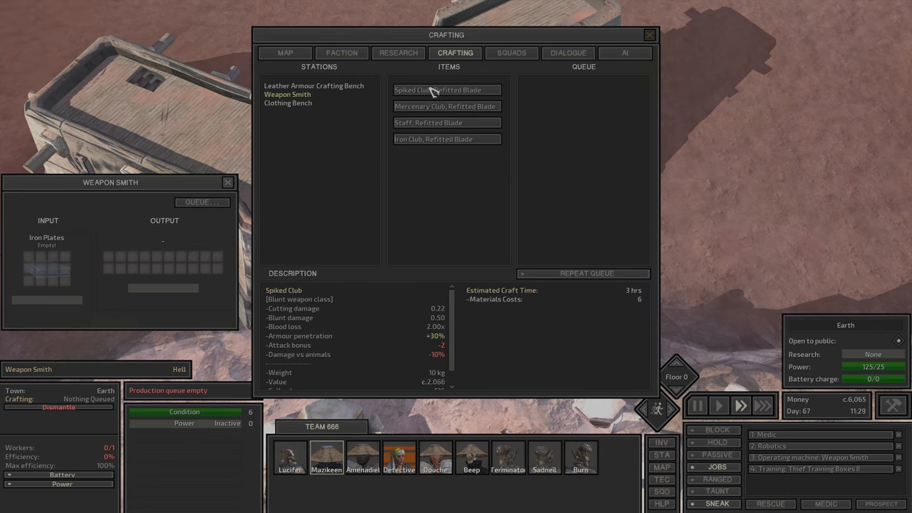
left_click(447, 123)
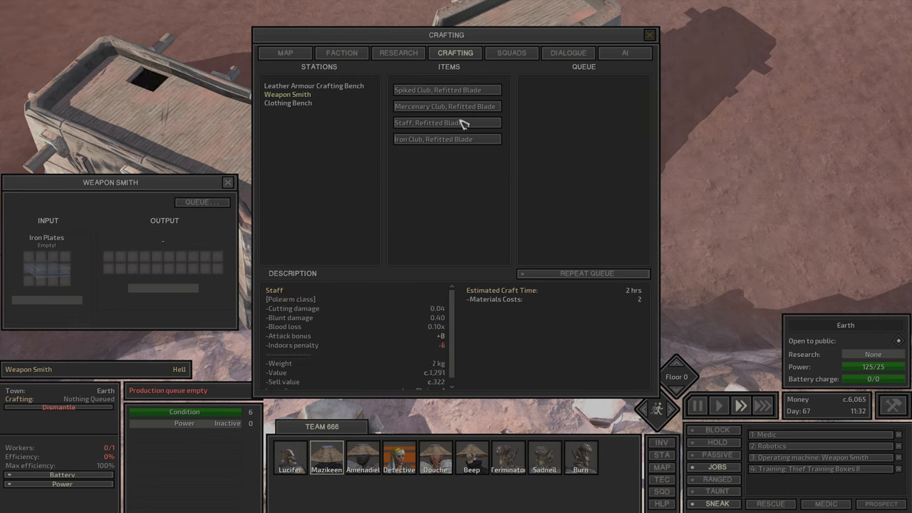
left_click(446, 139)
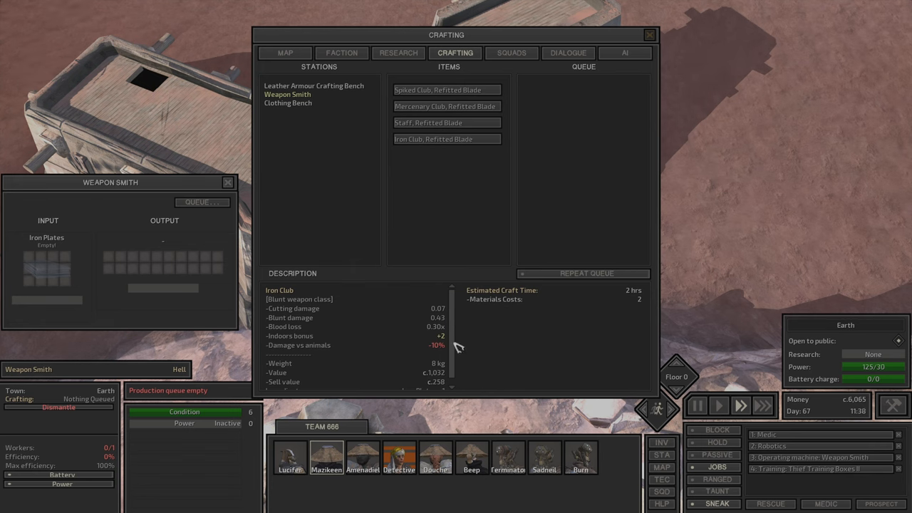
Queue one each of Spiked Club, Mercenary Club, Staff and Iron Club with refitted blades
left_click(448, 123)
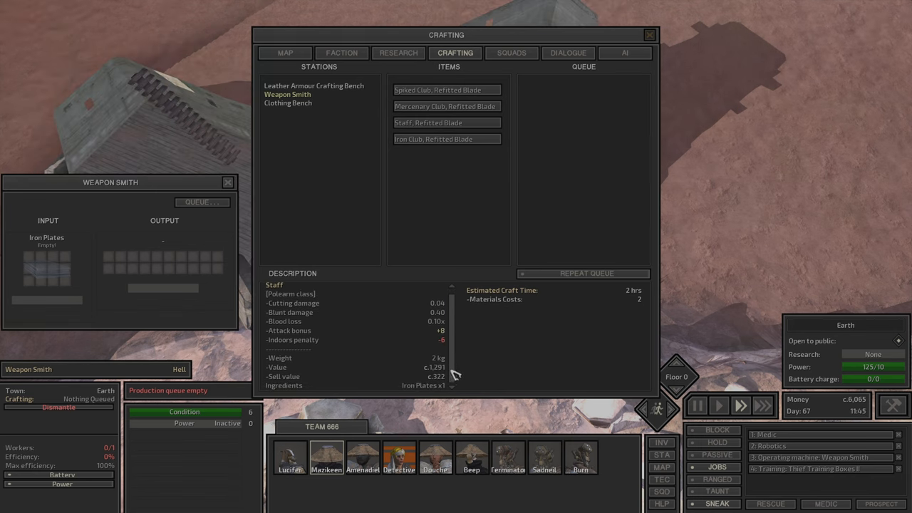
left_click(446, 105)
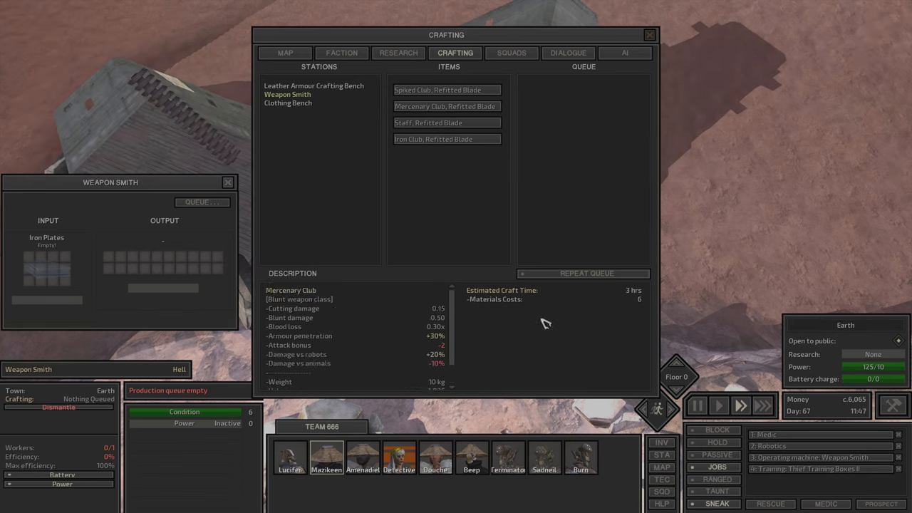
left_click(446, 89)
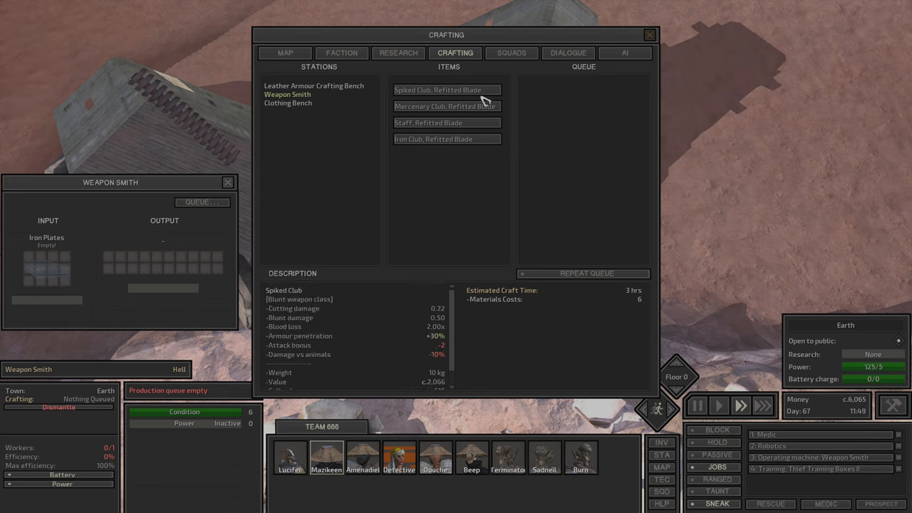
left_click(446, 106)
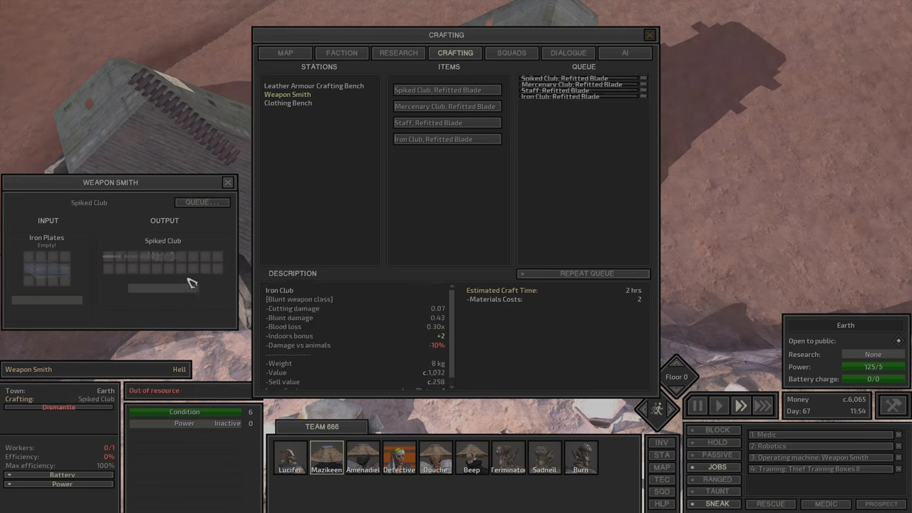
left_click(650, 34)
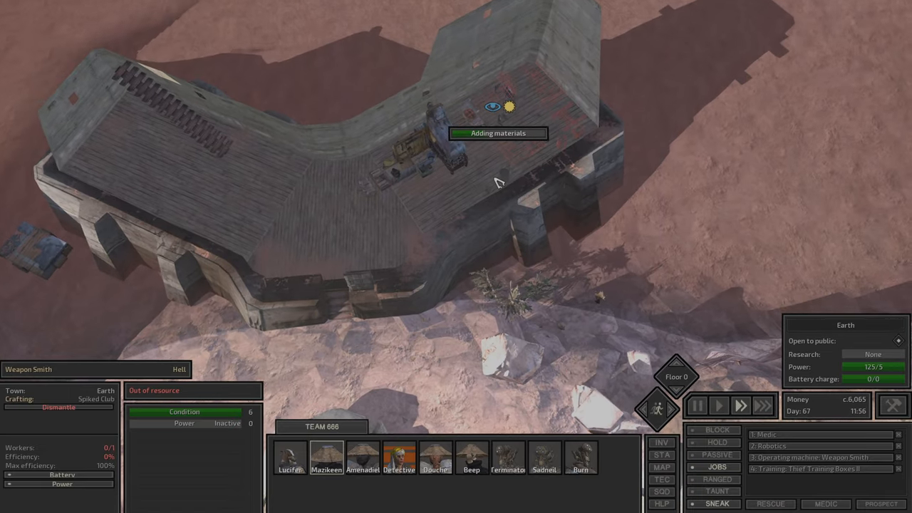